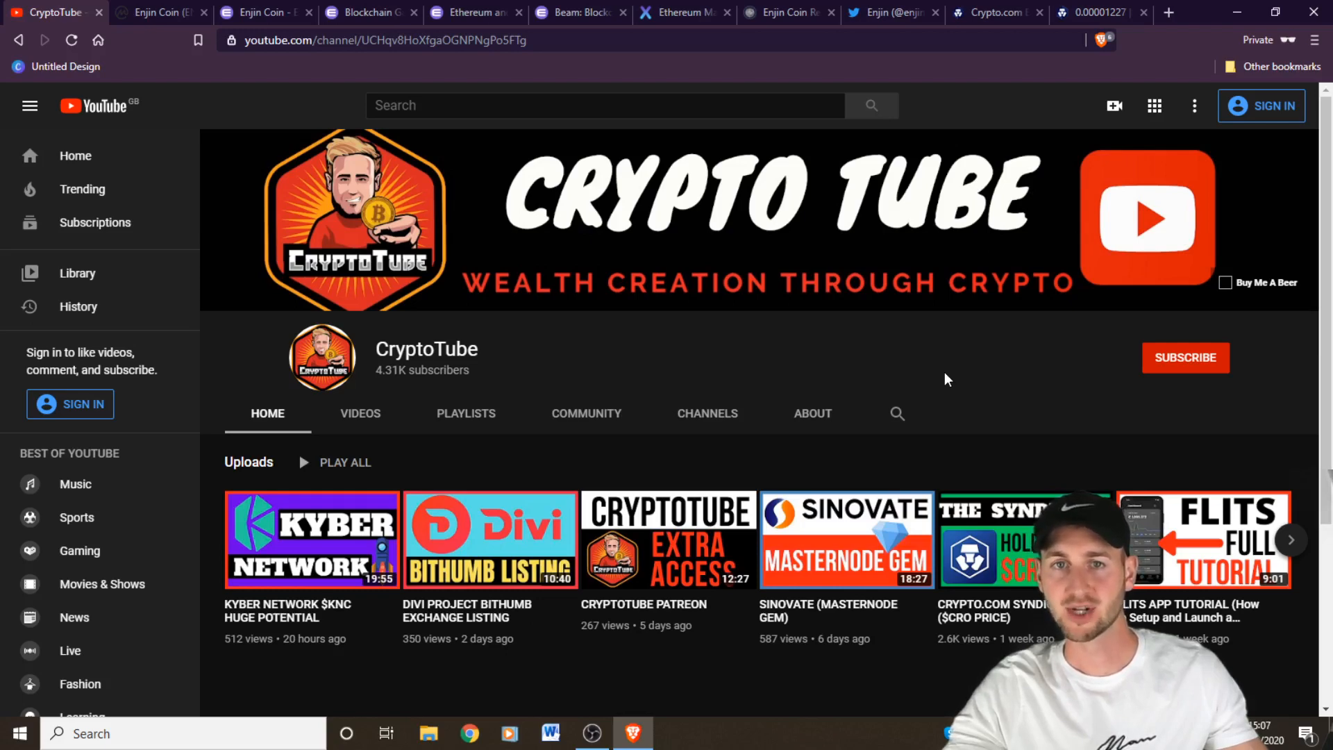
Show Enjin Coin's CoinMarketCap page scrolled to the Market Pairs table led by Binance
click(157, 12)
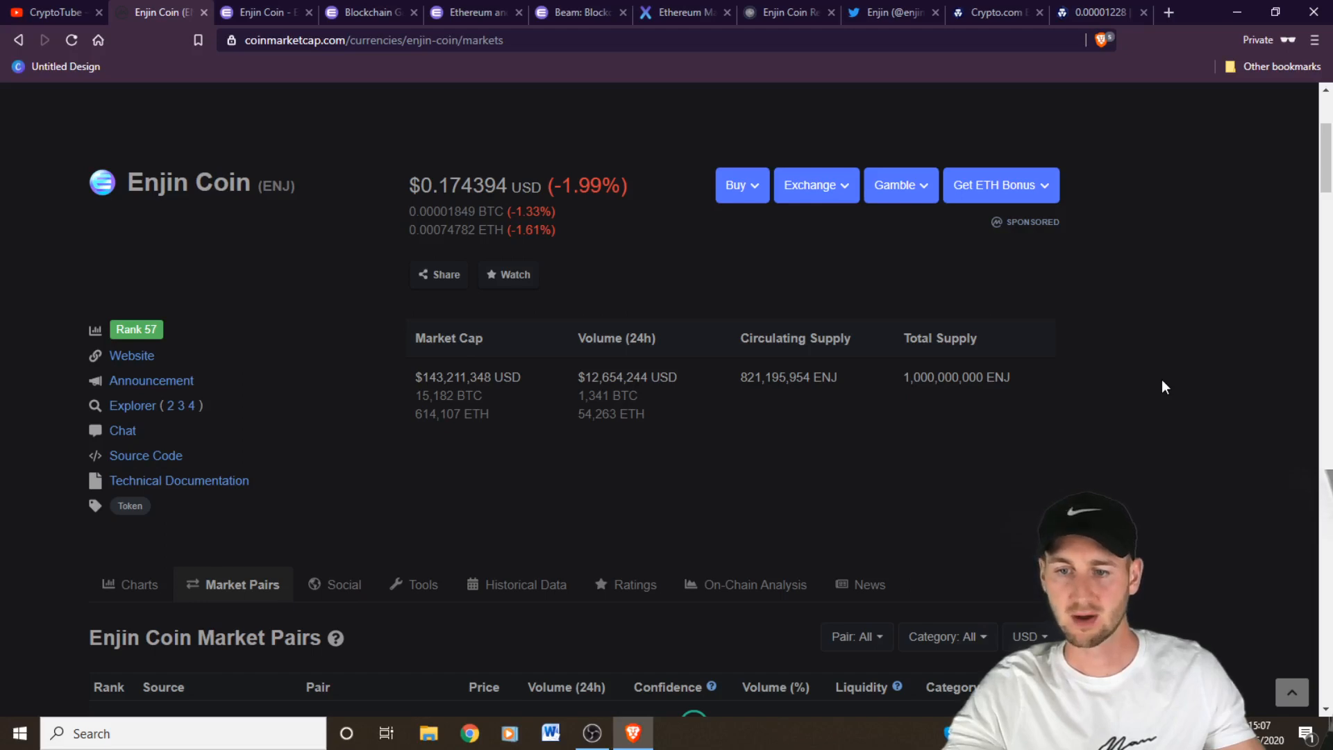
scroll(down, 3)
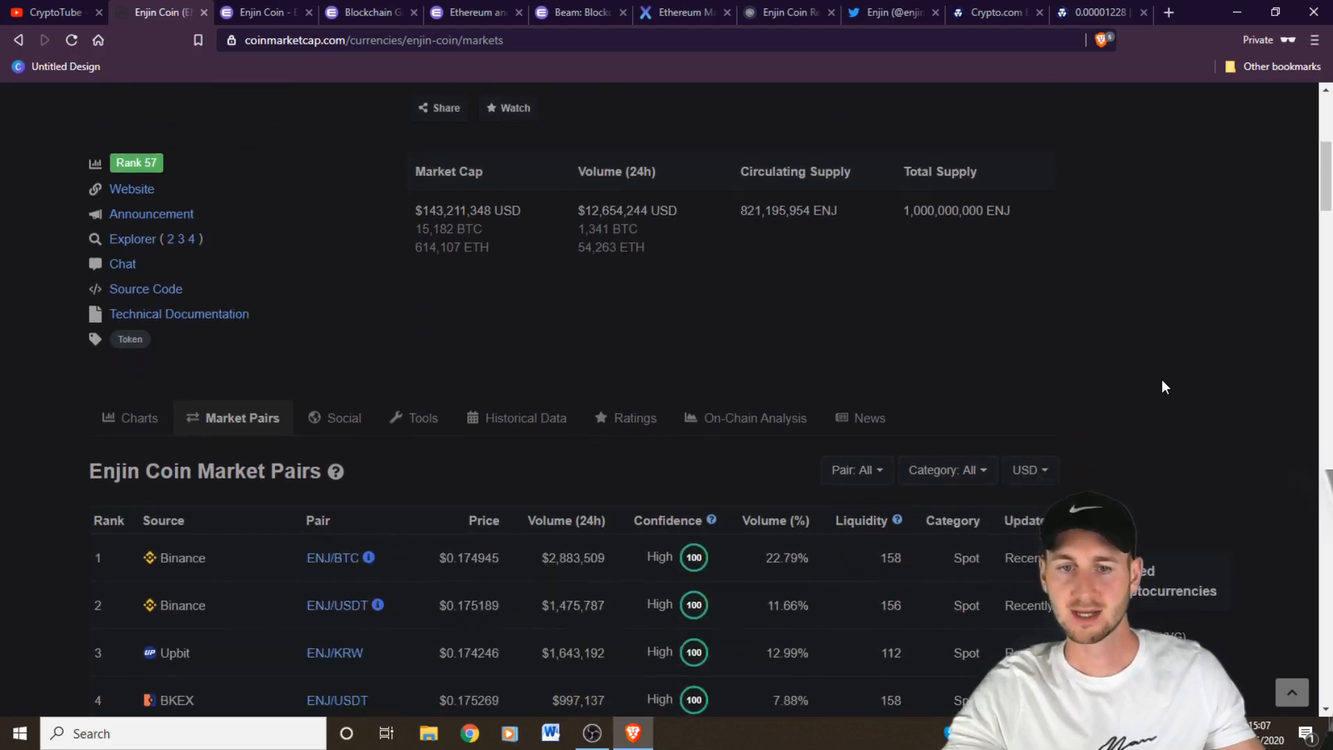
scroll(down, 3)
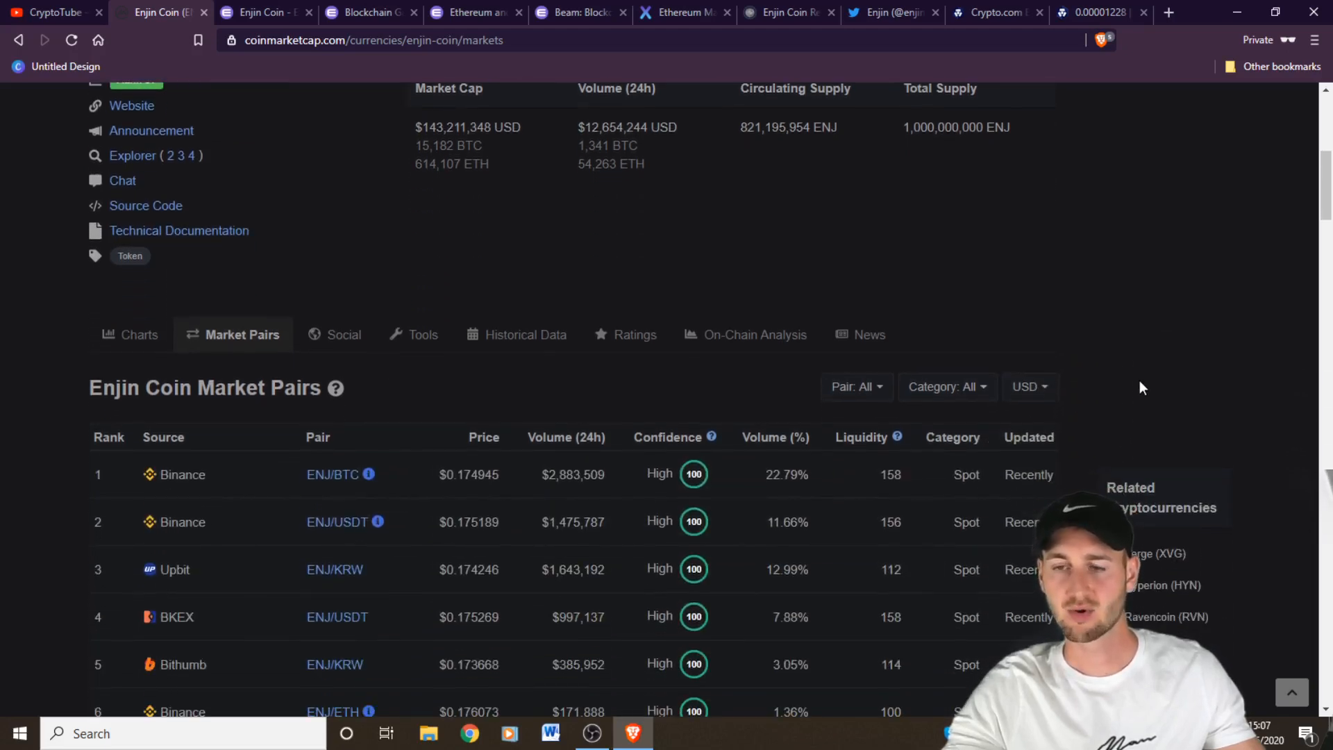
scroll(down, 3)
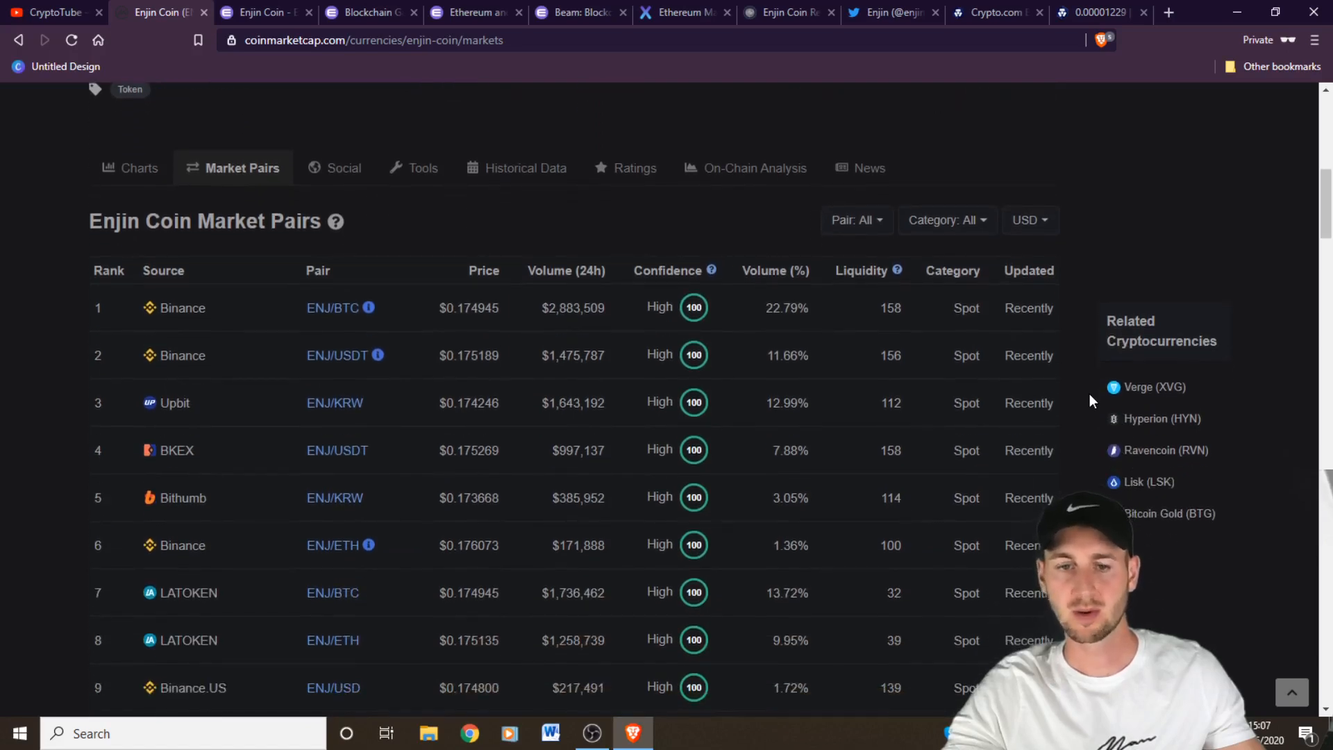
scroll(down, 3)
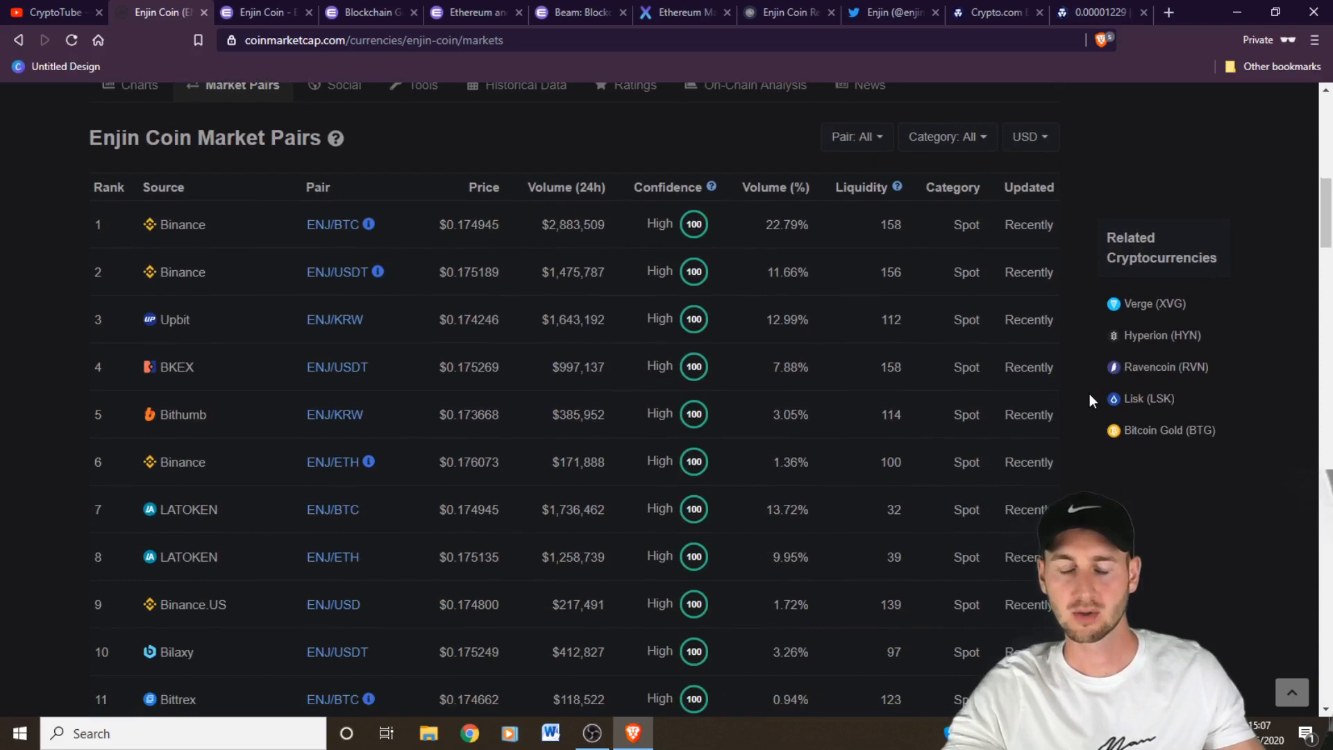
scroll(down, 3)
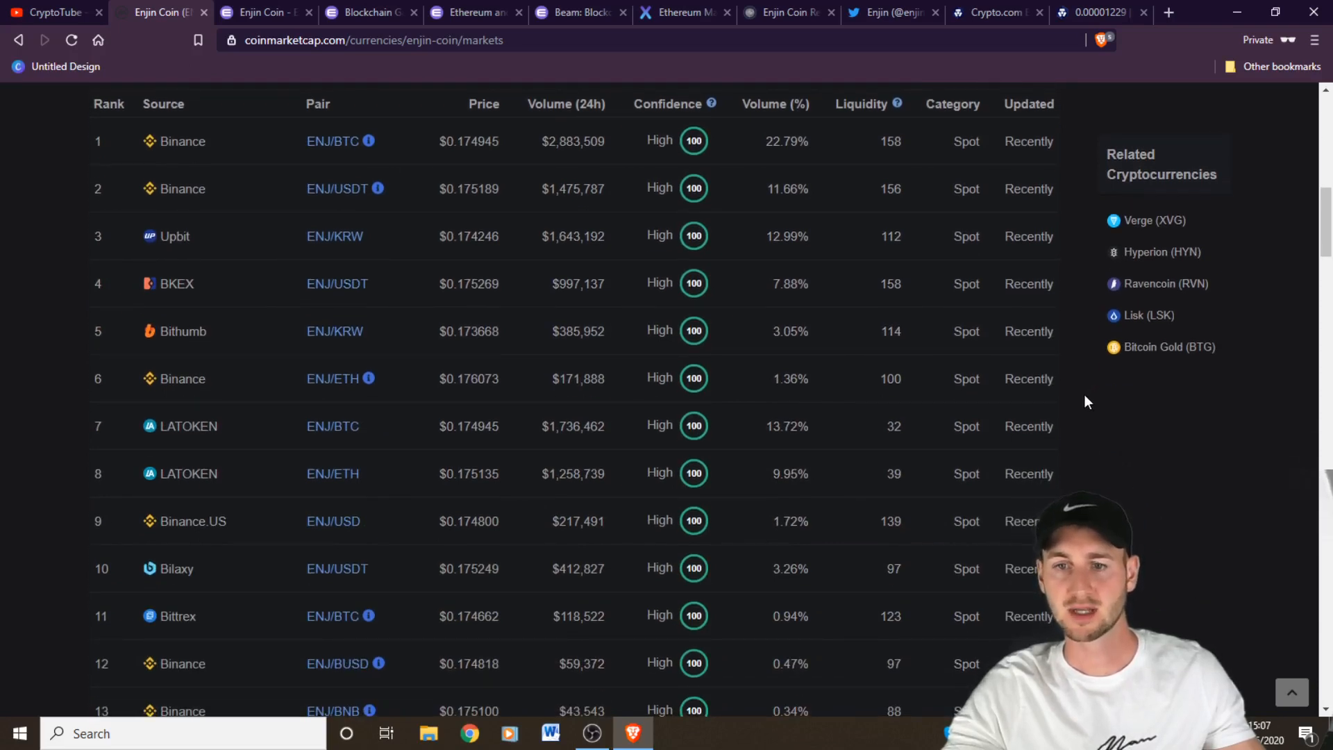
scroll(down, 3)
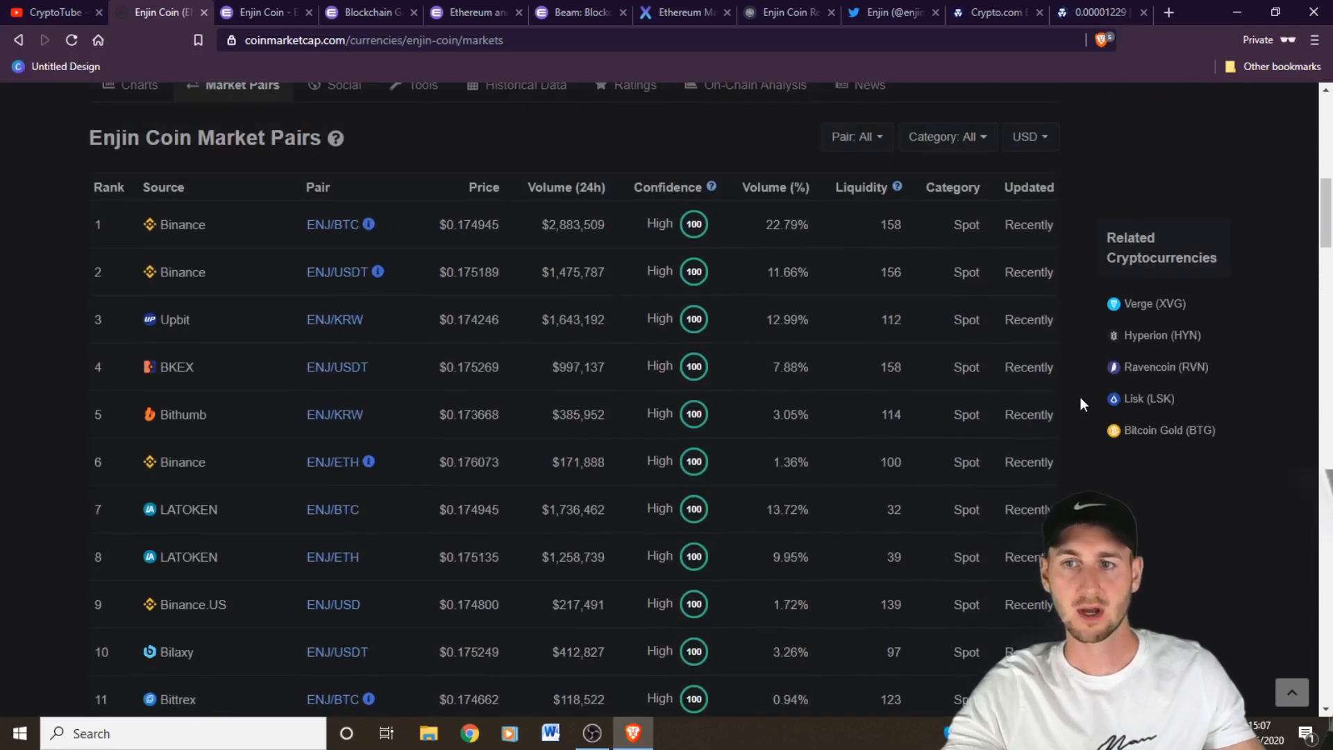
scroll(up, 3)
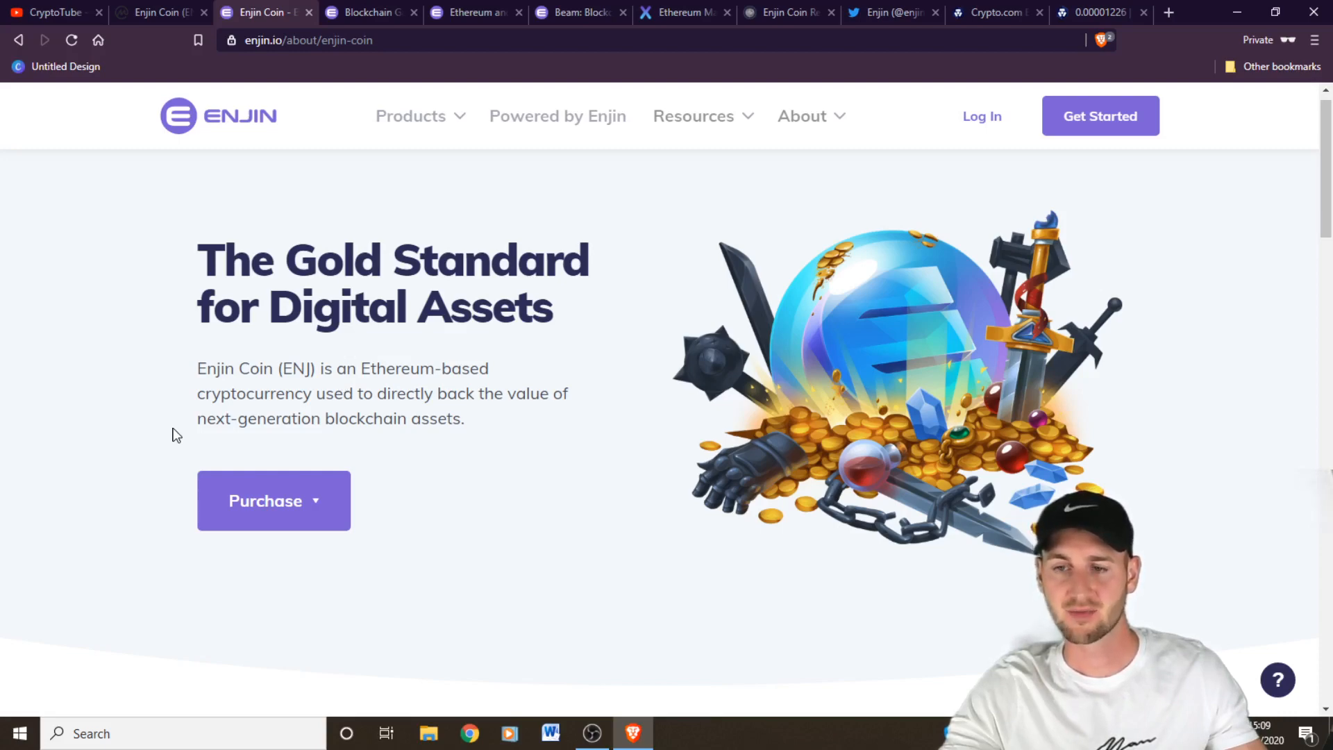
Scroll the enjin.io Enjin Coin page to 'Forged with ENJ' listing Consumer Trust, Certified Authenticity and Real-World Value
scroll(down, 3)
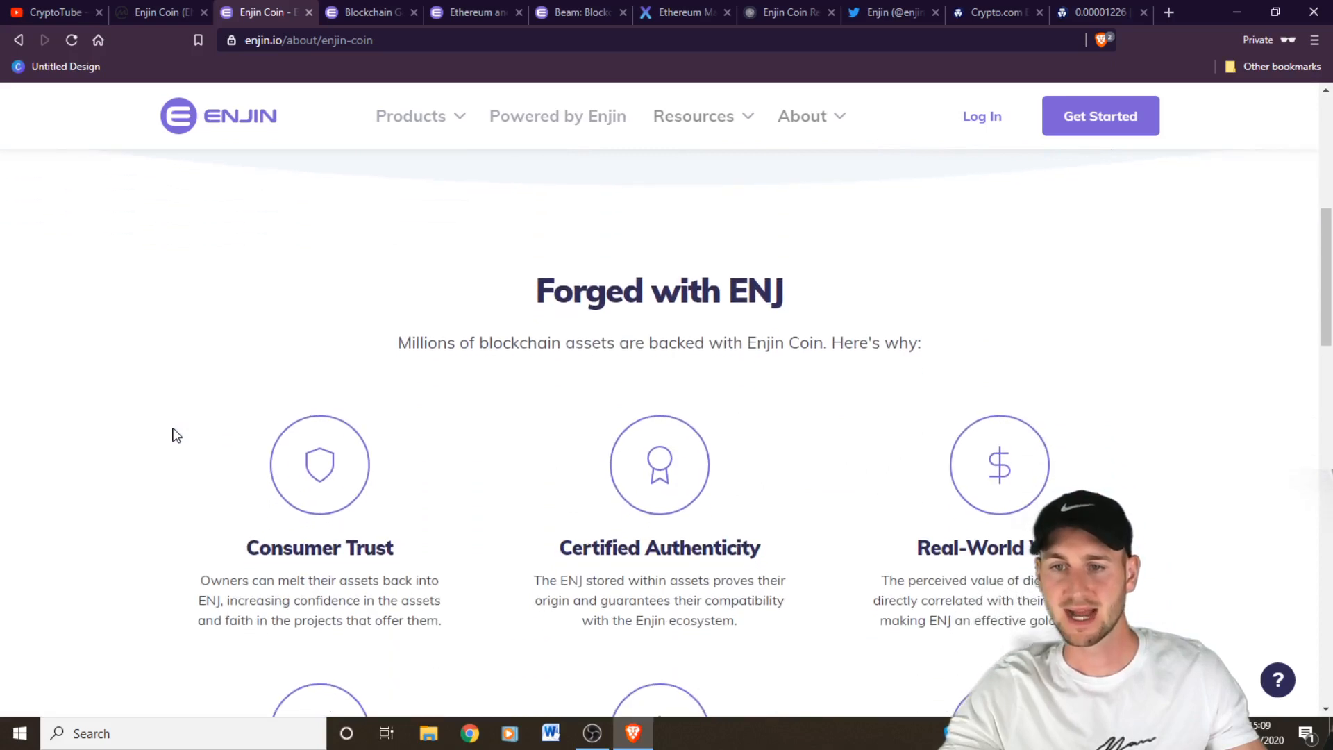
scroll(down, 3)
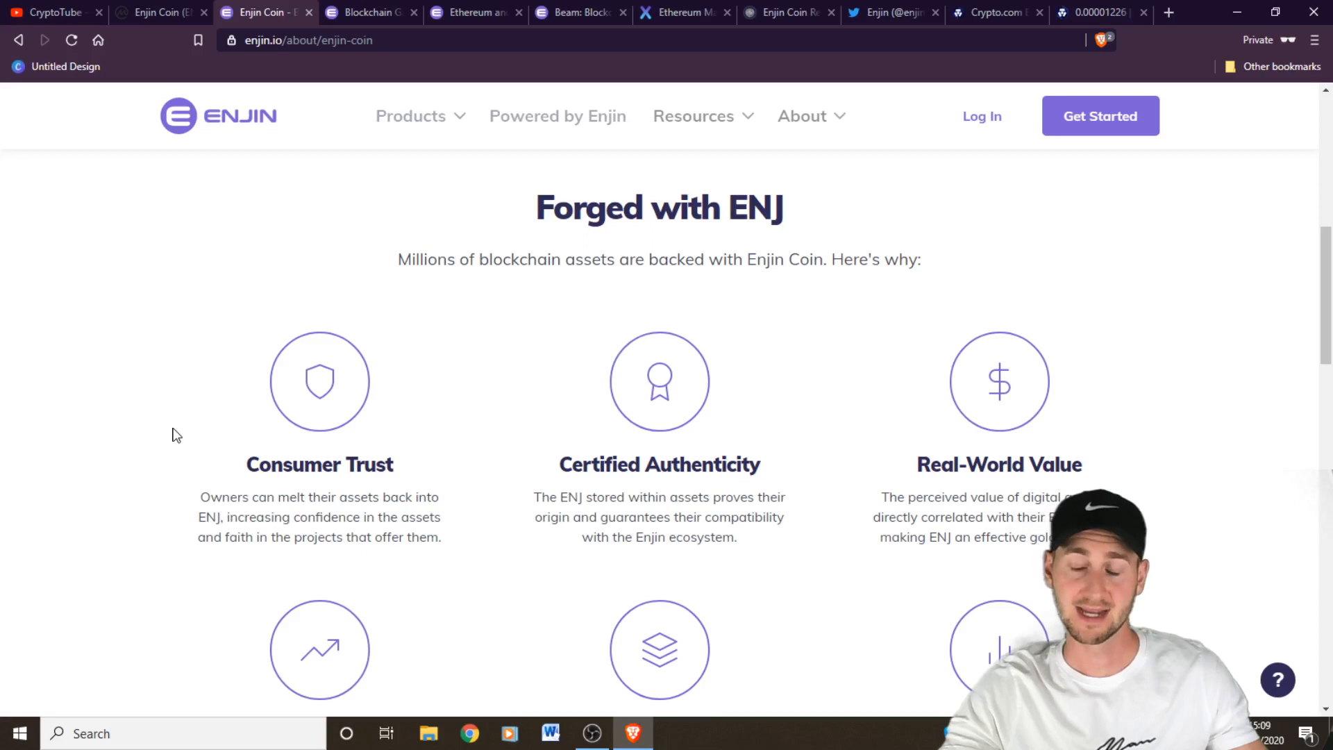
mouse_move(523, 345)
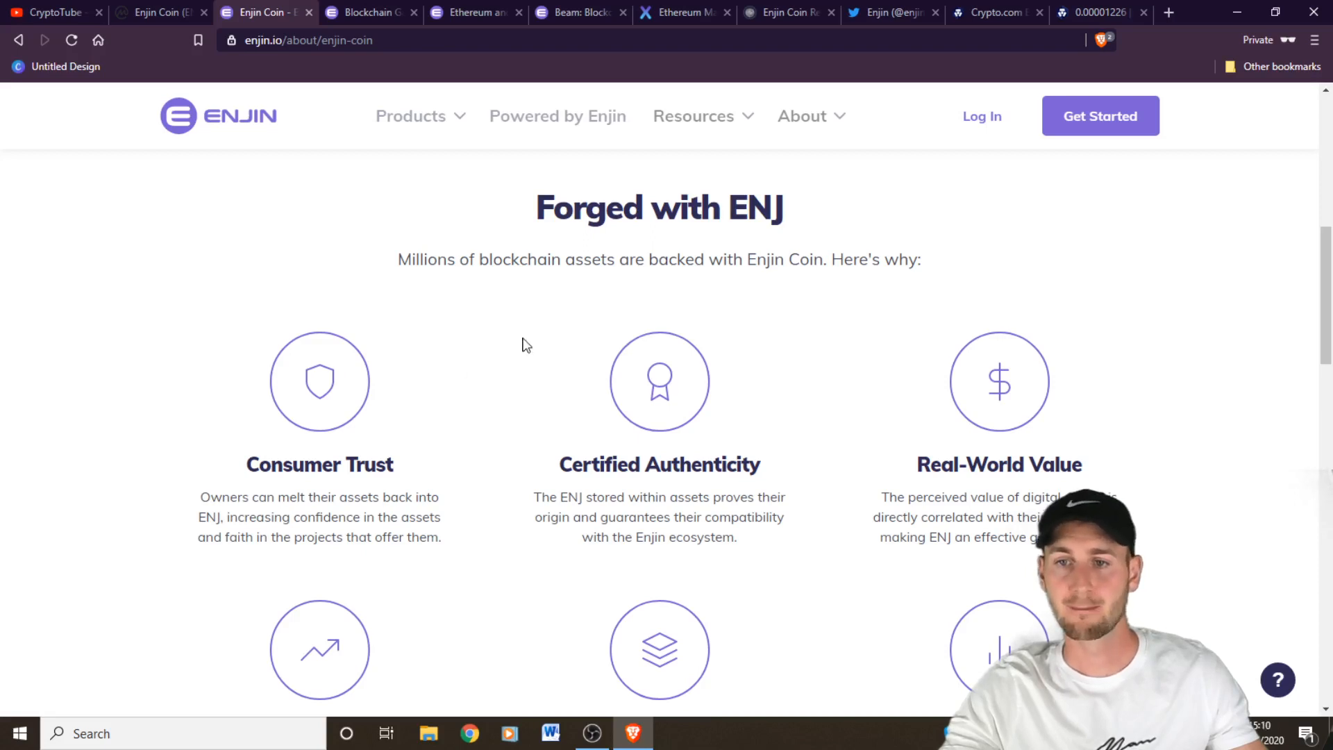
mouse_move(324, 286)
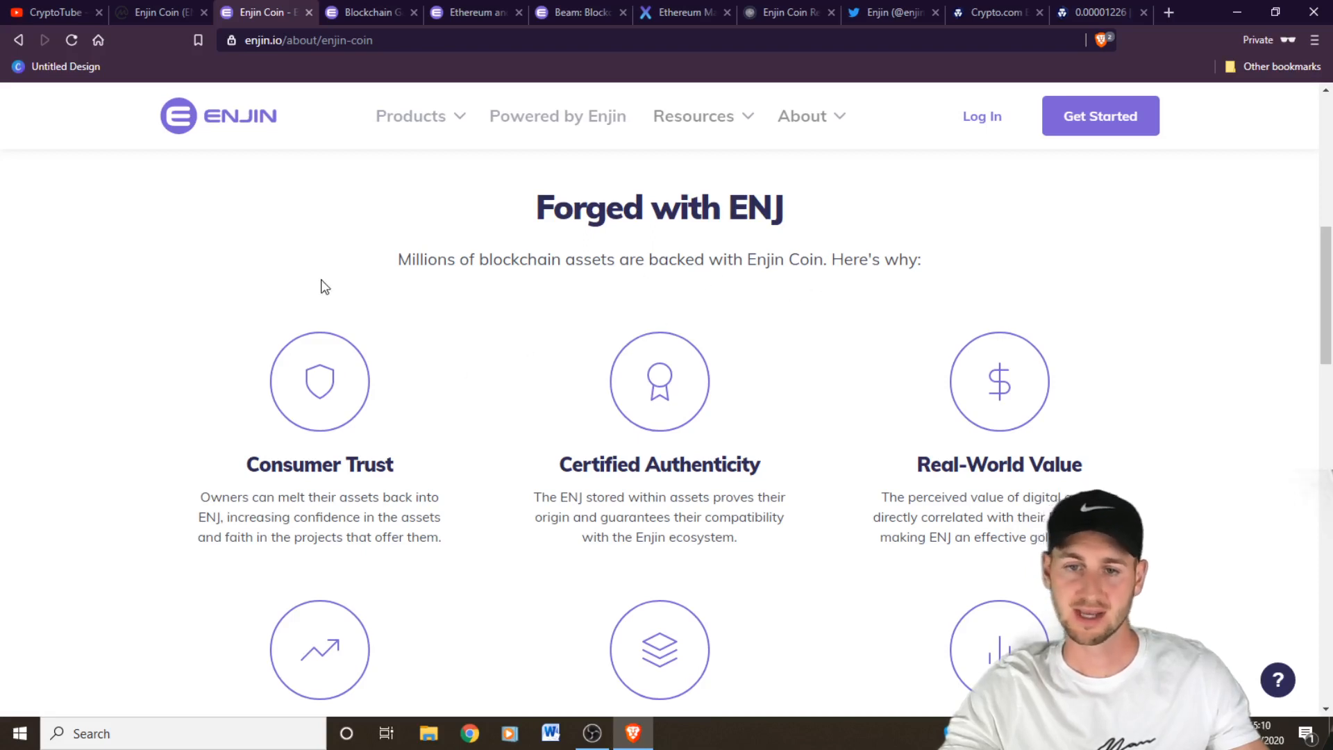
scroll(down, 3)
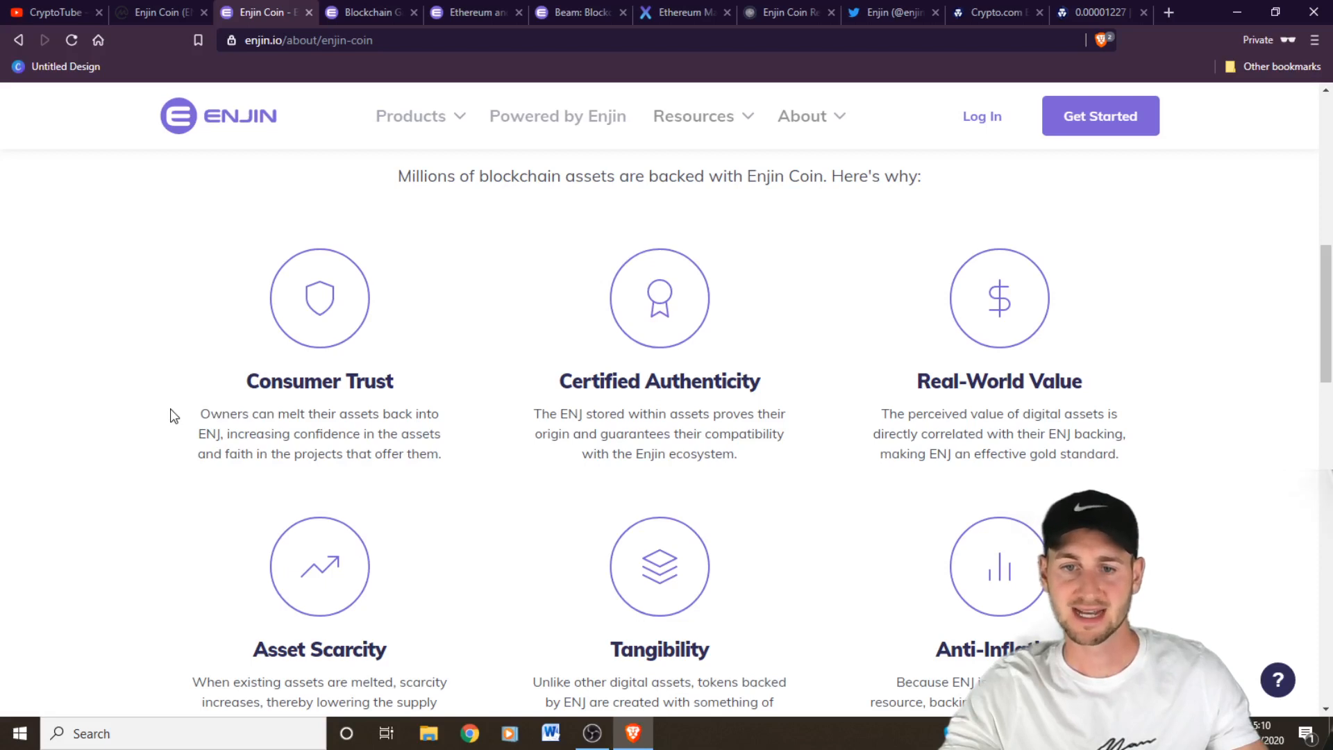
mouse_move(451, 460)
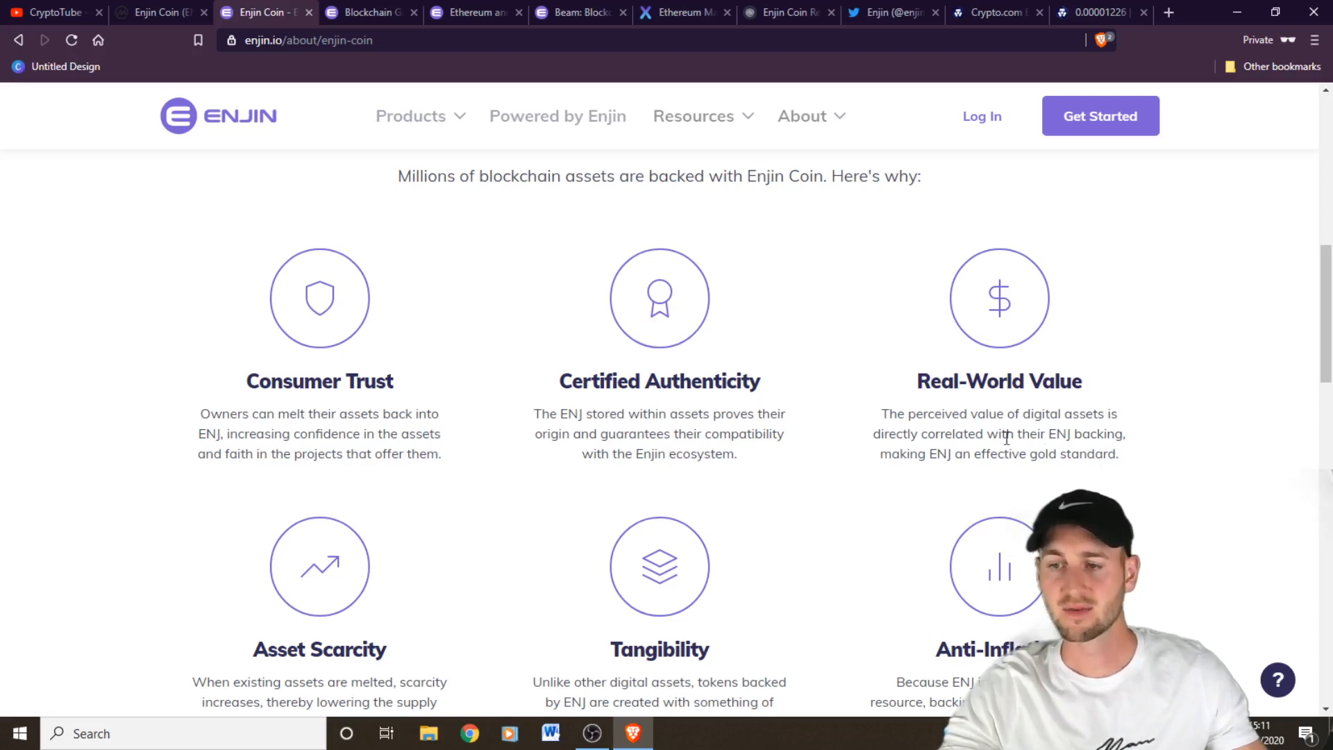
mouse_move(1198, 394)
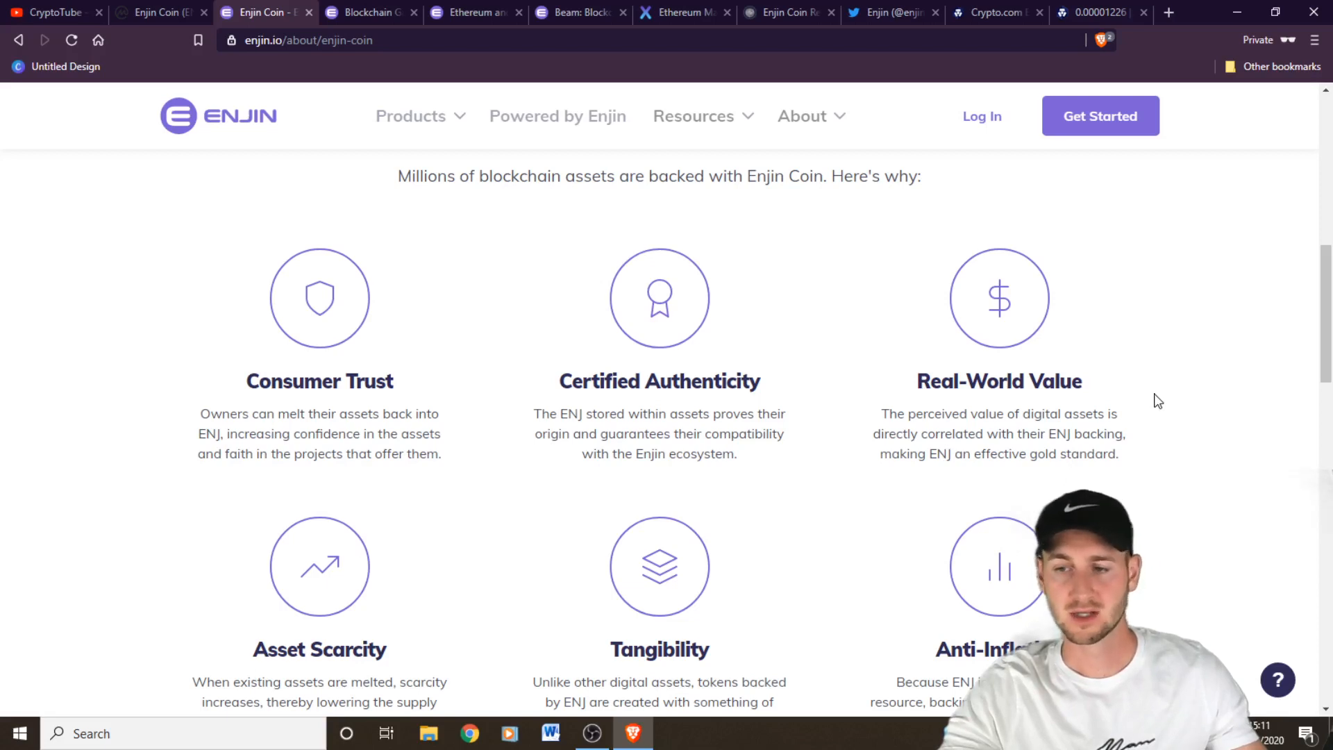
scroll(down, 3)
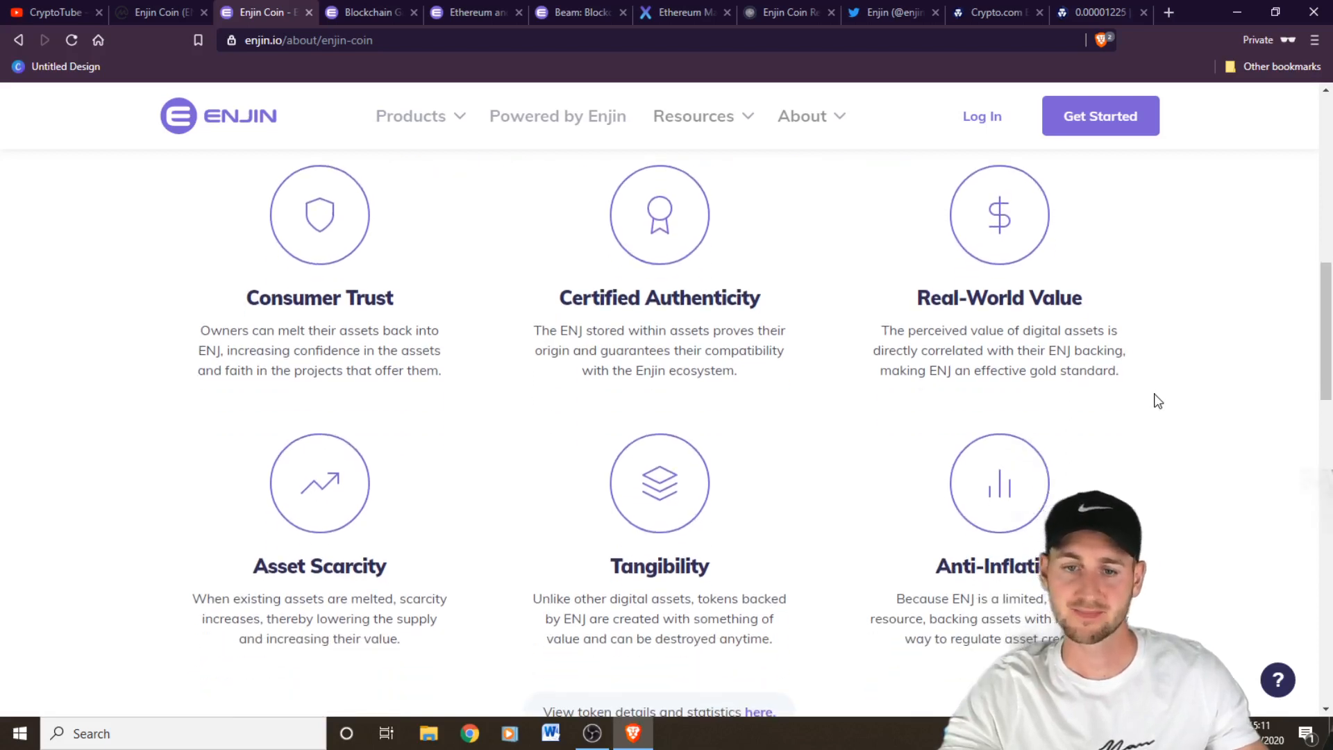
scroll(down, 3)
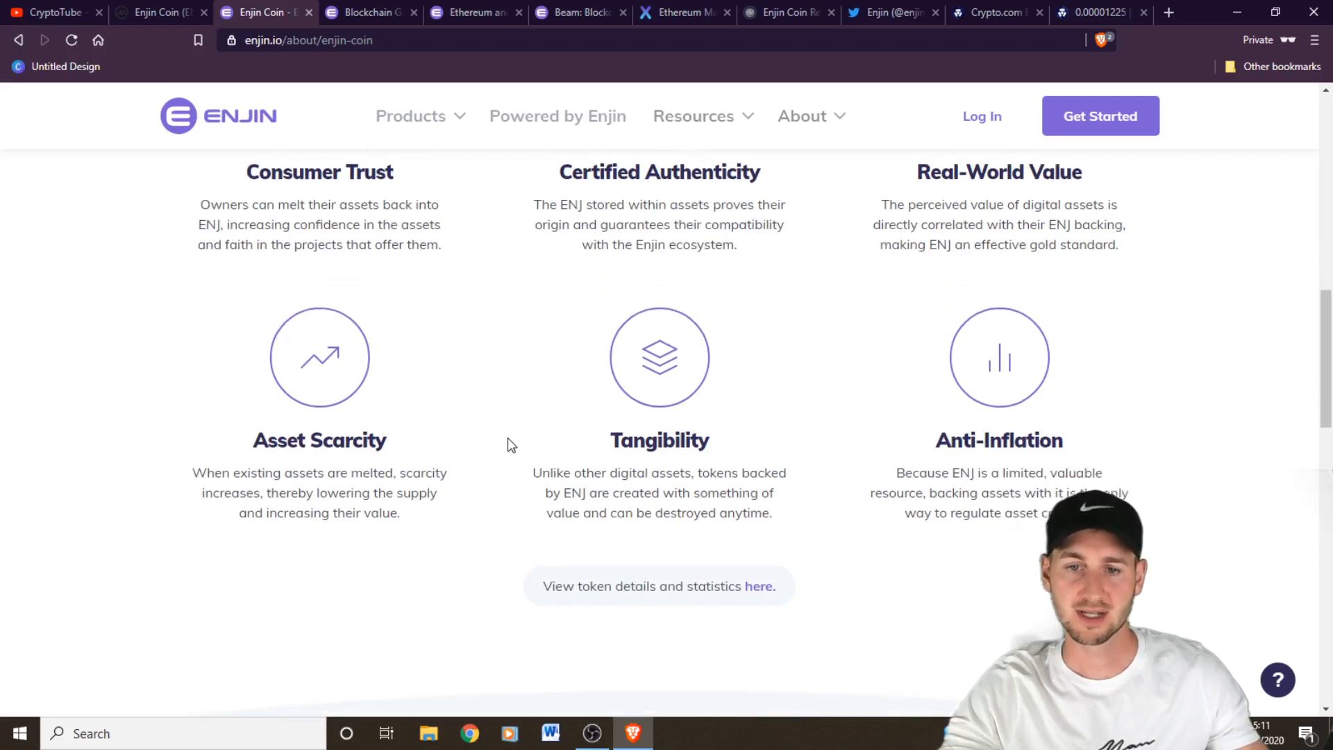
scroll(down, 3)
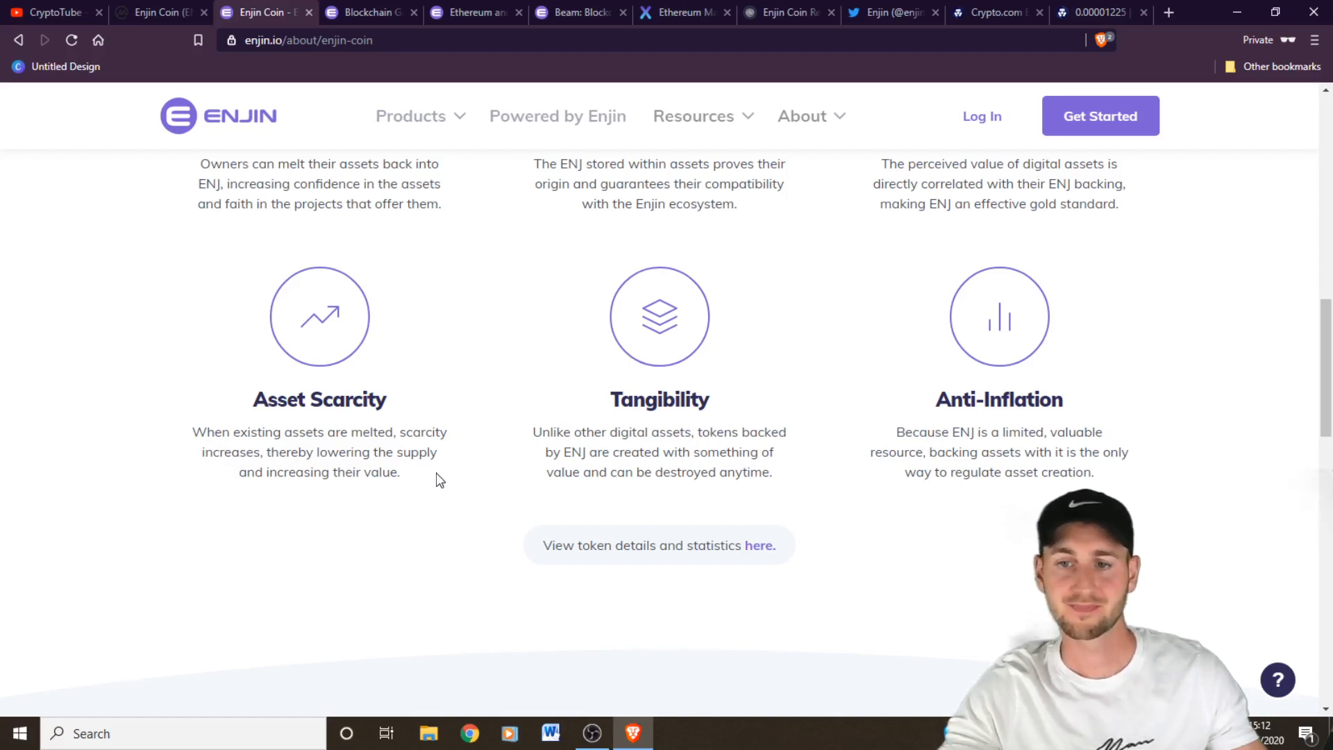
mouse_move(681, 495)
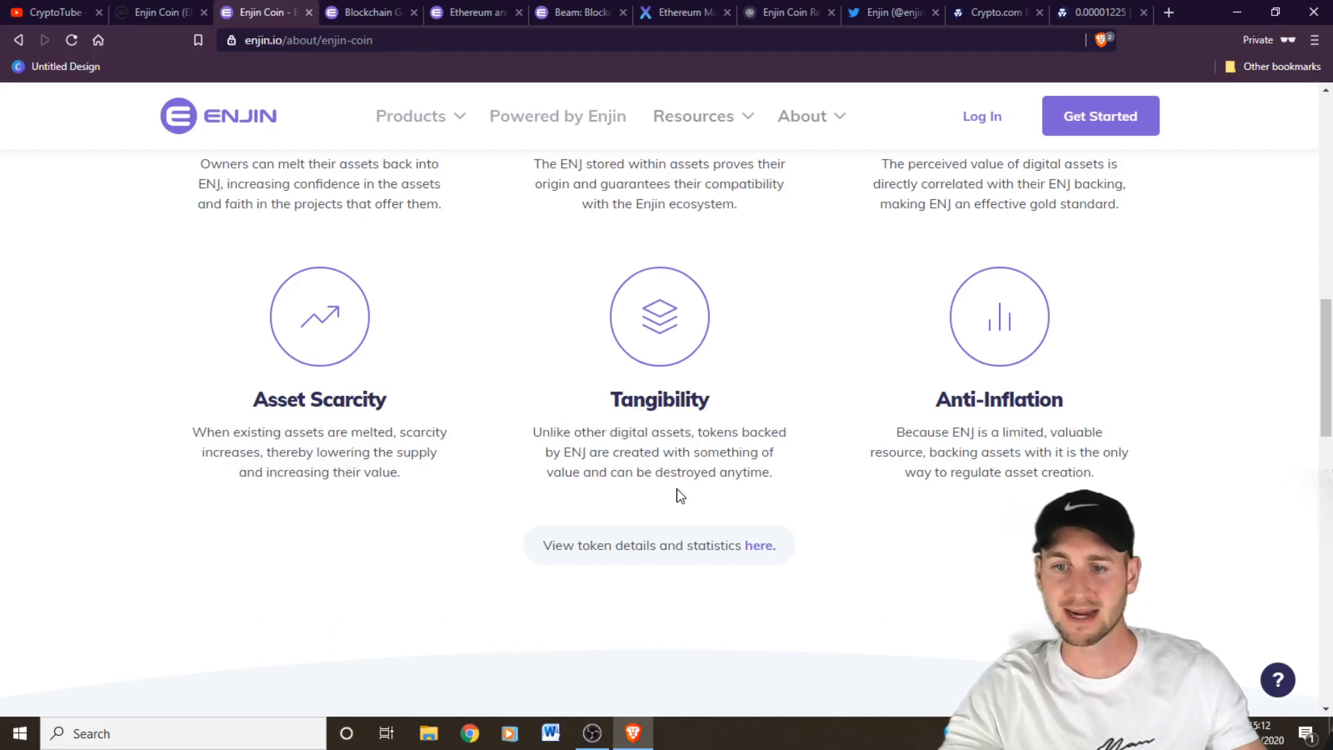
mouse_move(775, 491)
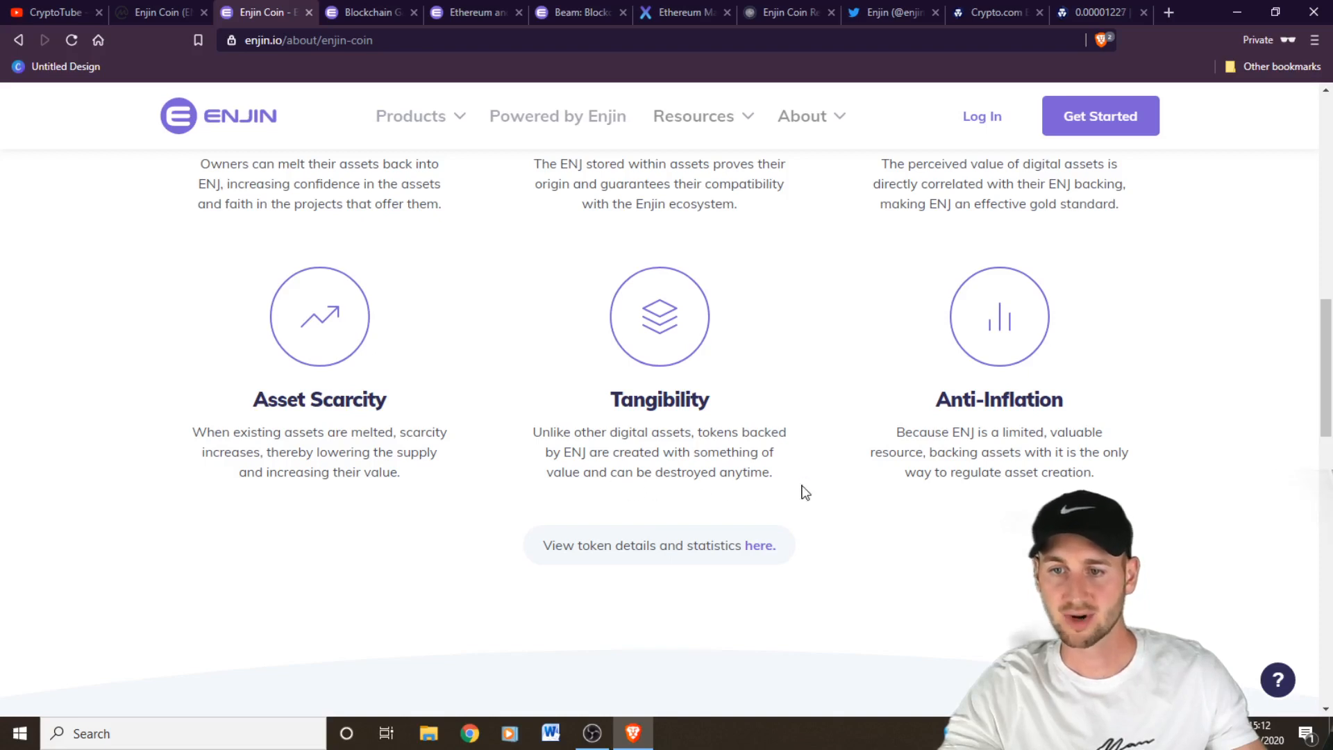
mouse_move(906, 449)
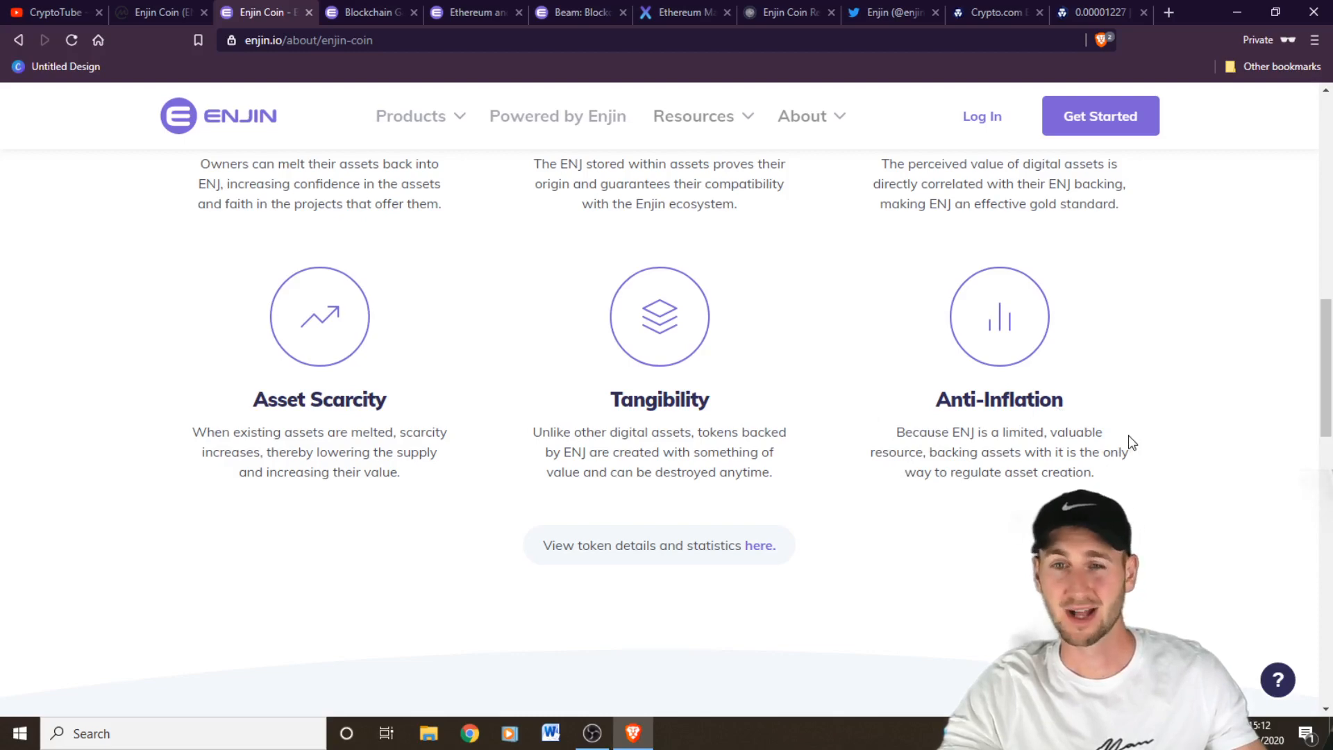
scroll(down, 3)
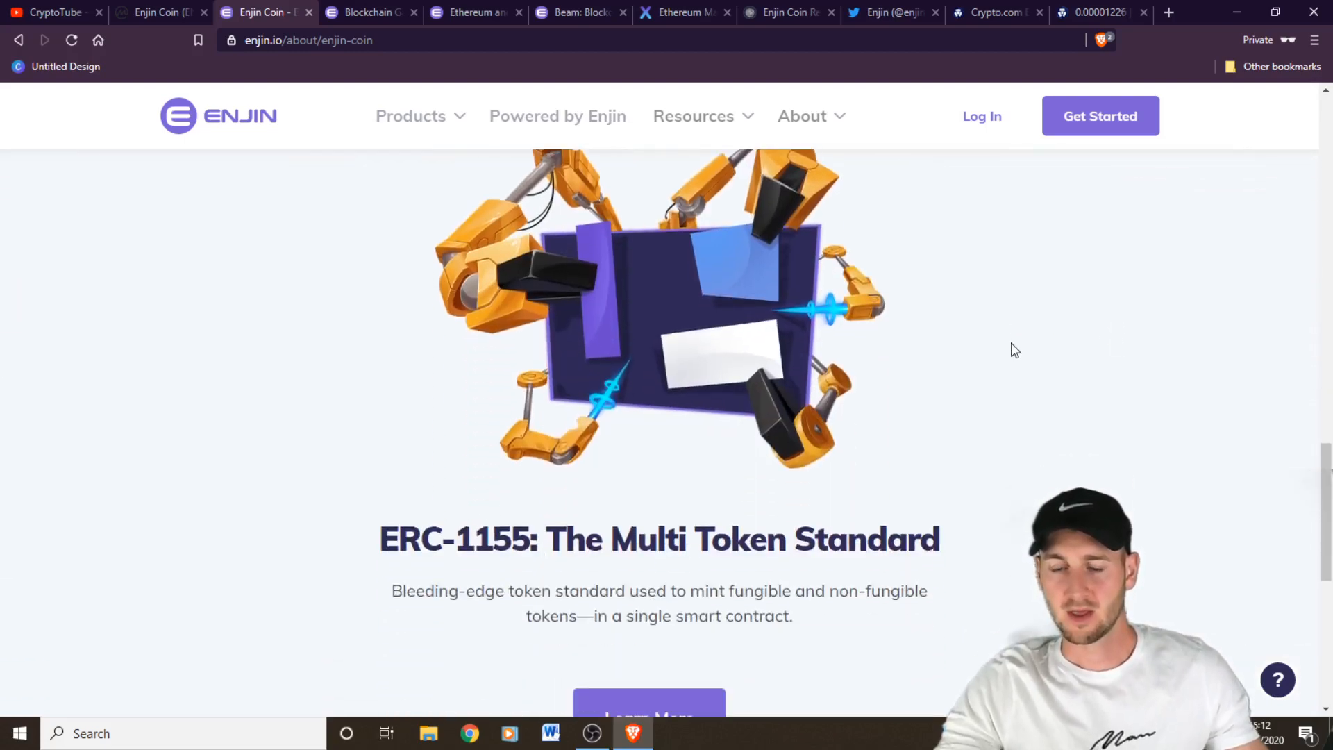
scroll(down, 3)
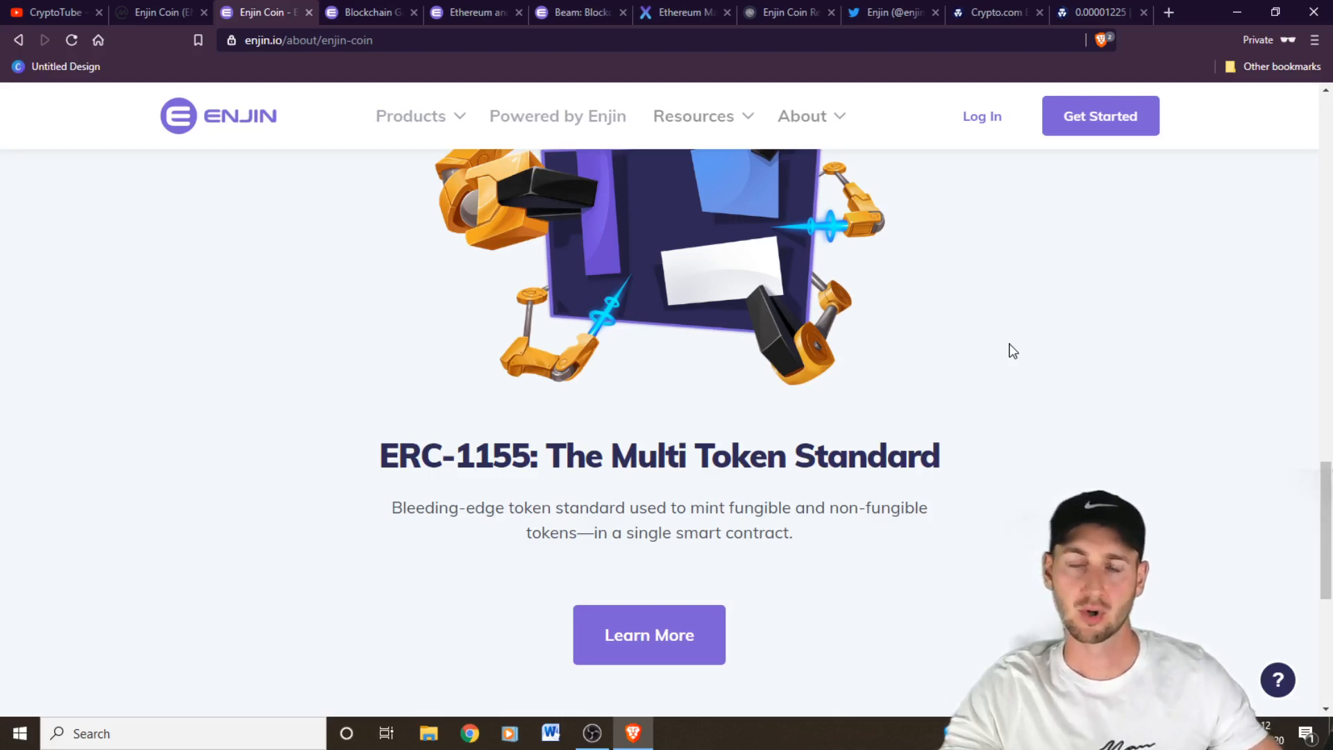
mouse_move(655, 428)
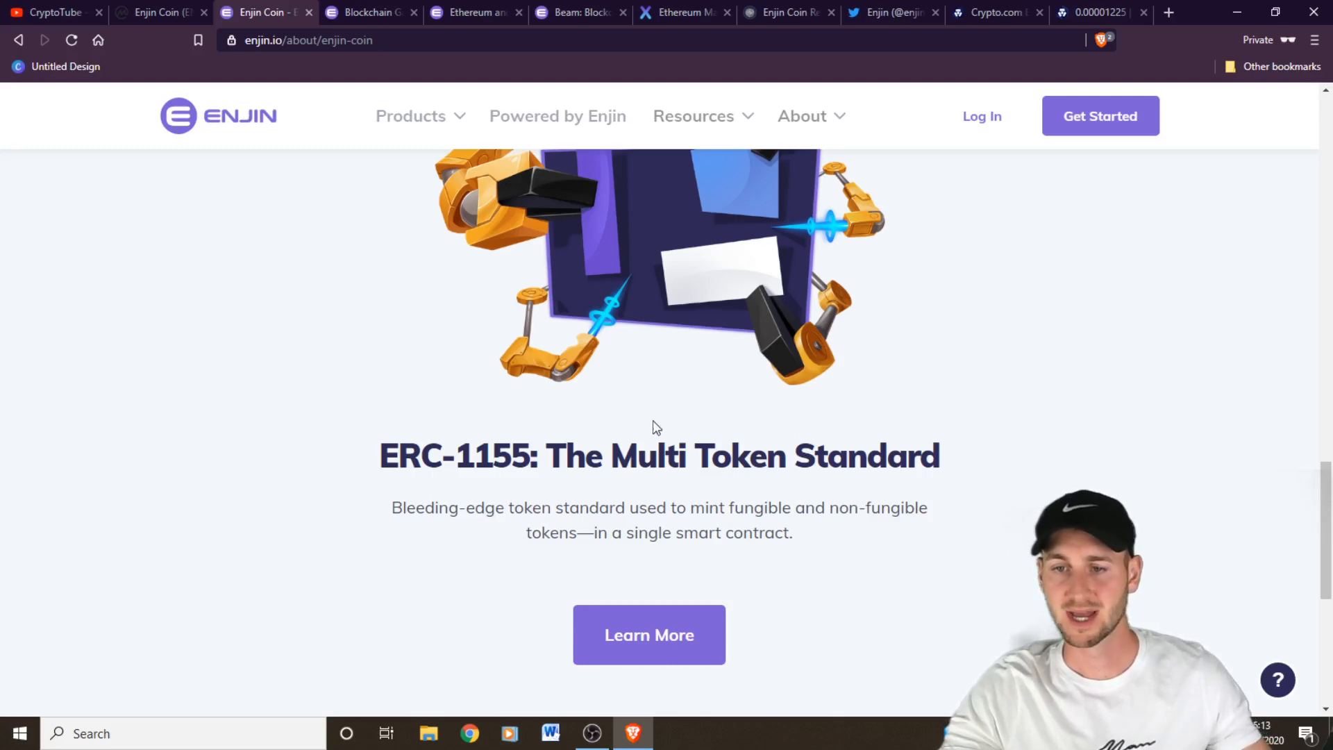
scroll(down, 3)
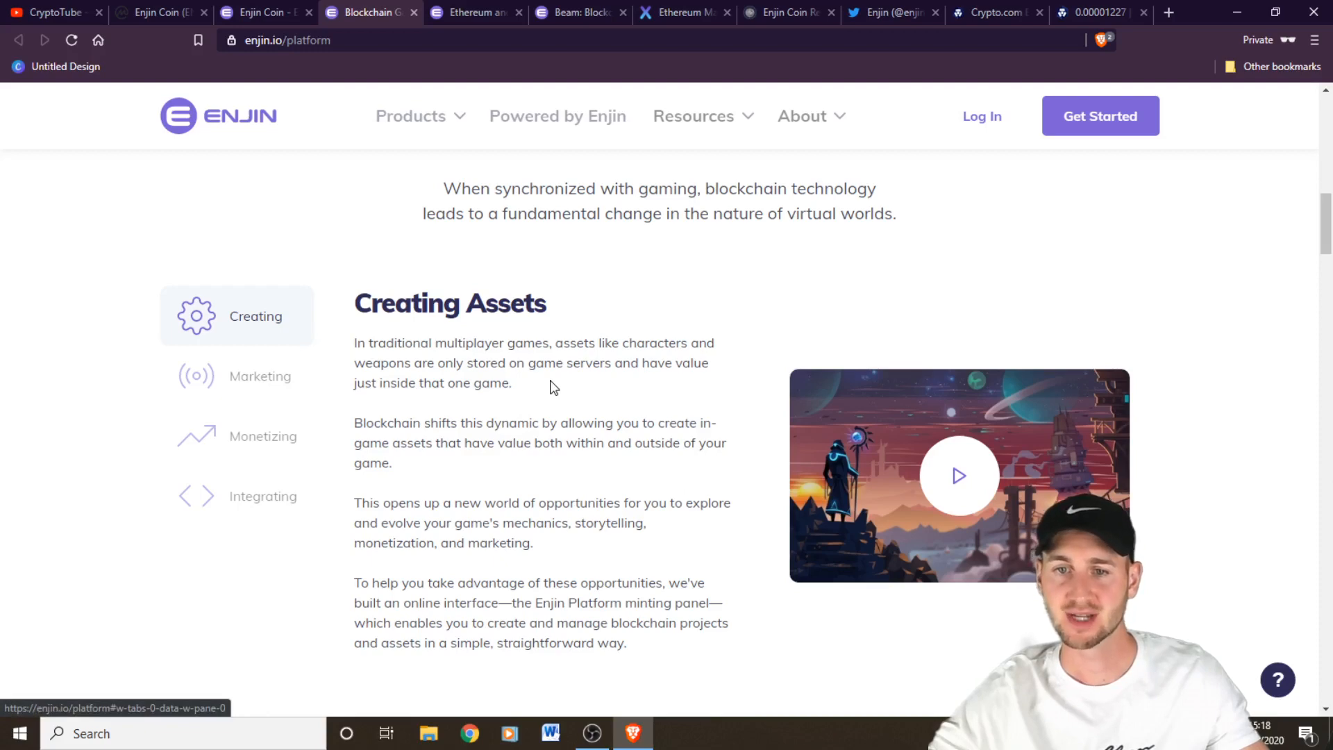
mouse_move(549, 398)
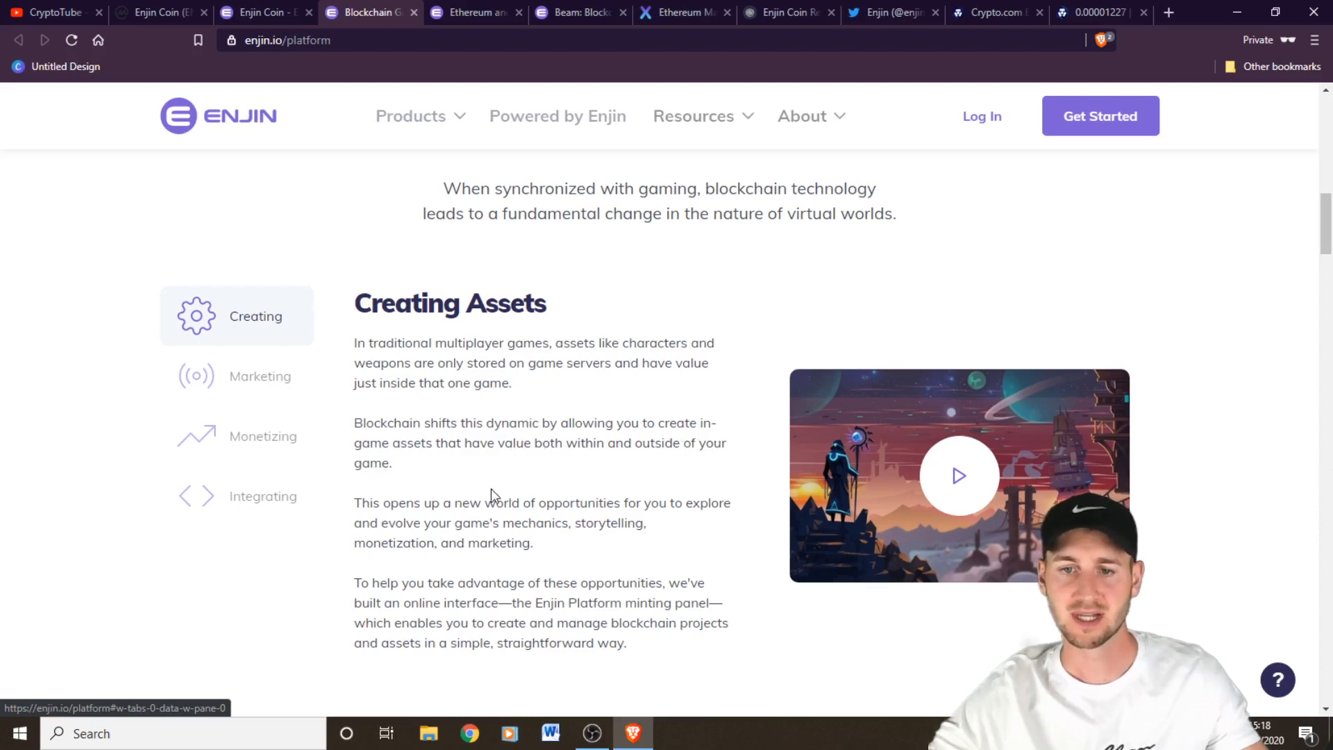
mouse_move(738, 494)
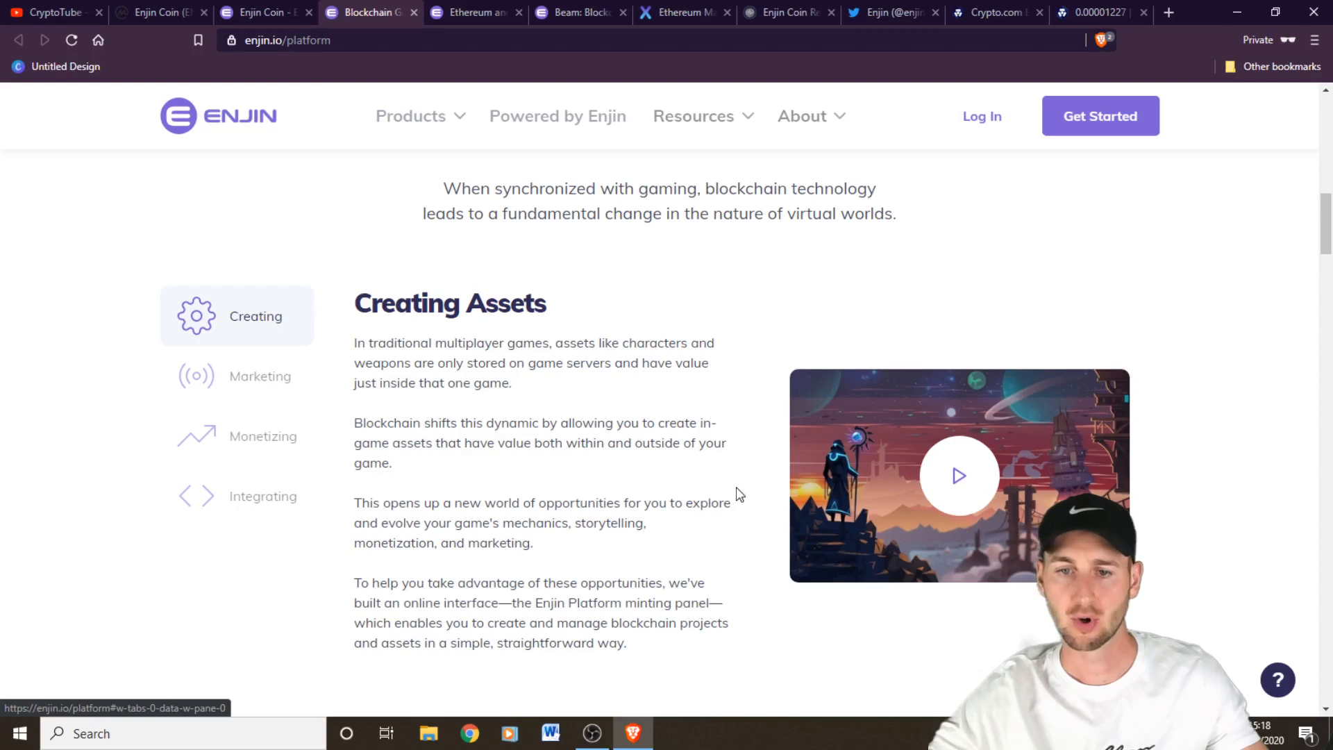
mouse_move(600, 543)
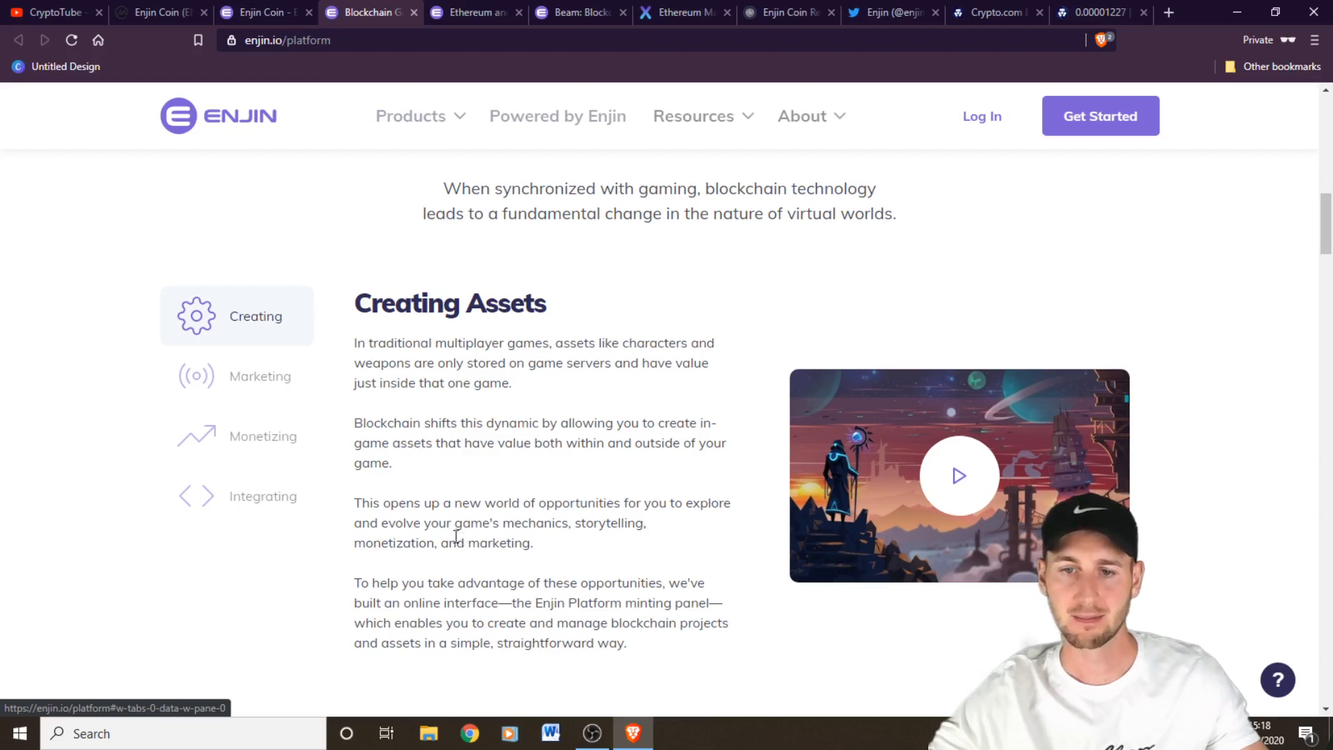
Show the Marketing section 'Promoting Your Game' on Enjin's platform feature list
click(259, 376)
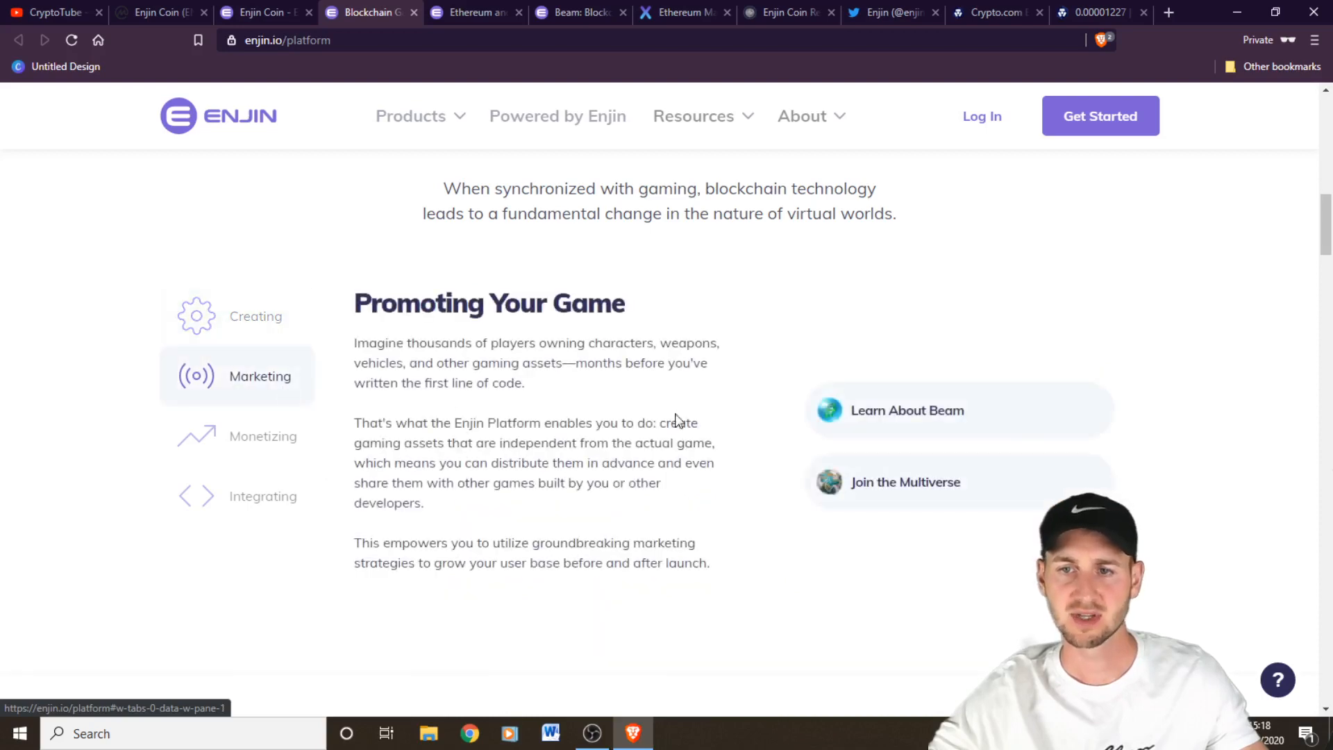
mouse_move(722, 432)
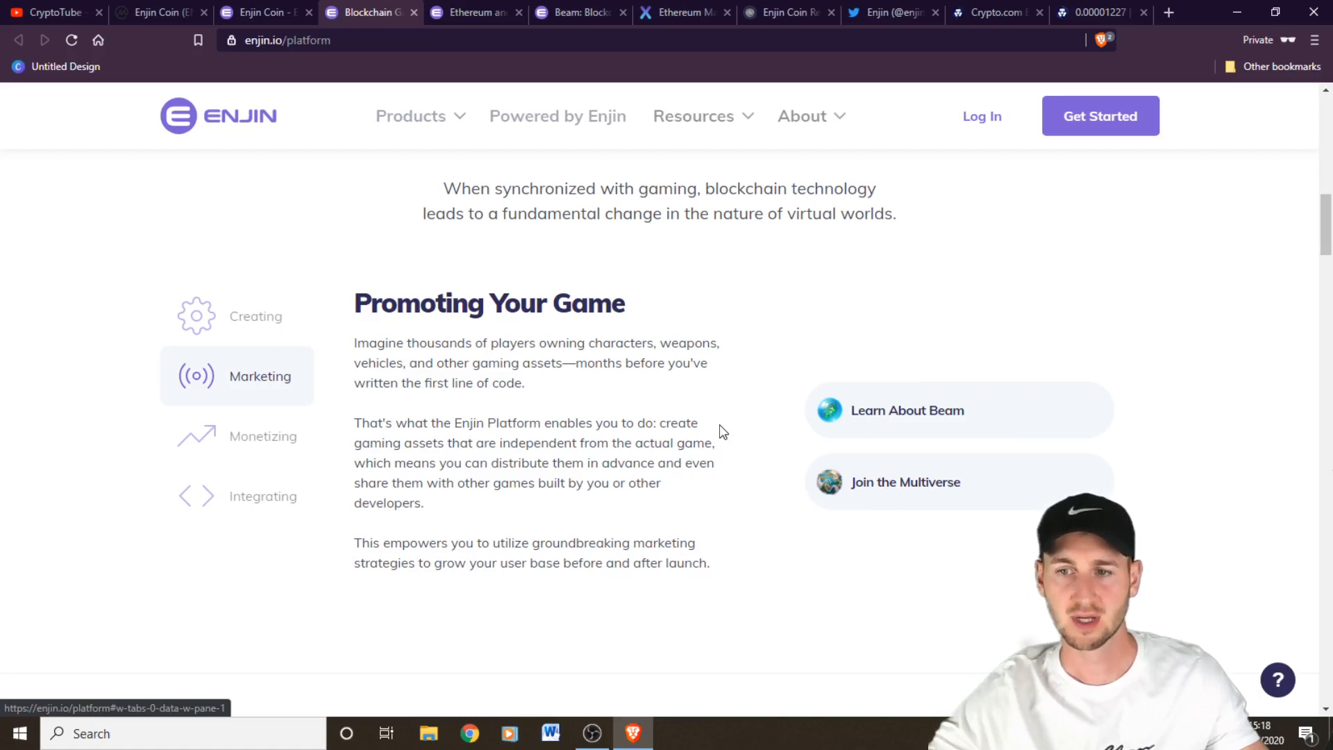
mouse_move(735, 434)
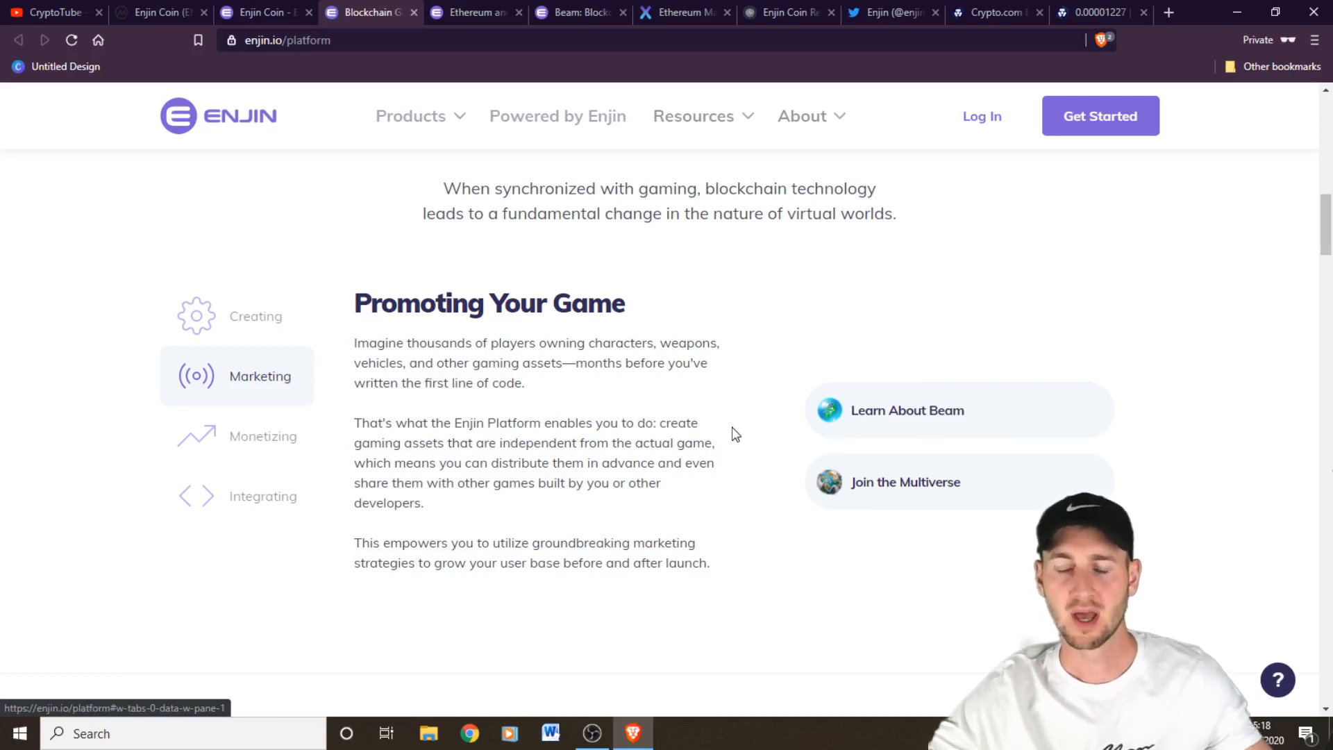
mouse_move(582, 400)
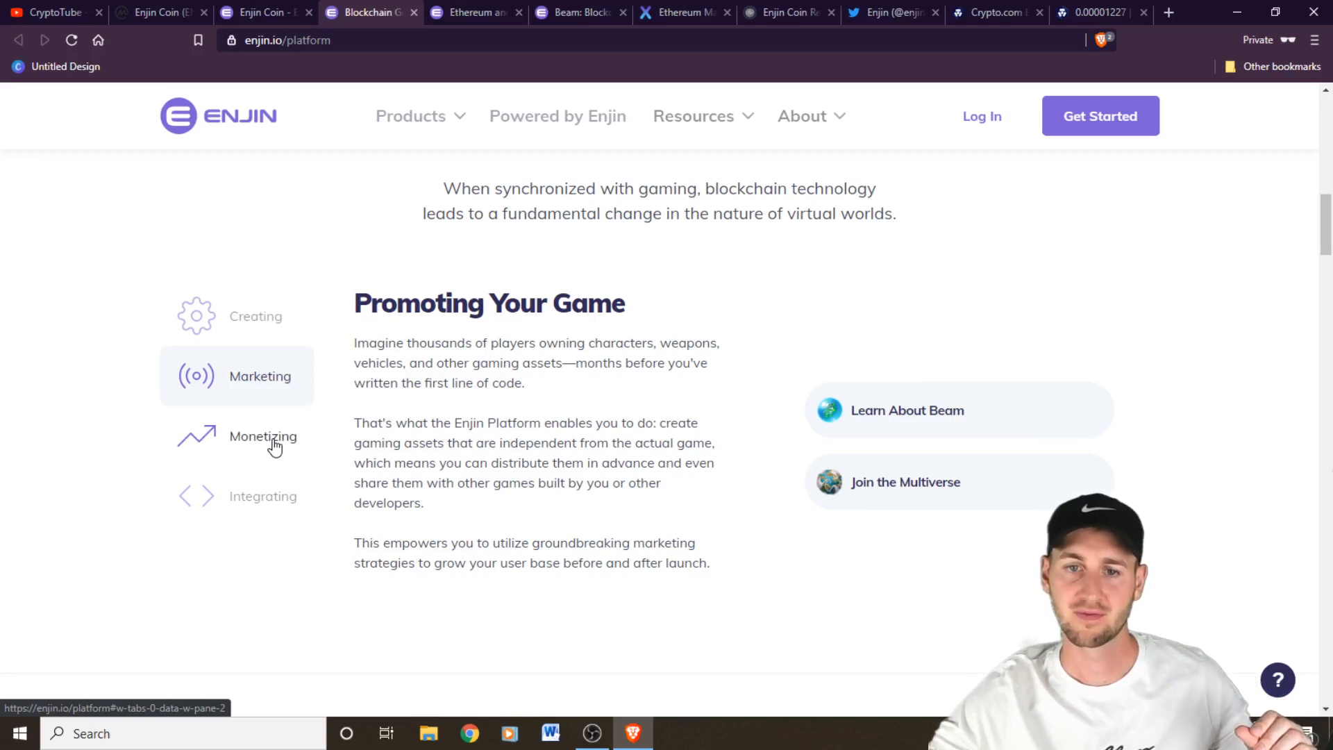
Show the Monetizing 'Game Monetization' section, then the next item in the platform feature list
click(262, 436)
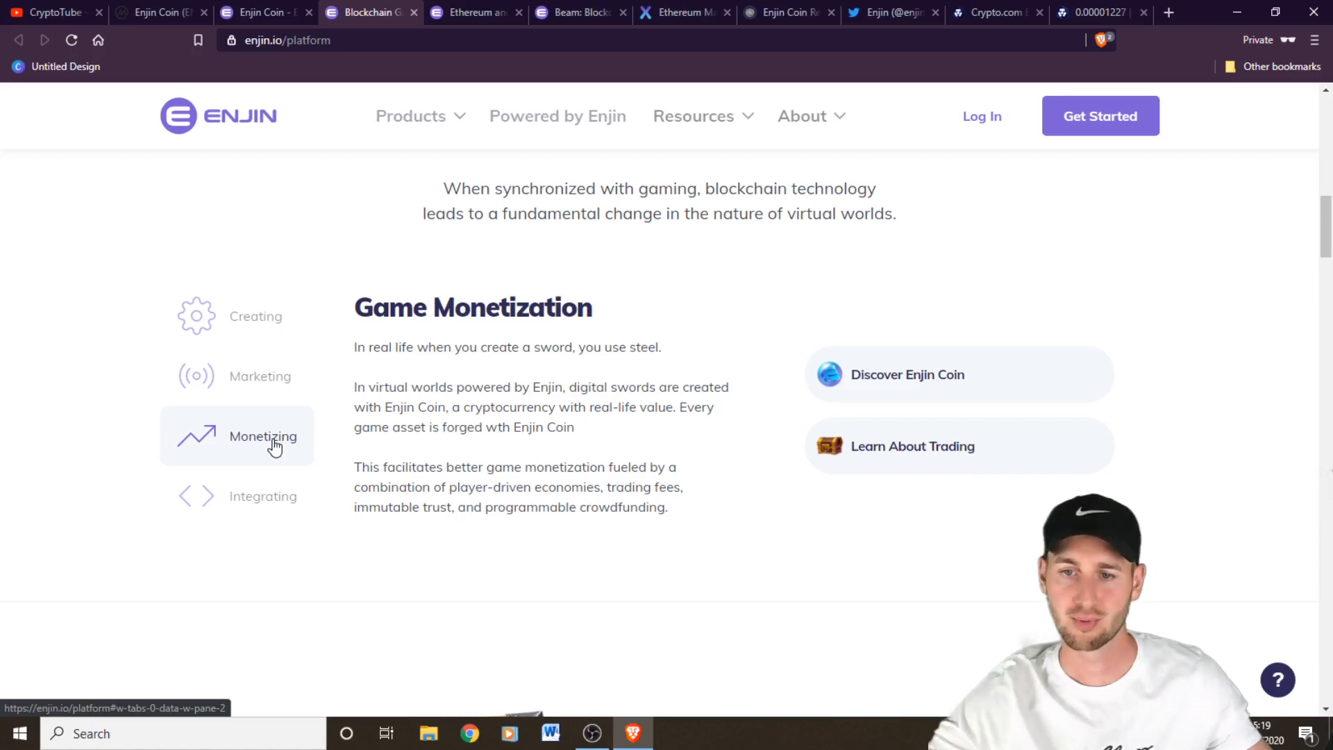
mouse_move(269, 485)
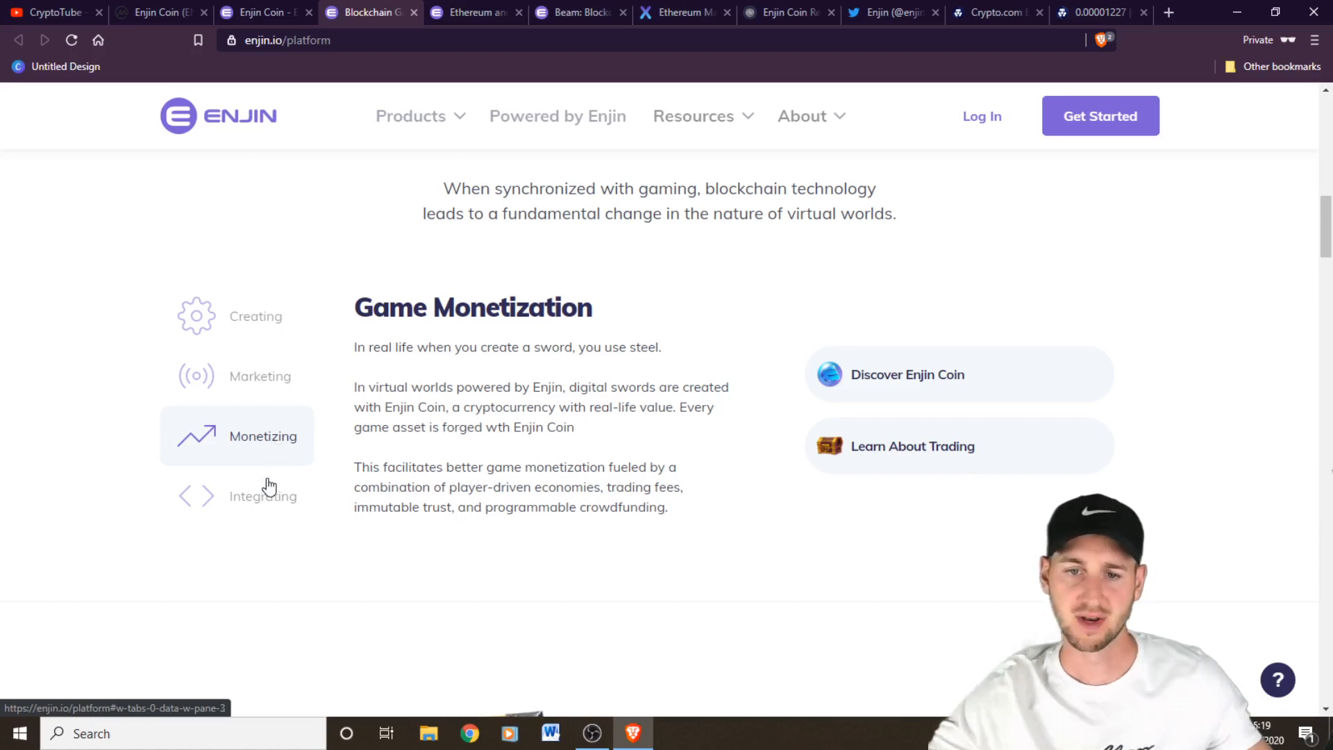
click(262, 496)
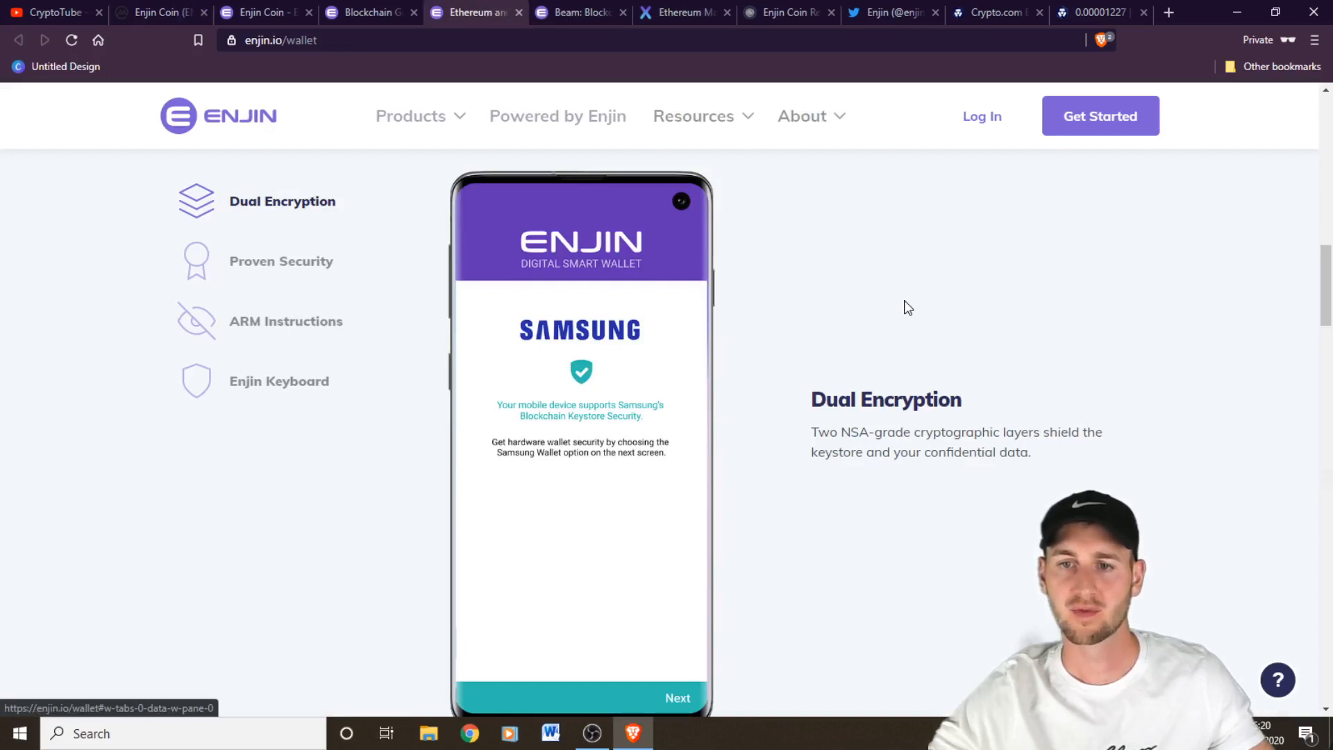
mouse_move(485, 393)
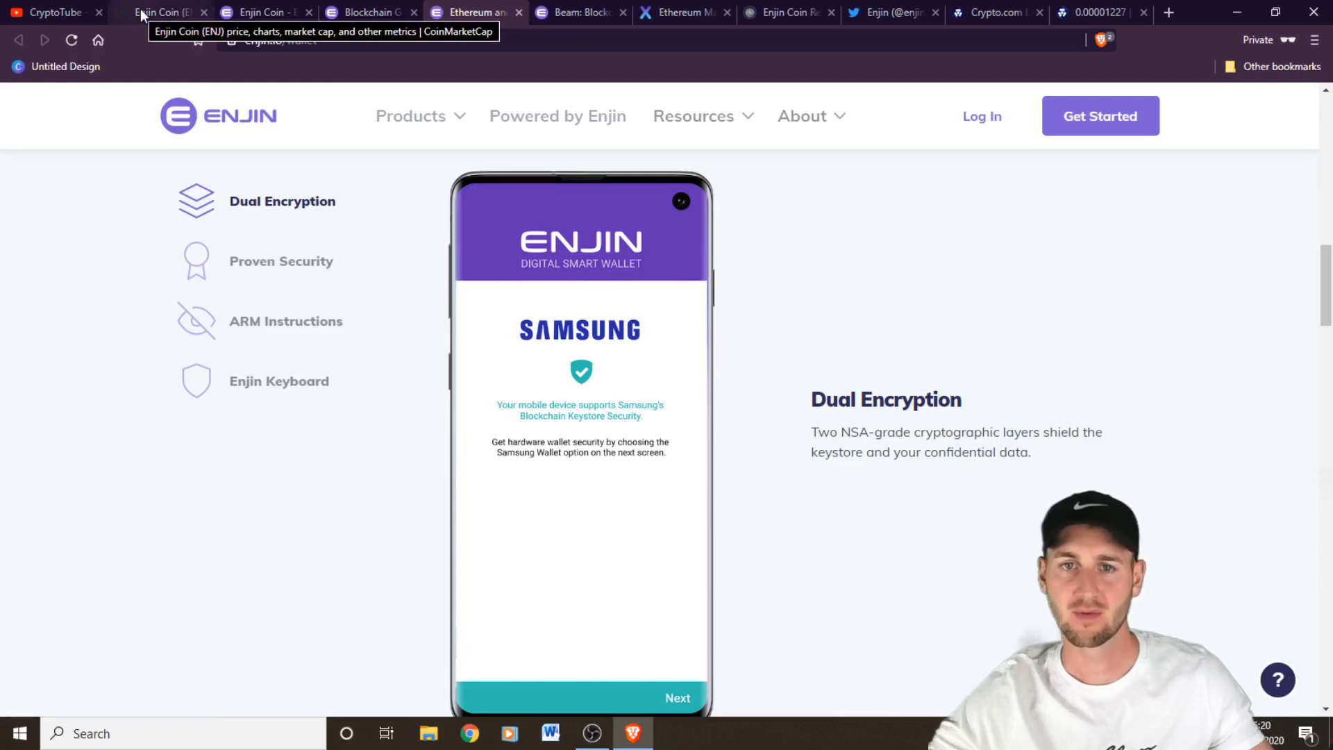
click(162, 12)
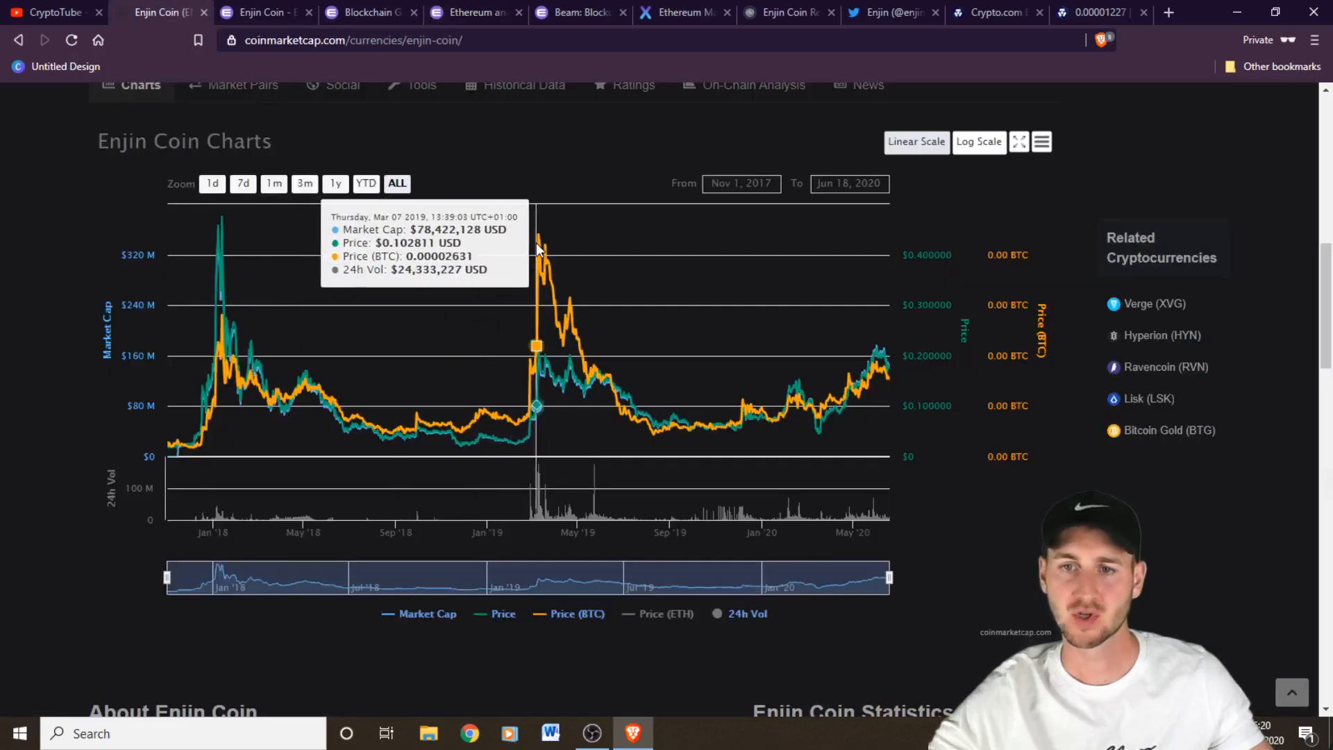
mouse_move(536, 242)
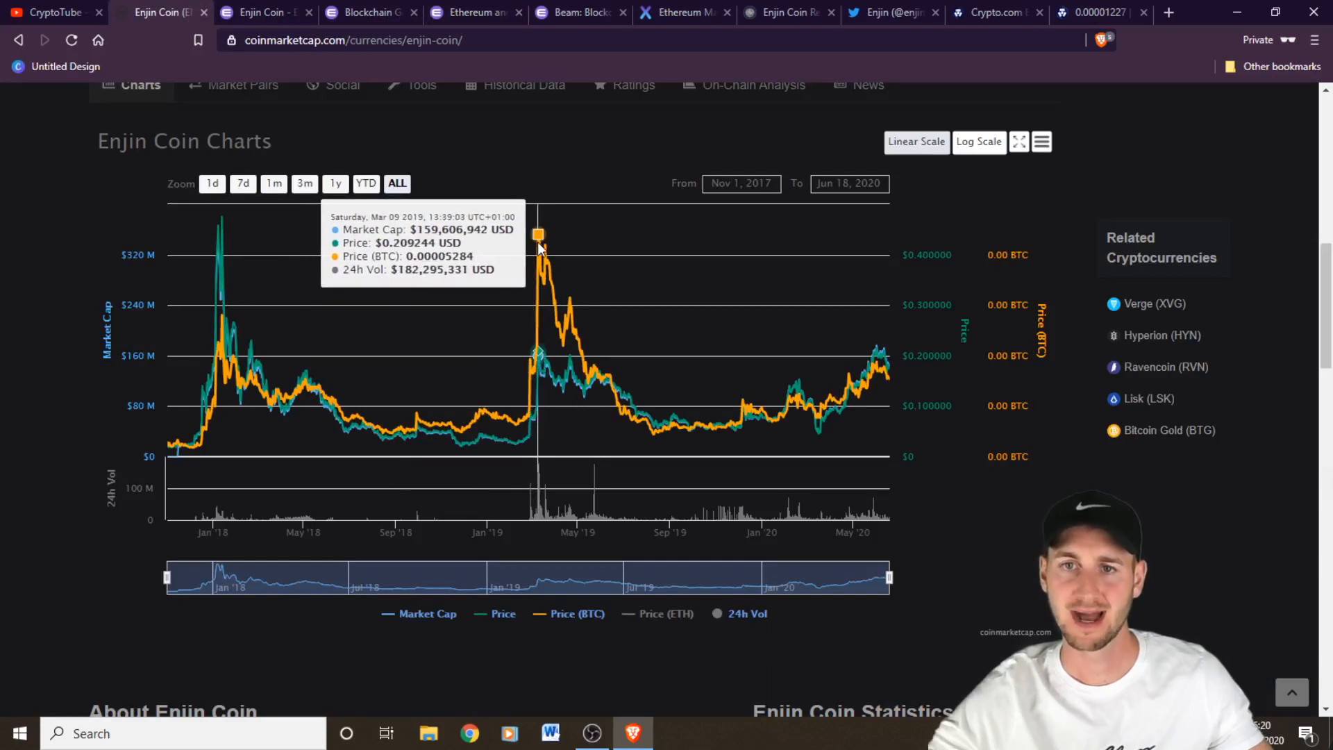
mouse_move(371, 12)
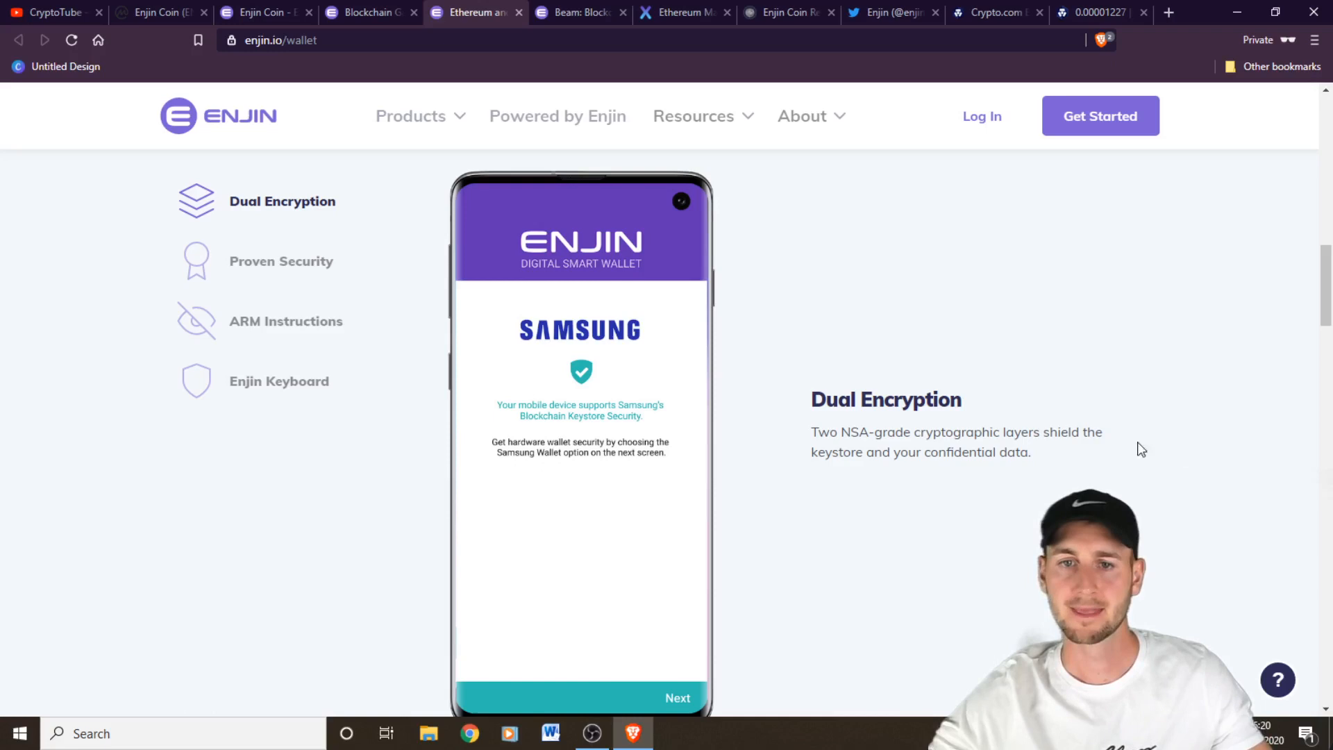
mouse_move(307, 272)
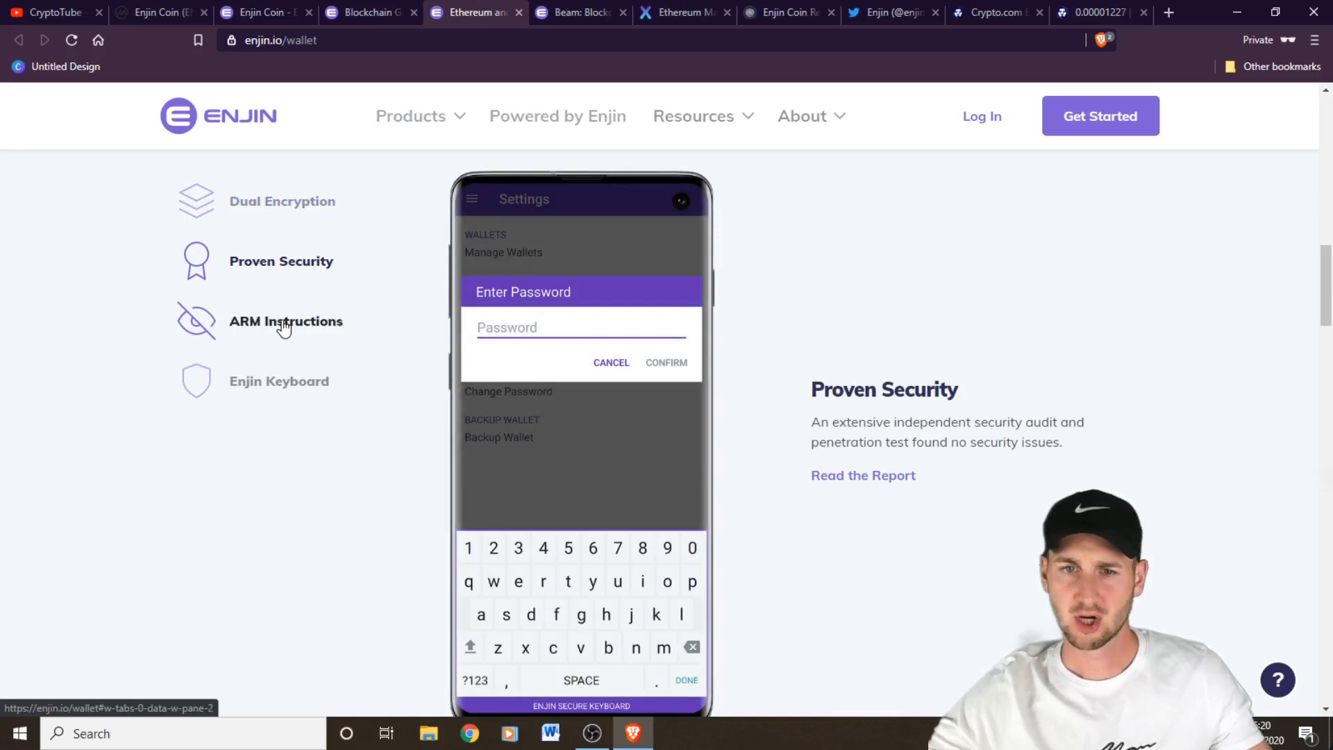
Show the Enjin Keyboard wallet feature with its anti-keylogger description highlighted, then move to the Beam page
click(285, 321)
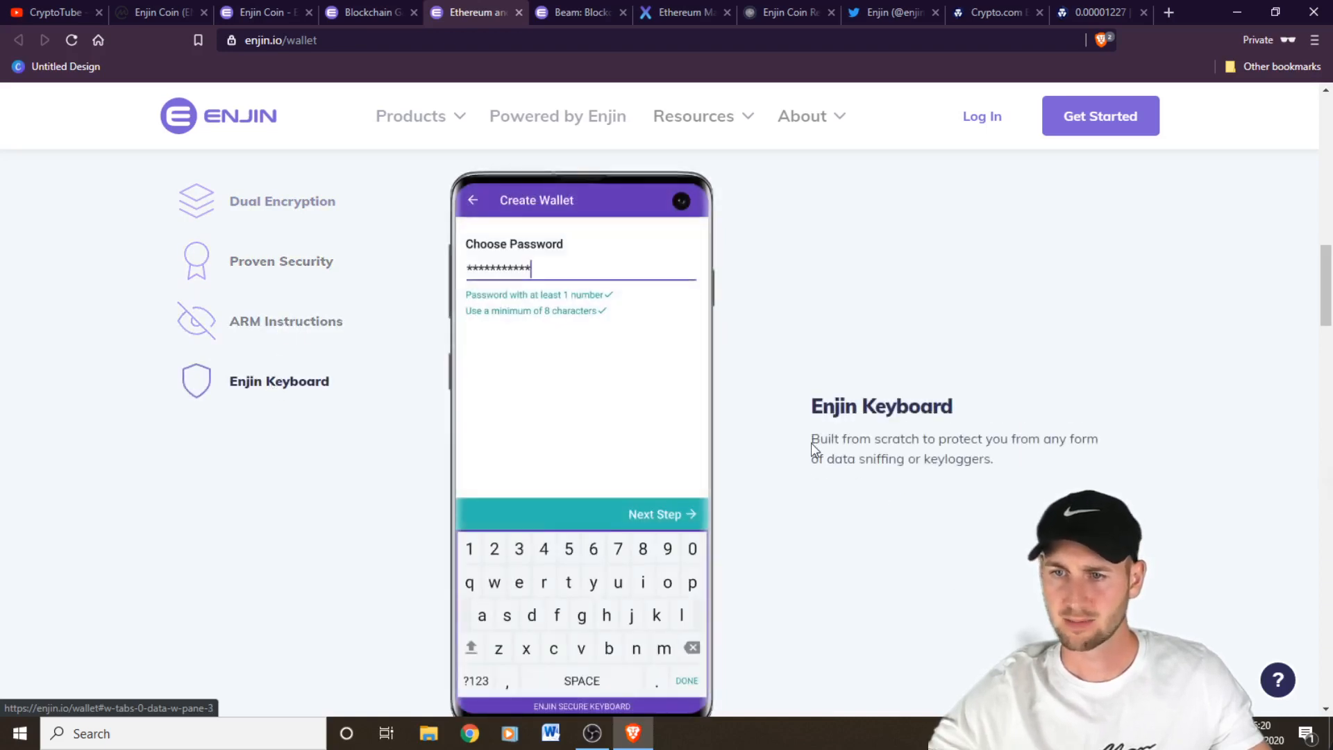
drag(811, 438, 993, 458)
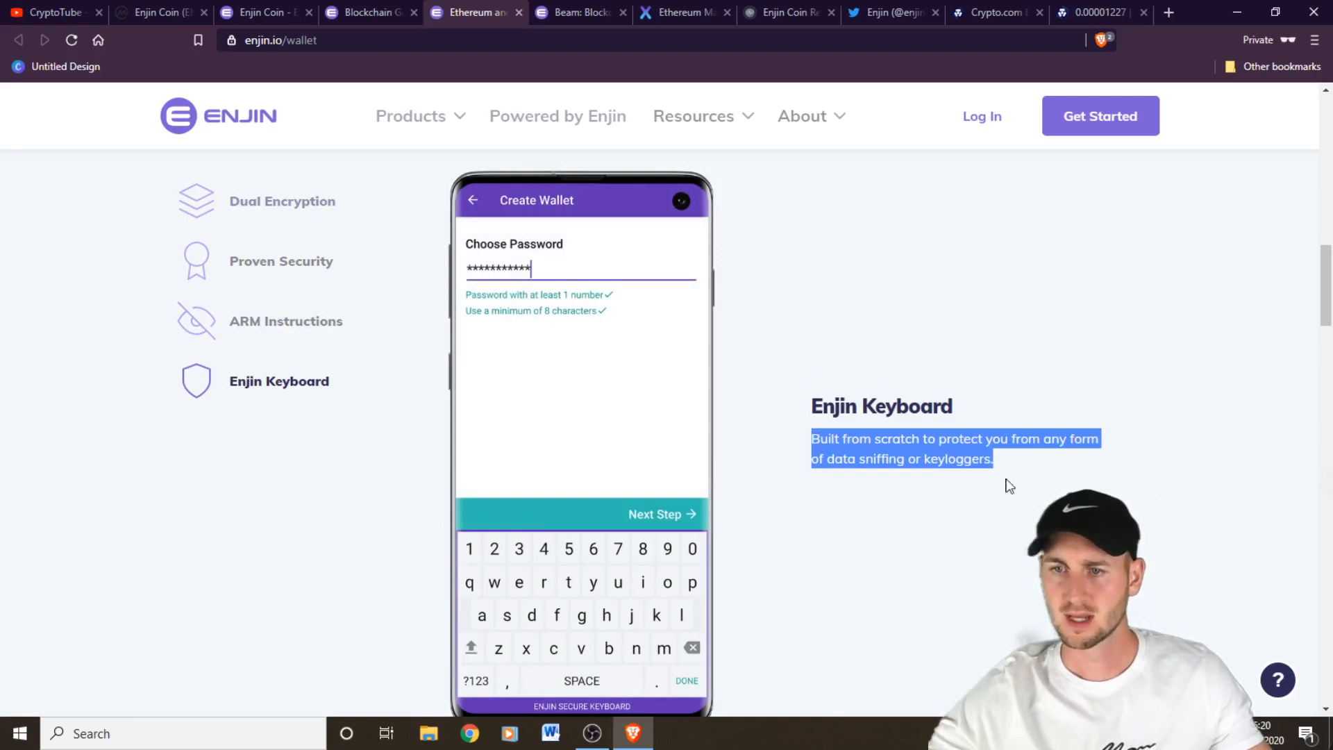
mouse_move(1026, 470)
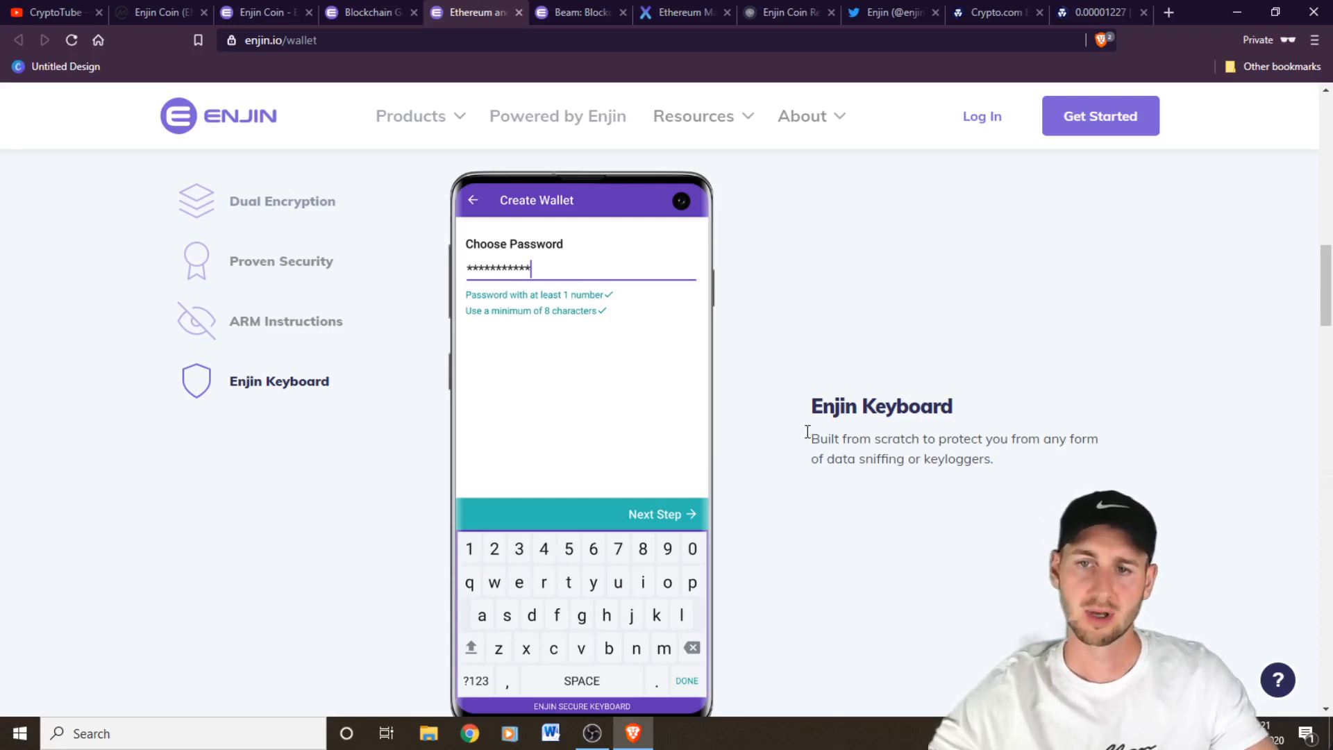
mouse_move(360, 398)
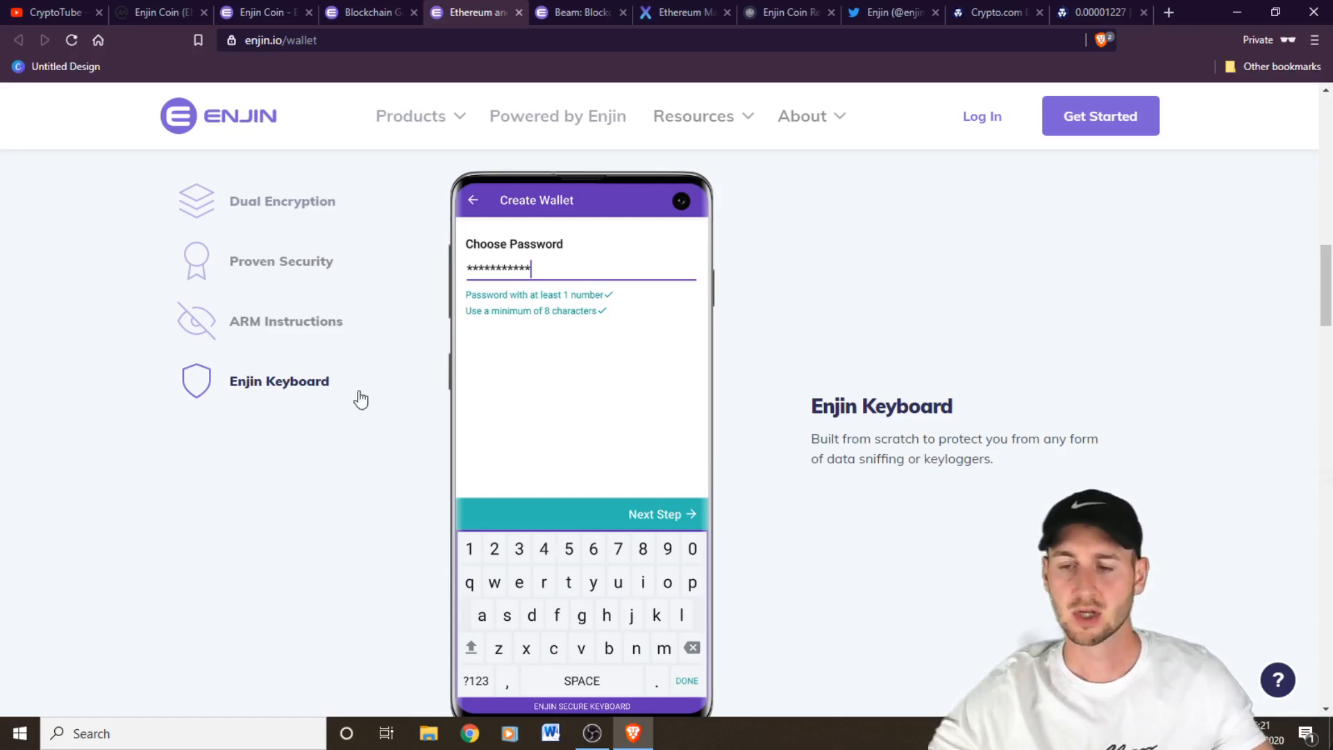
mouse_move(1035, 383)
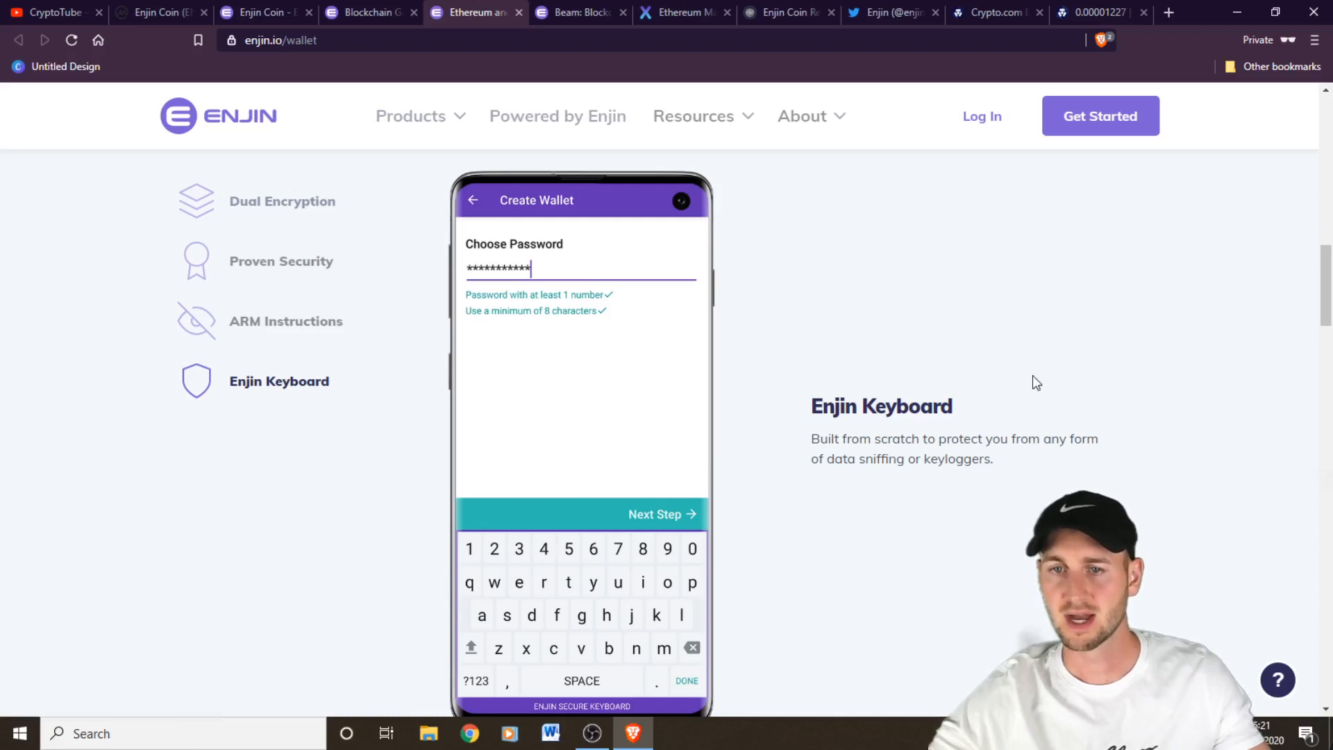
scroll(down, 3)
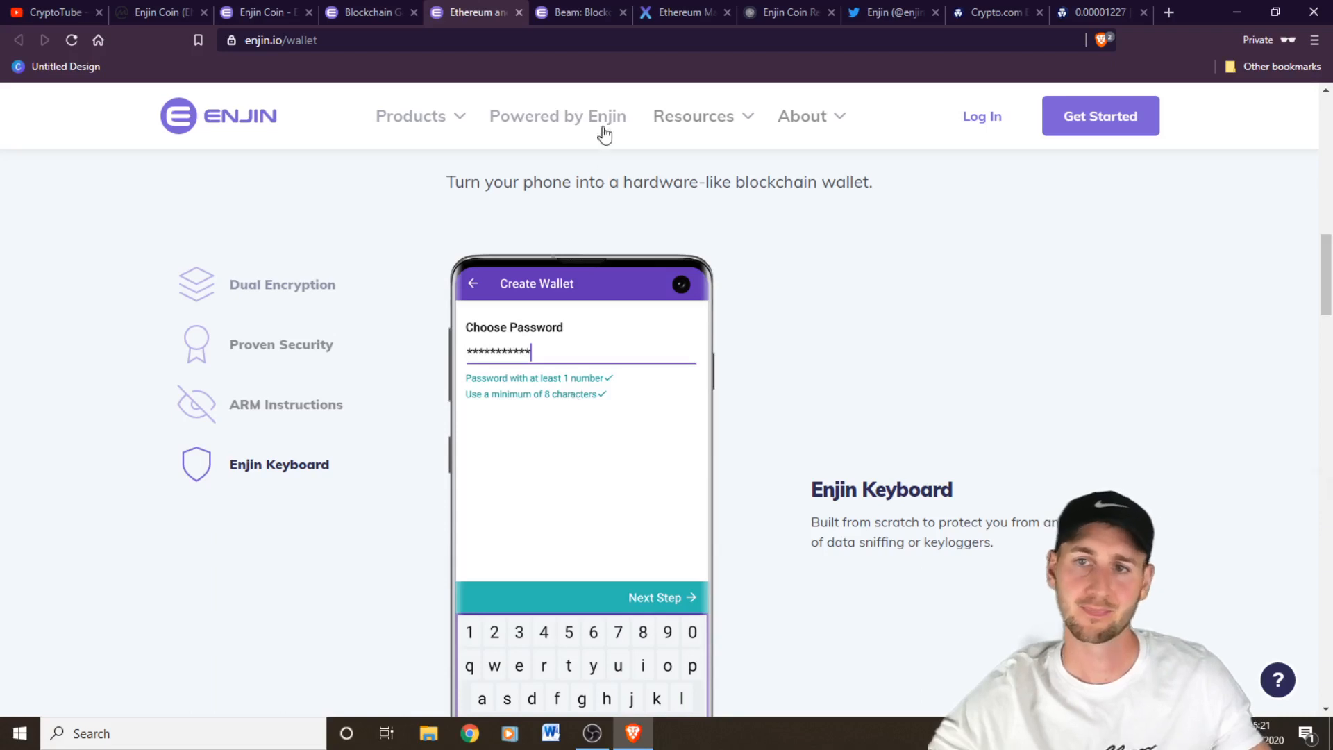
click(581, 12)
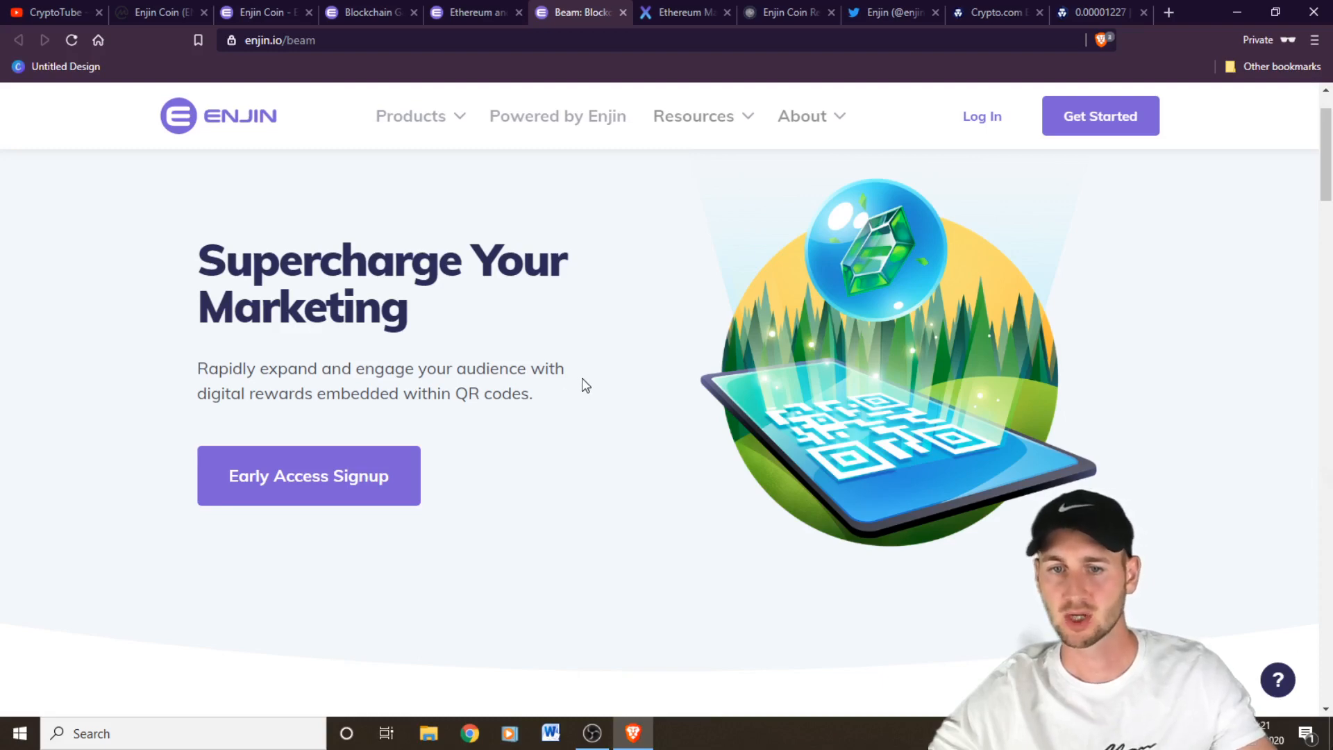
Advance Beam's testimonial carousel three times to the eGamers.io quote about 34.5x more signups
scroll(down, 3)
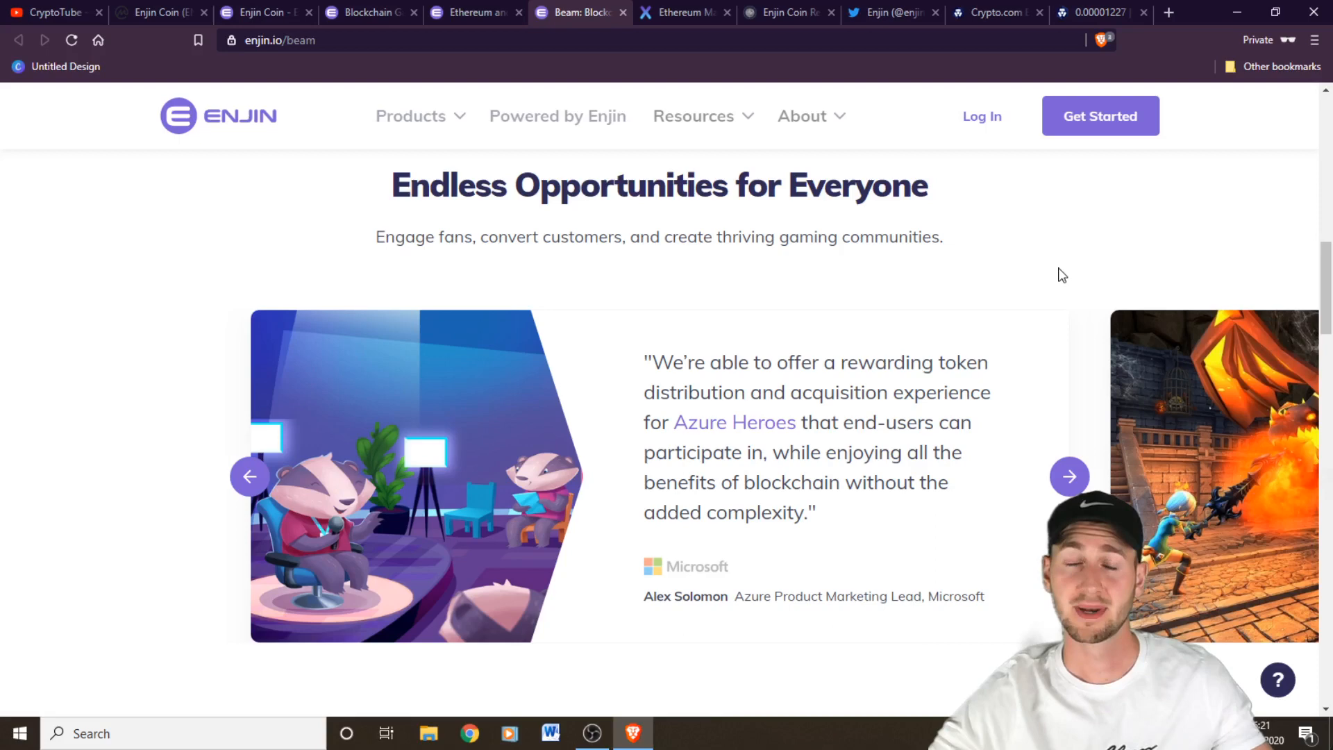
mouse_move(666, 566)
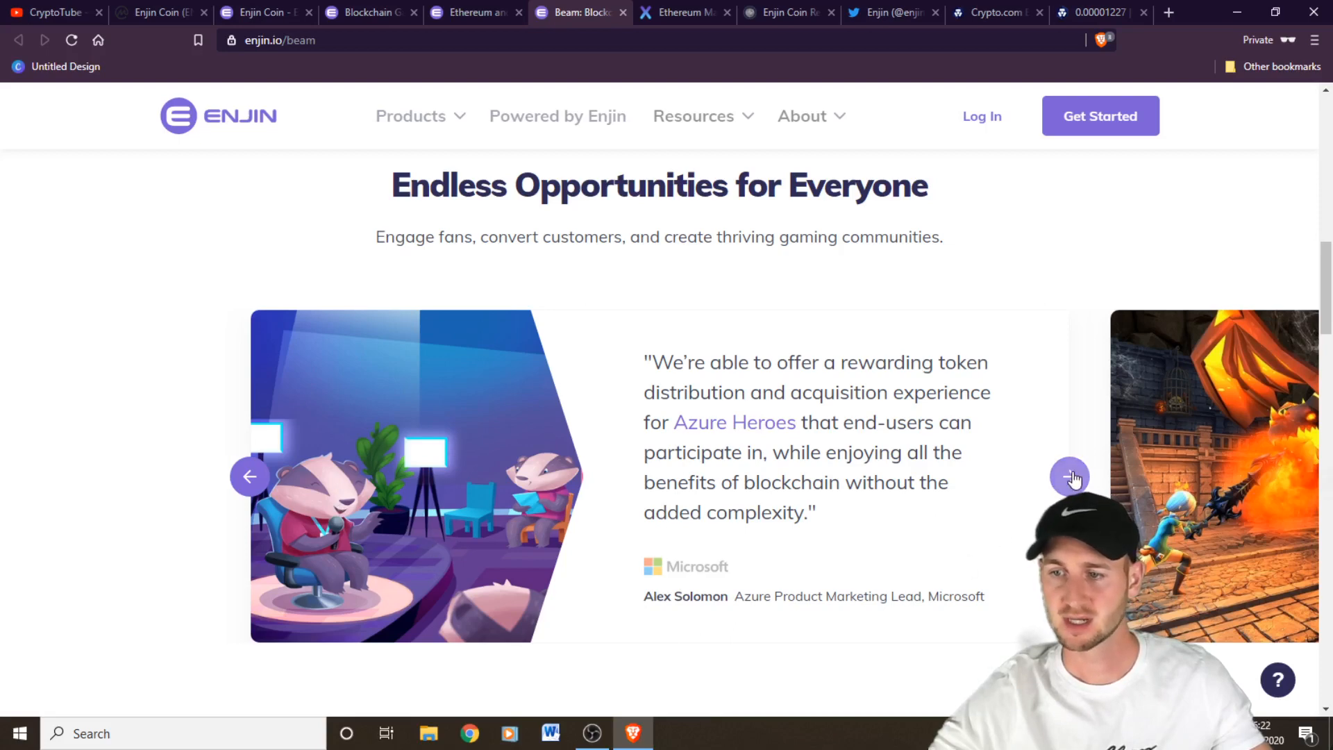
click(1070, 476)
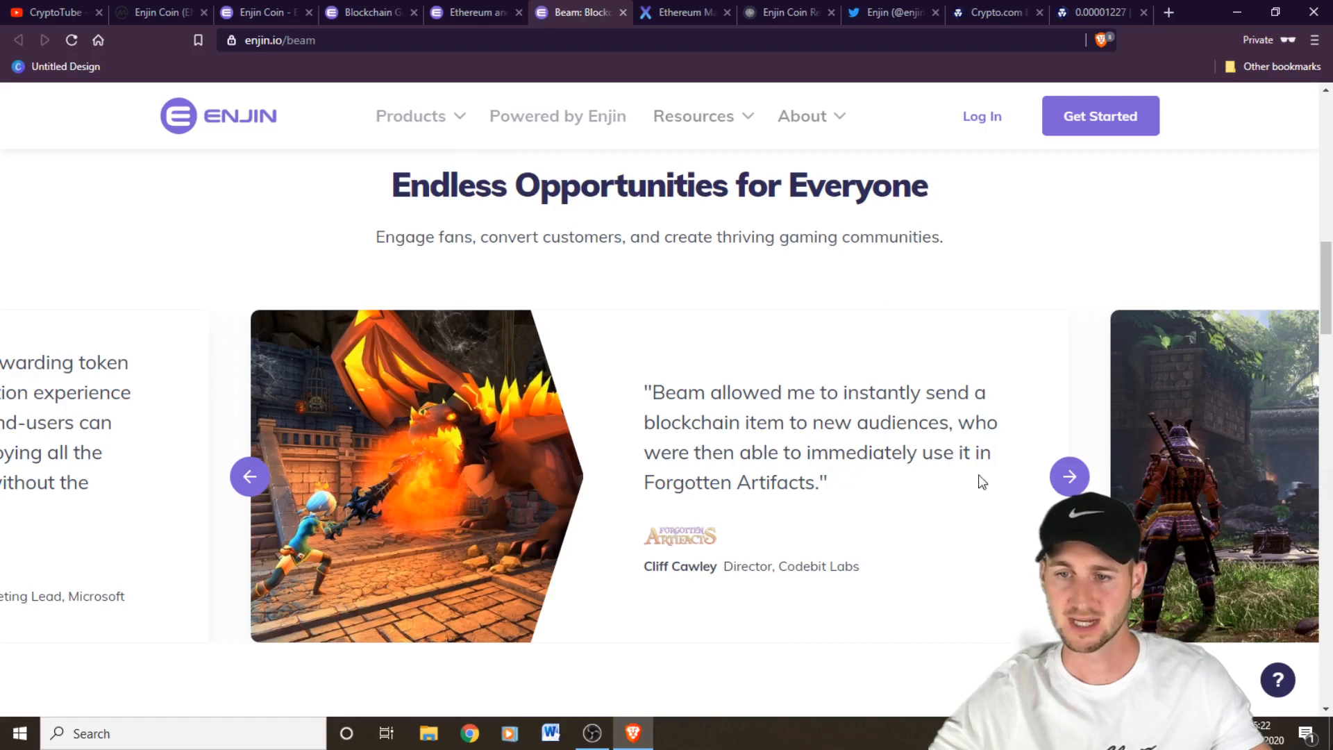
mouse_move(854, 488)
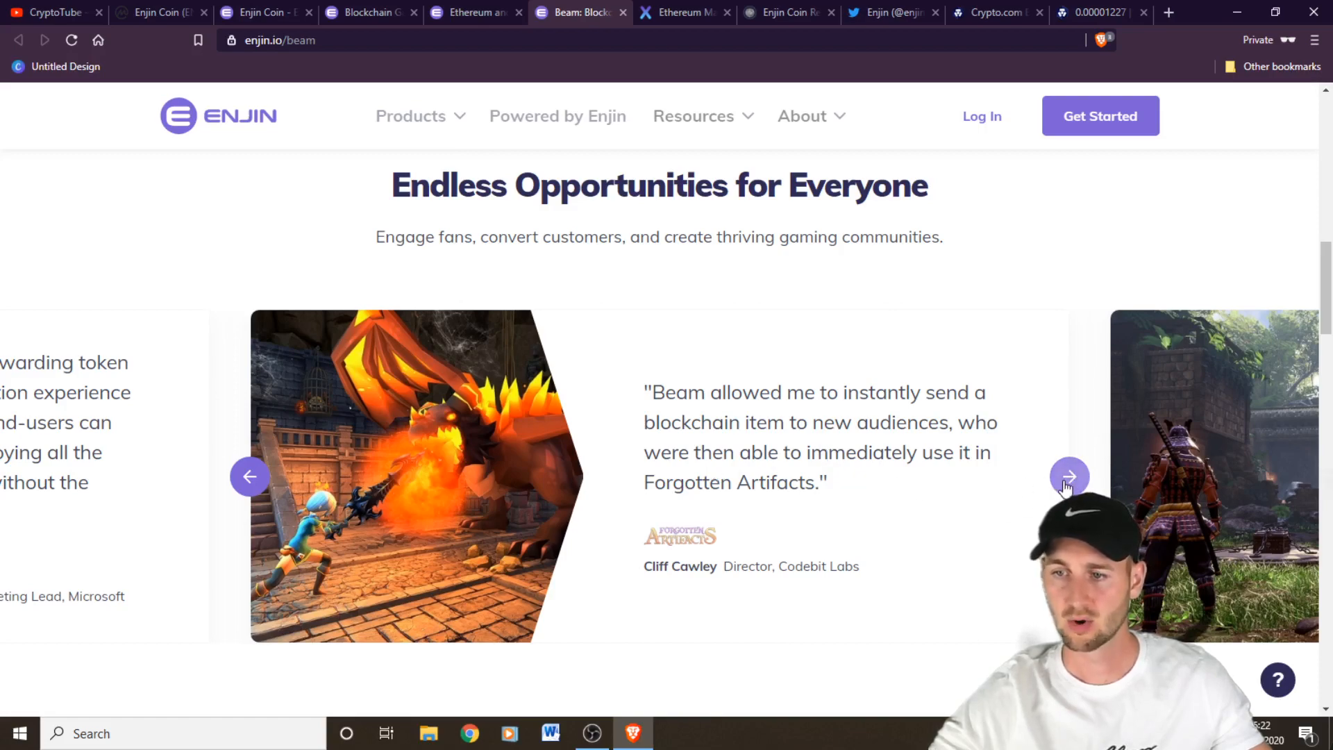
click(1070, 476)
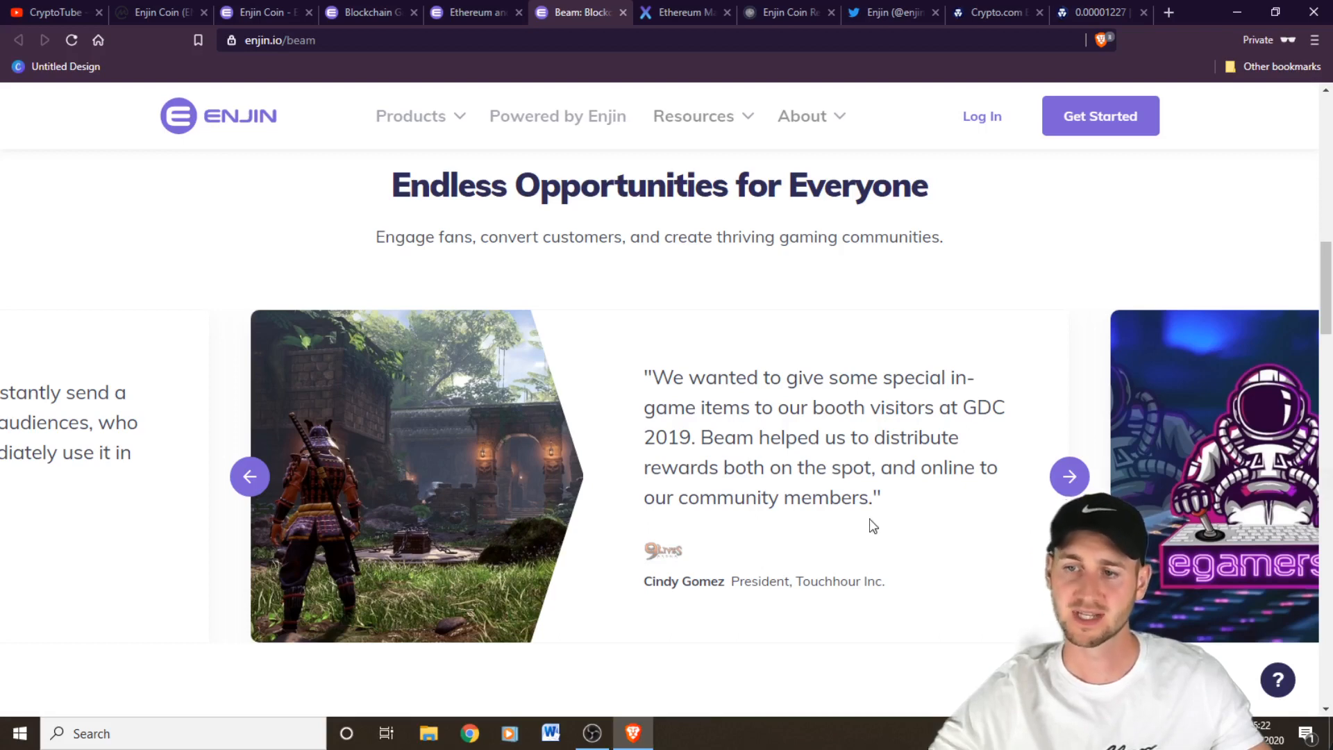
mouse_move(866, 523)
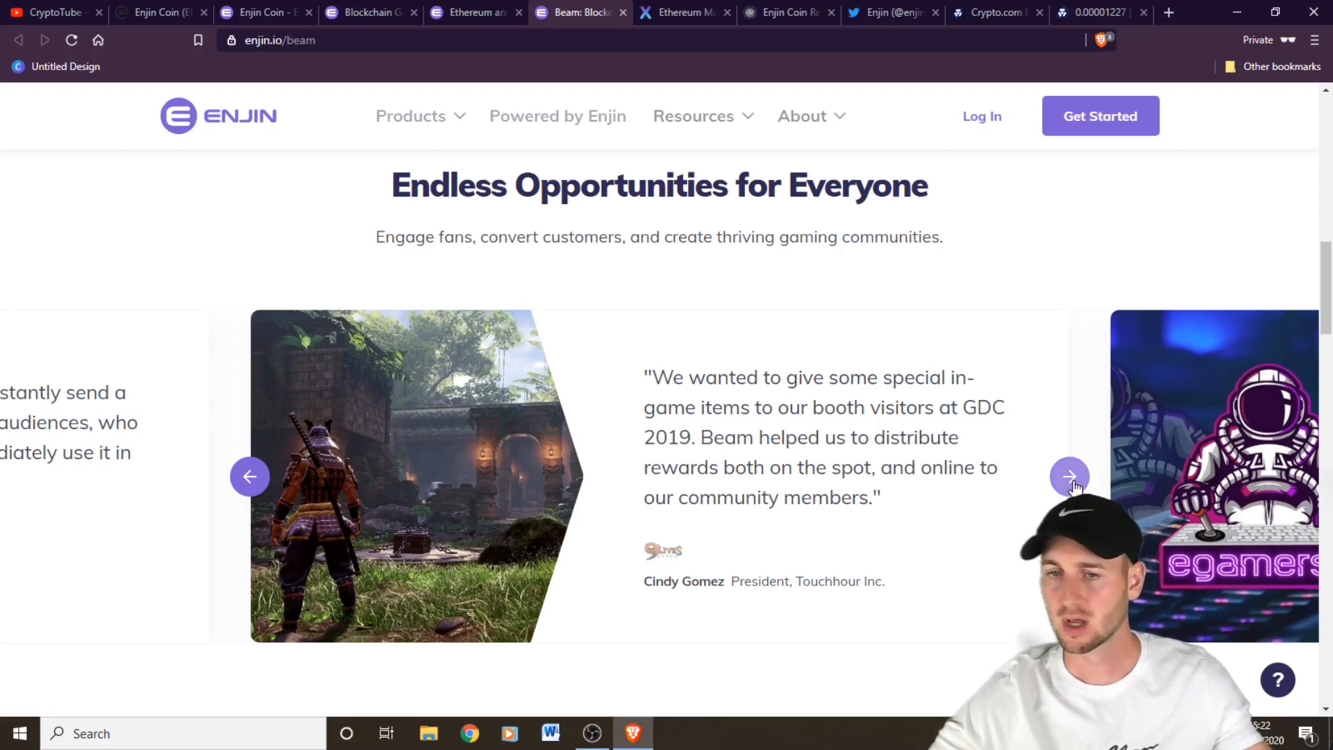
click(1069, 476)
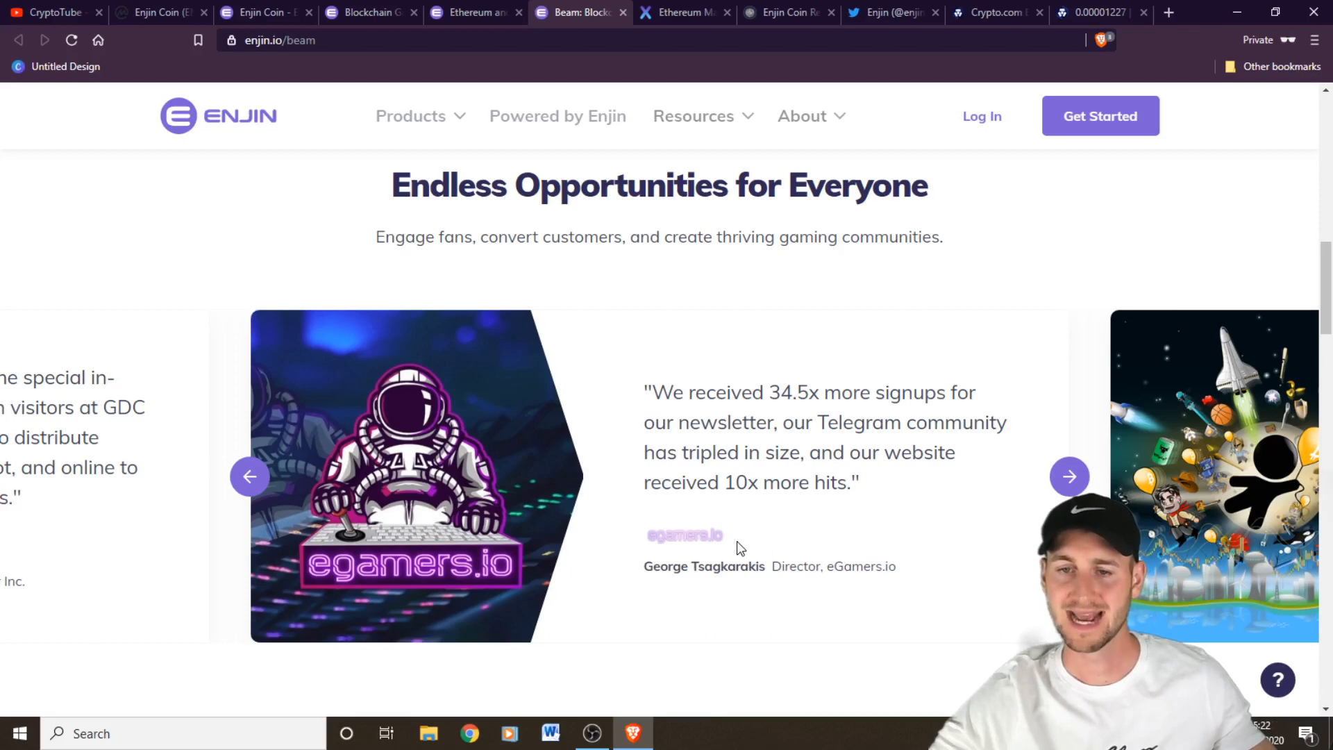
mouse_move(853, 551)
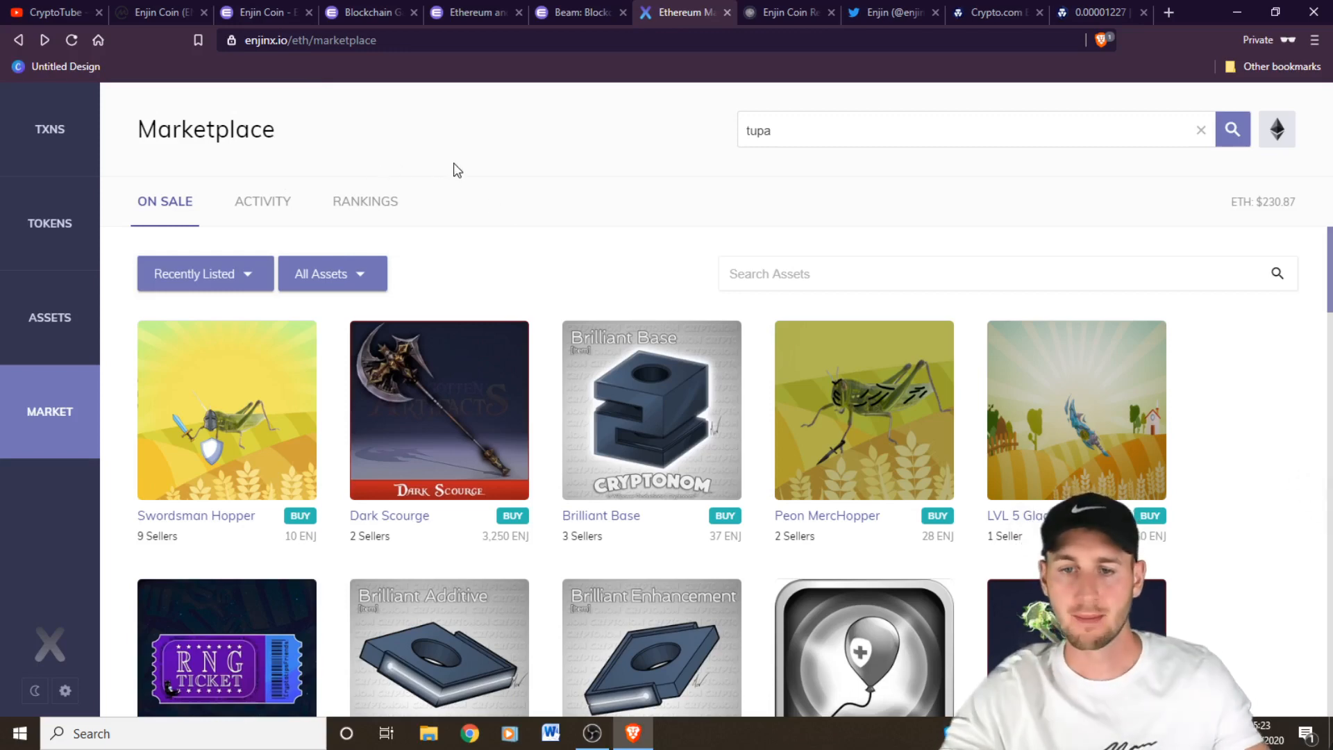
scroll(down, 3)
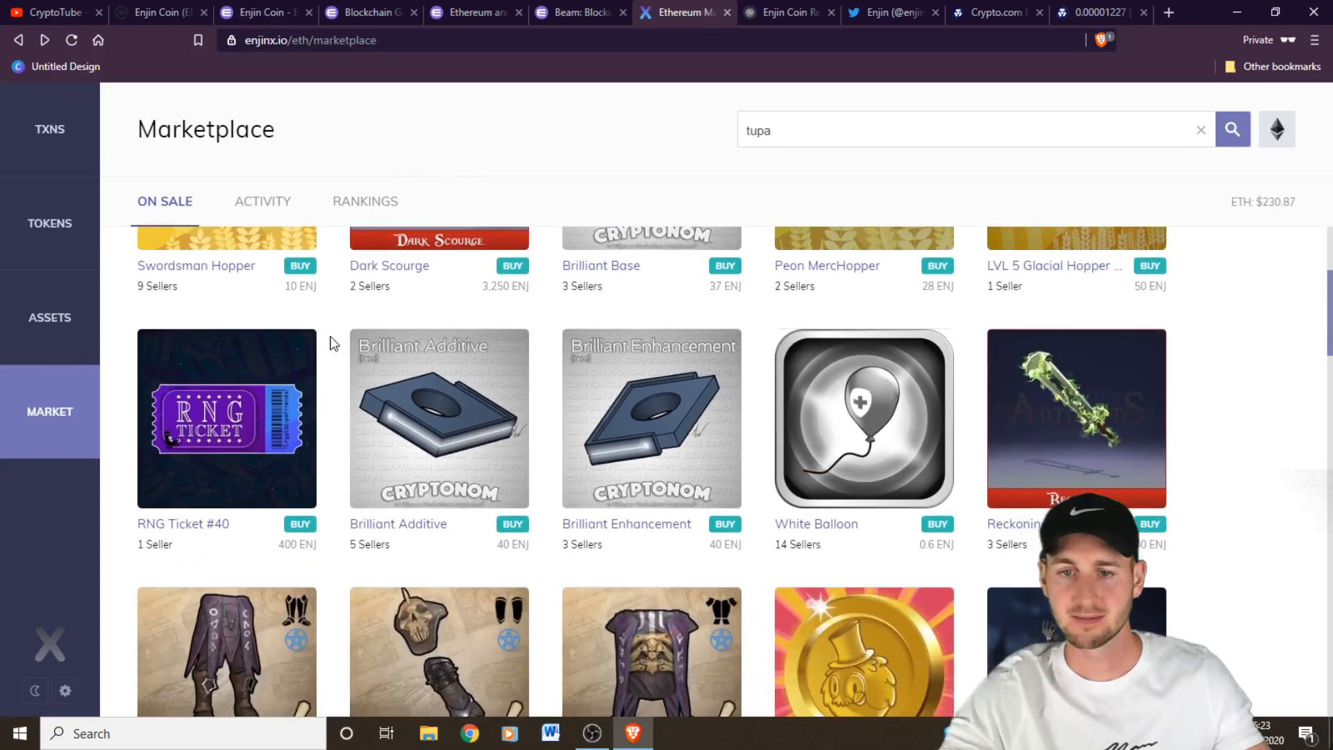
scroll(down, 3)
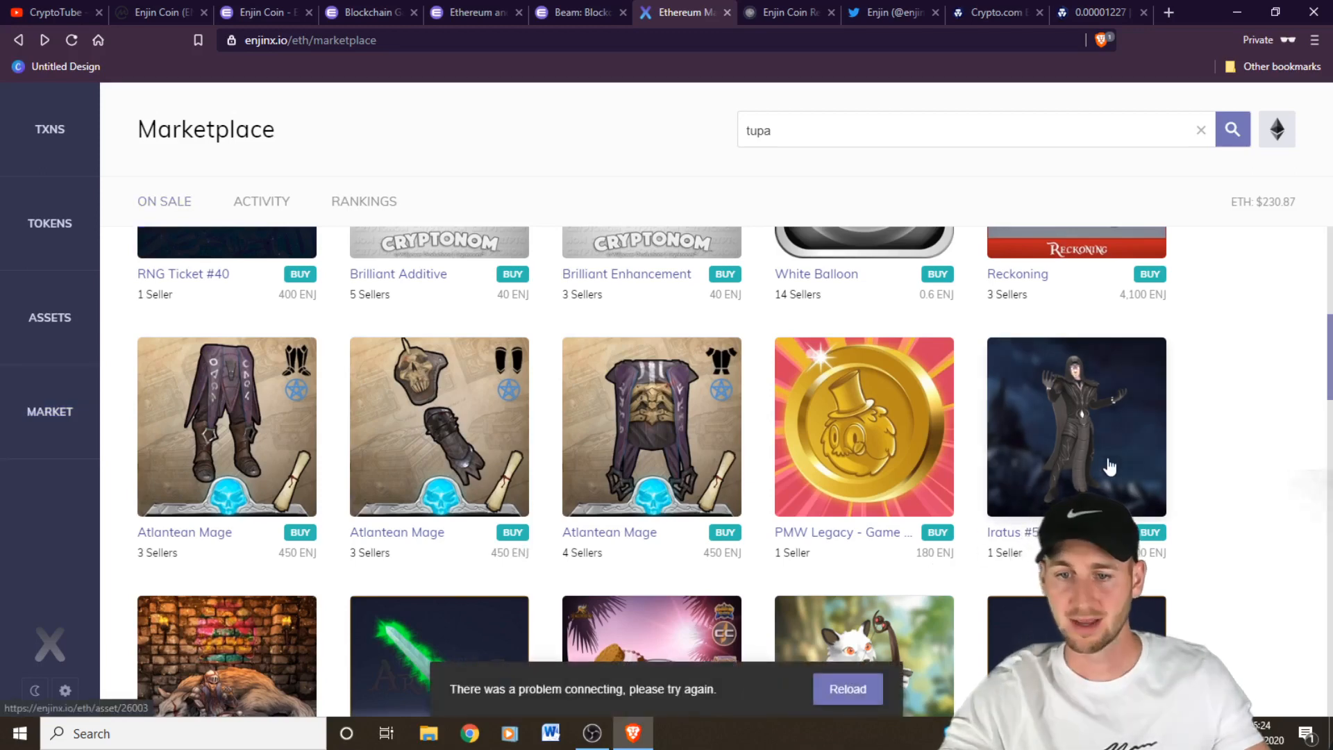
View Iratus #5 asset details: 8,200 ENJ price, 6,000 ENJ reserve, War of Crypto platform and supply
click(1076, 428)
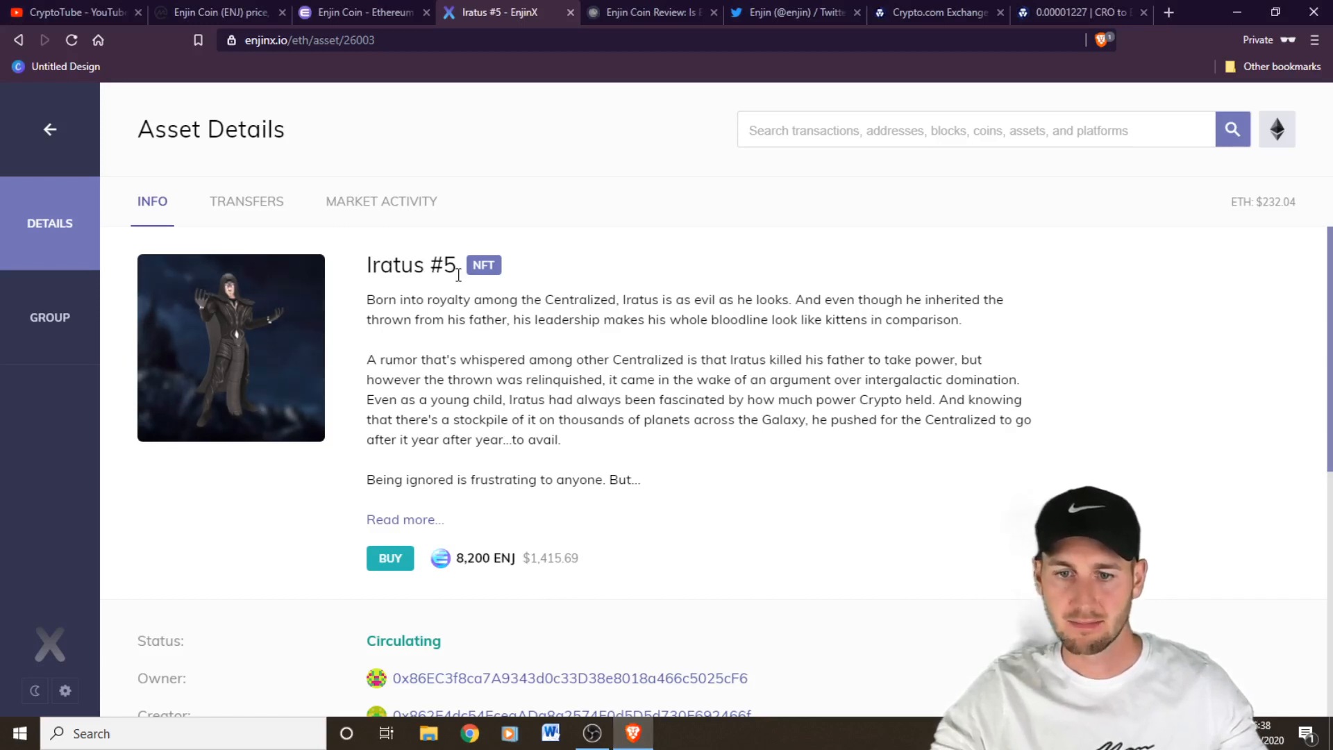
scroll(down, 3)
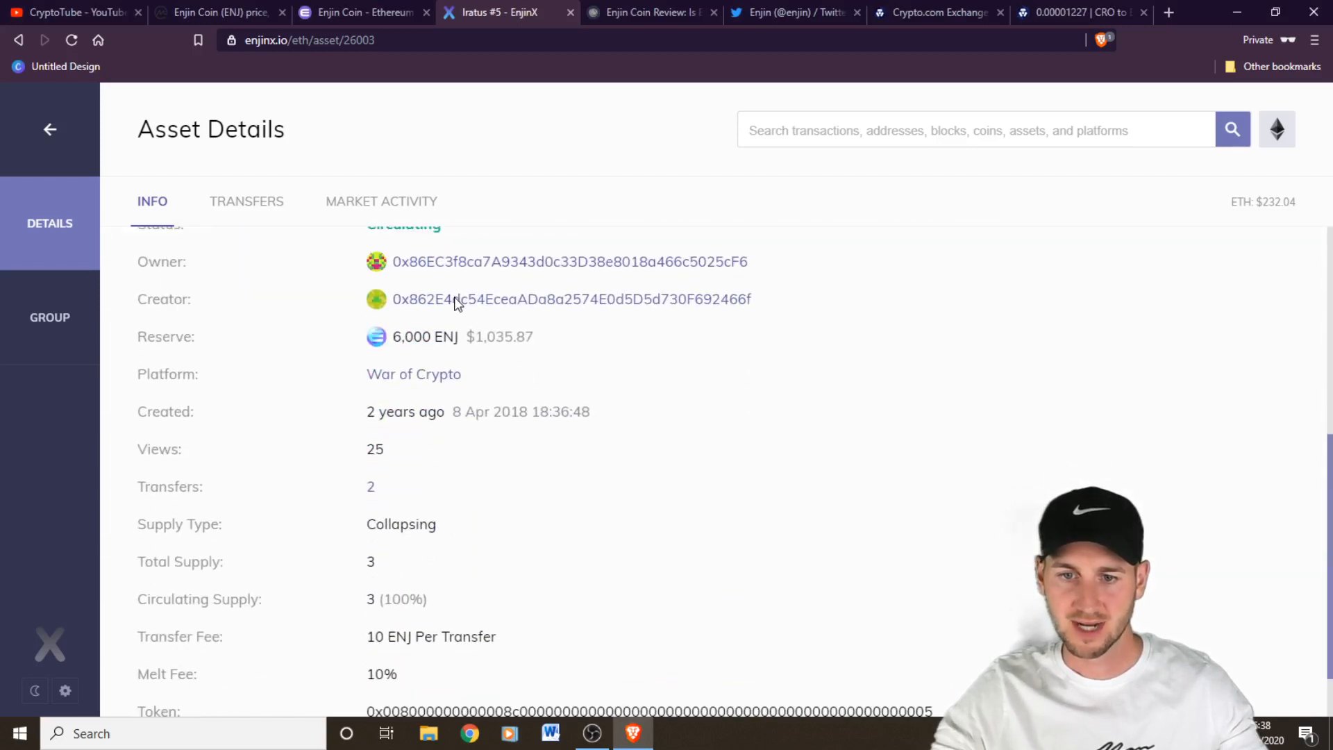
scroll(down, 3)
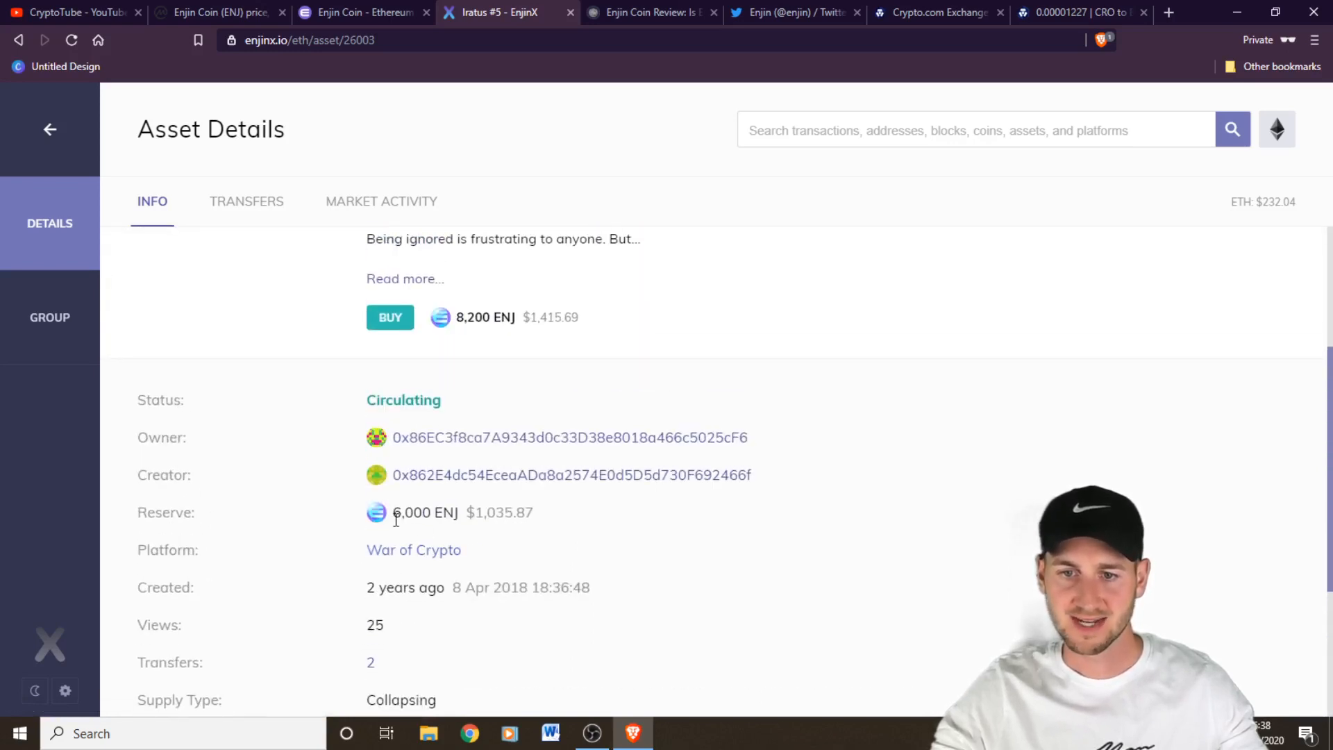
mouse_move(544, 538)
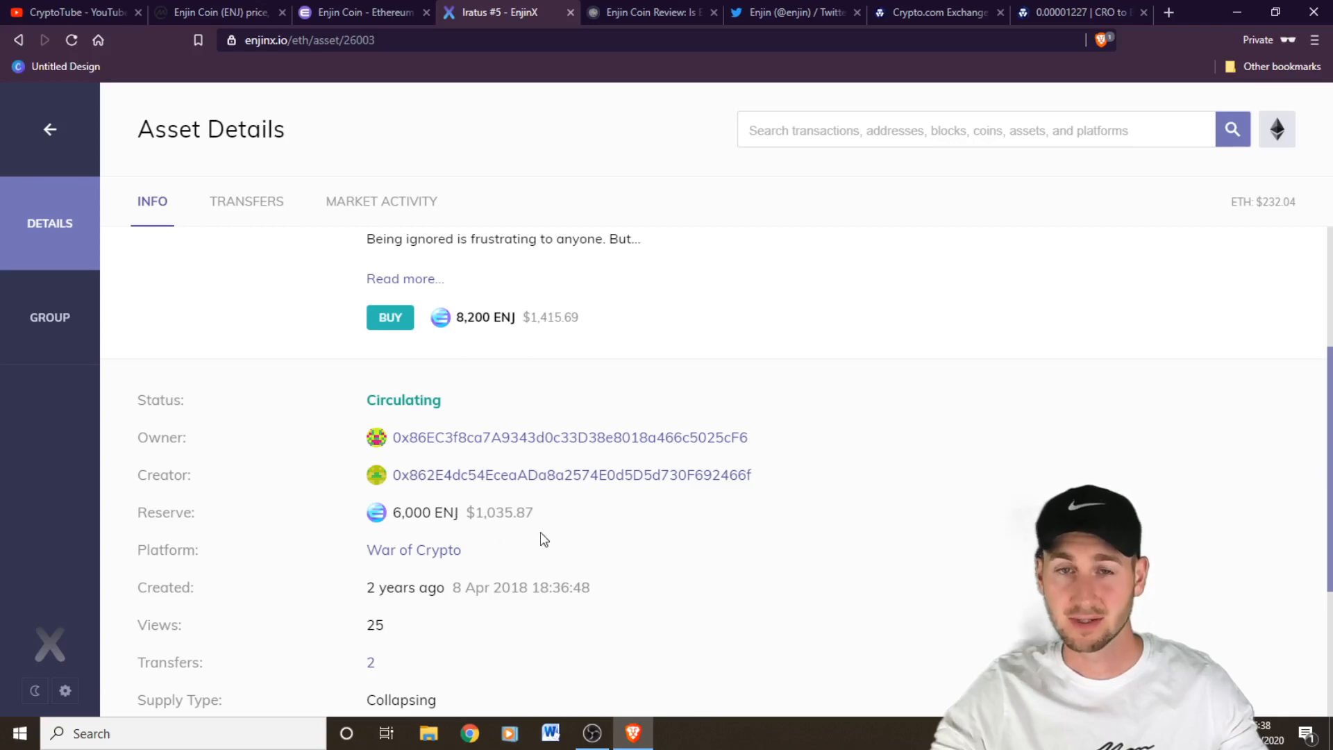
mouse_move(501, 535)
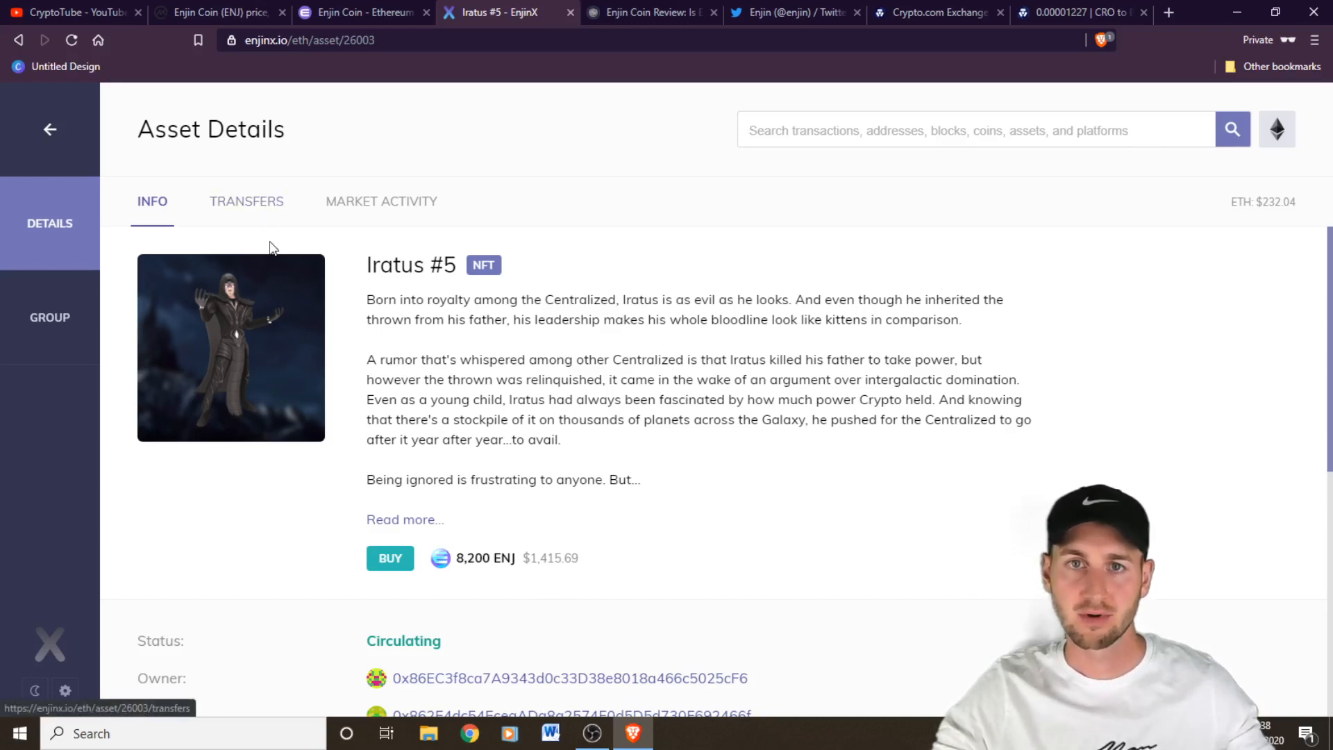
mouse_move(381, 213)
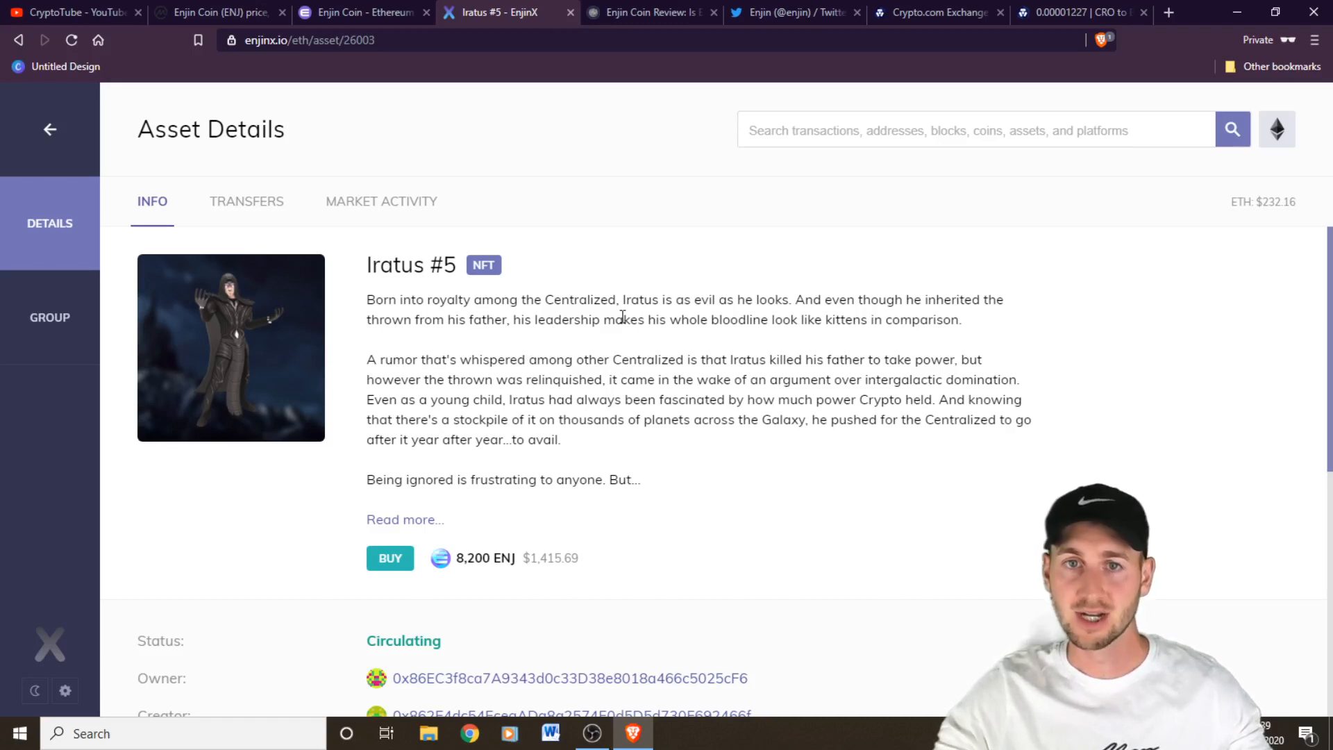
Show Coin Bureau's Enjin review at 'Enjin Virtual Goods' with its ENJ-backed branded token diagram
click(651, 12)
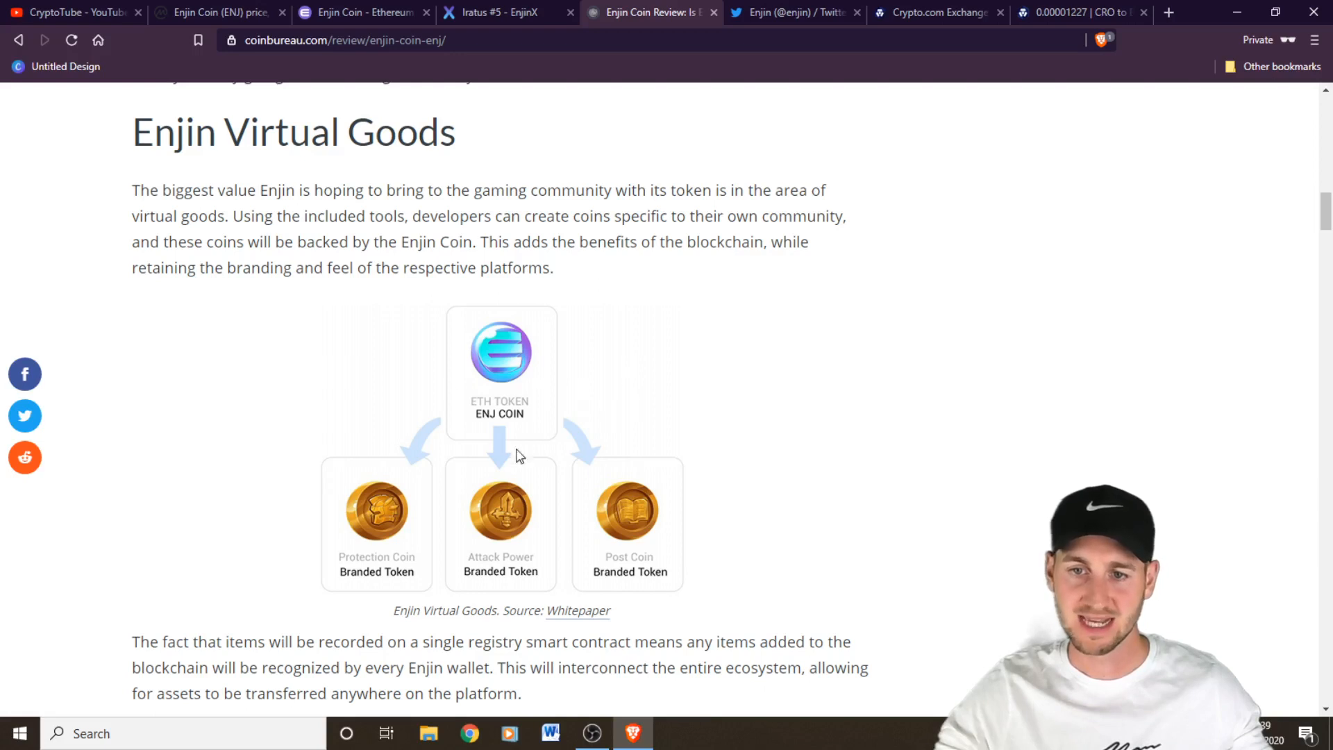
mouse_move(425, 495)
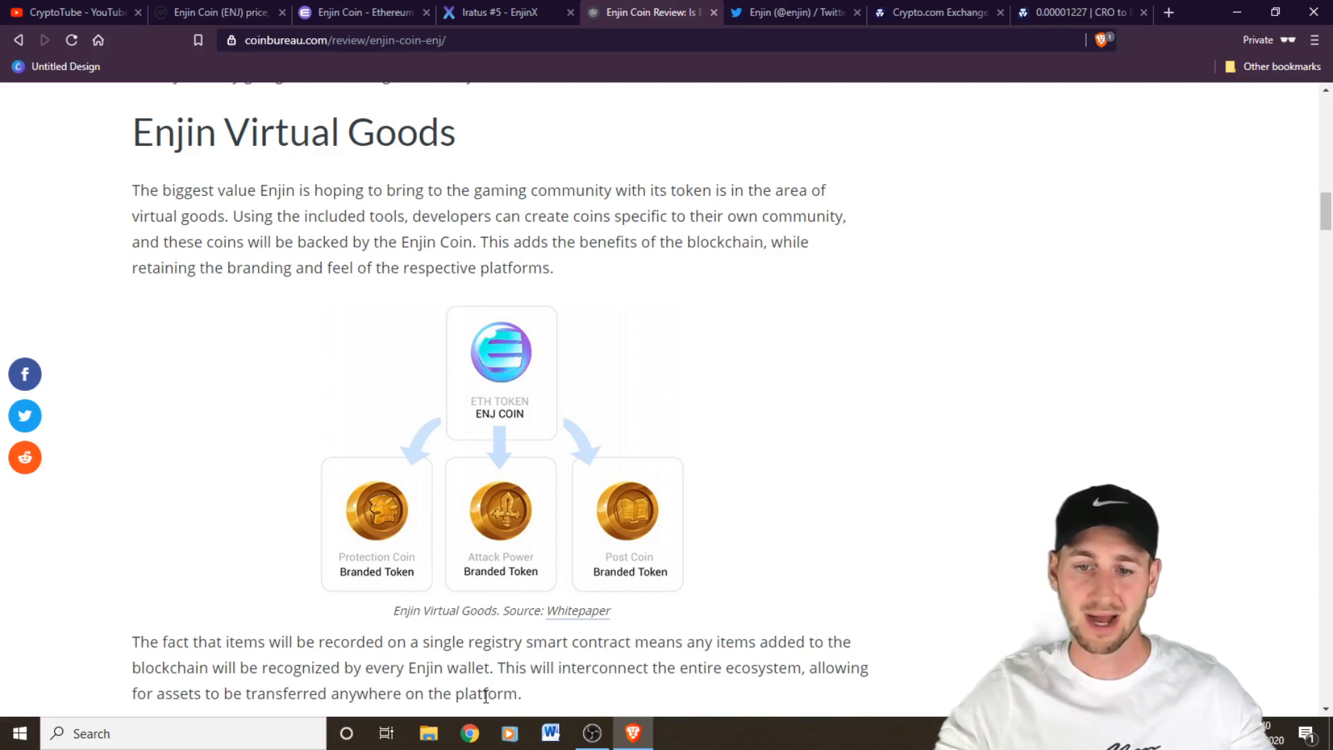
mouse_move(656, 598)
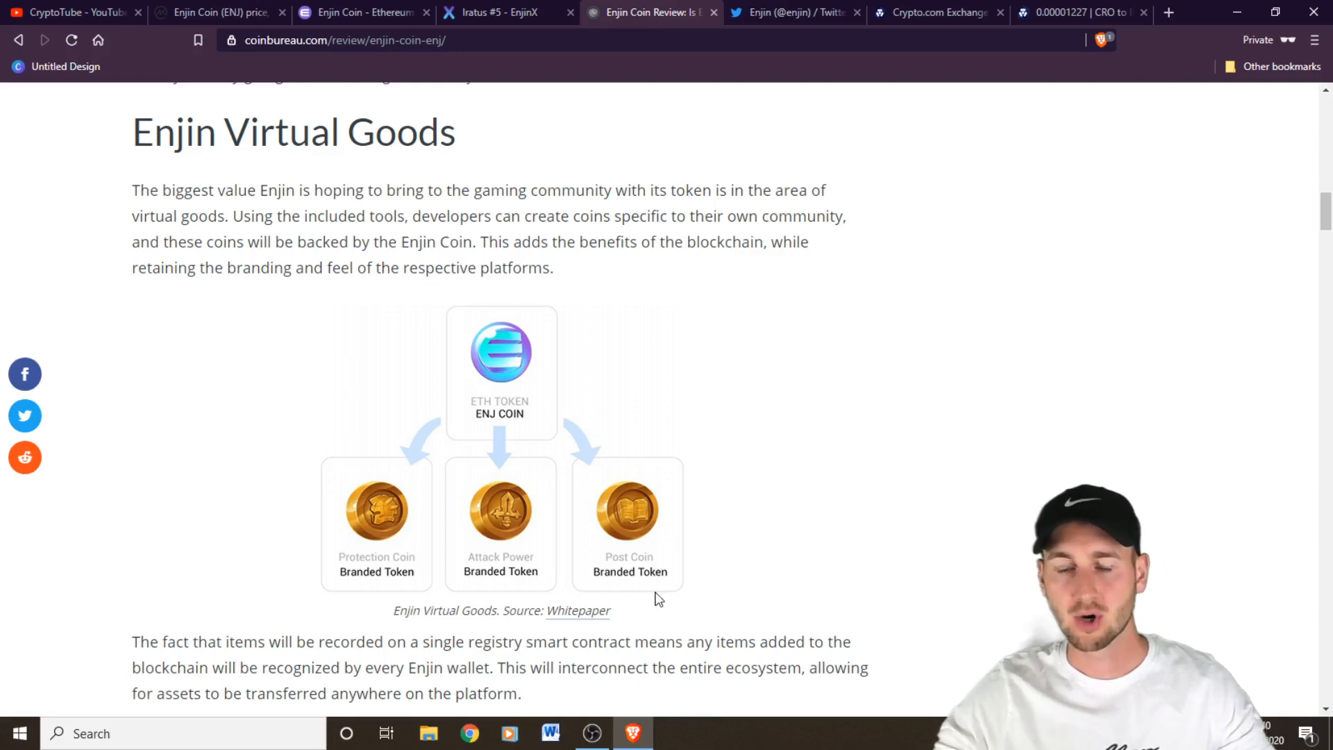
mouse_move(519, 336)
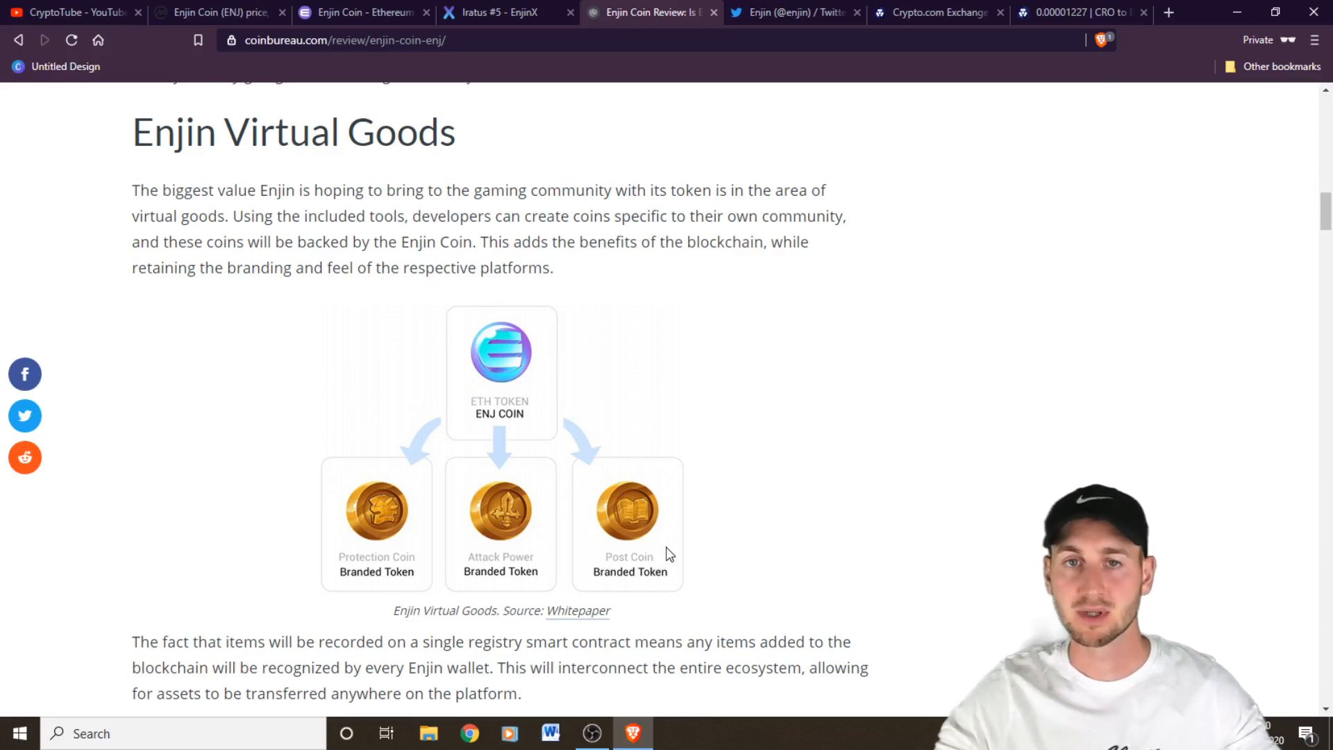
mouse_move(749, 356)
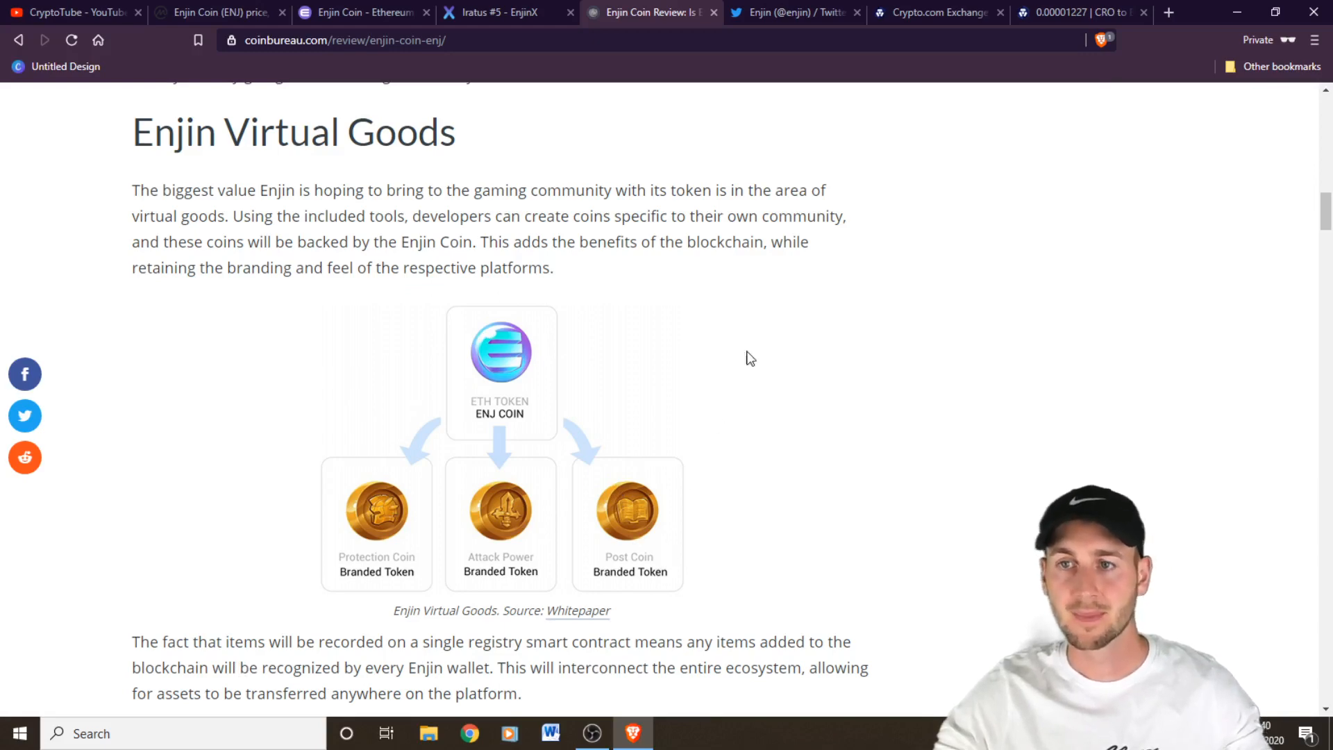
Show Enjin's Twitter profile with its pinned EnjinCraft Minecraft plugin tweet and 56.1K followers
click(793, 12)
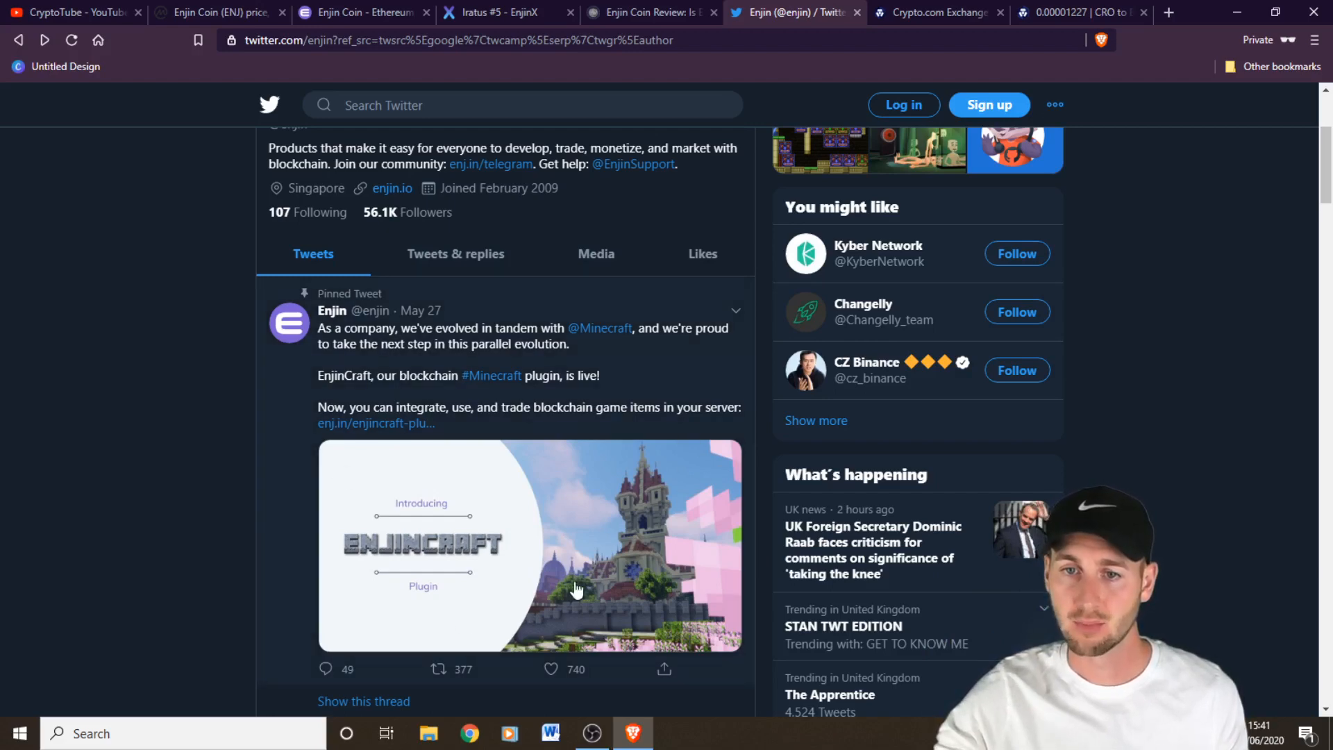
mouse_move(362, 534)
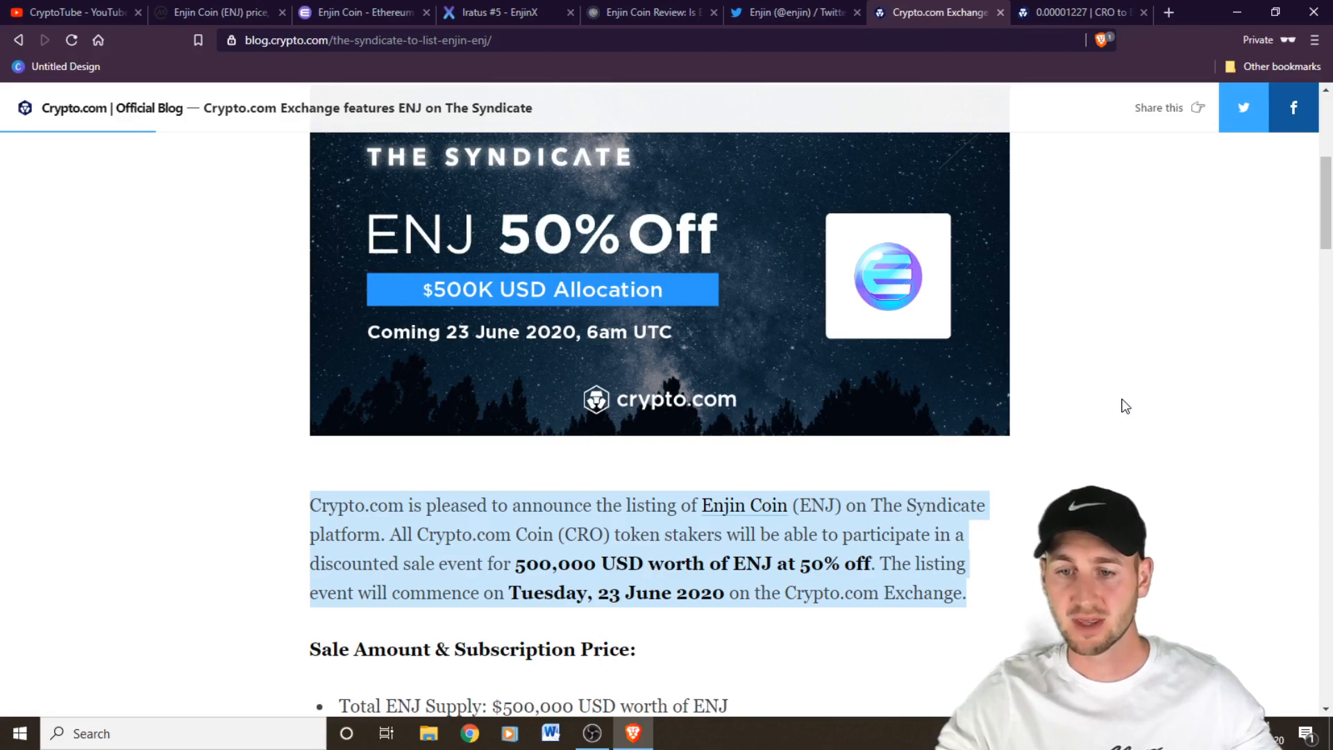
Scroll the Crypto.com Syndicate 50%-off ENJ post down to its CRO staking allocation table
scroll(down, 3)
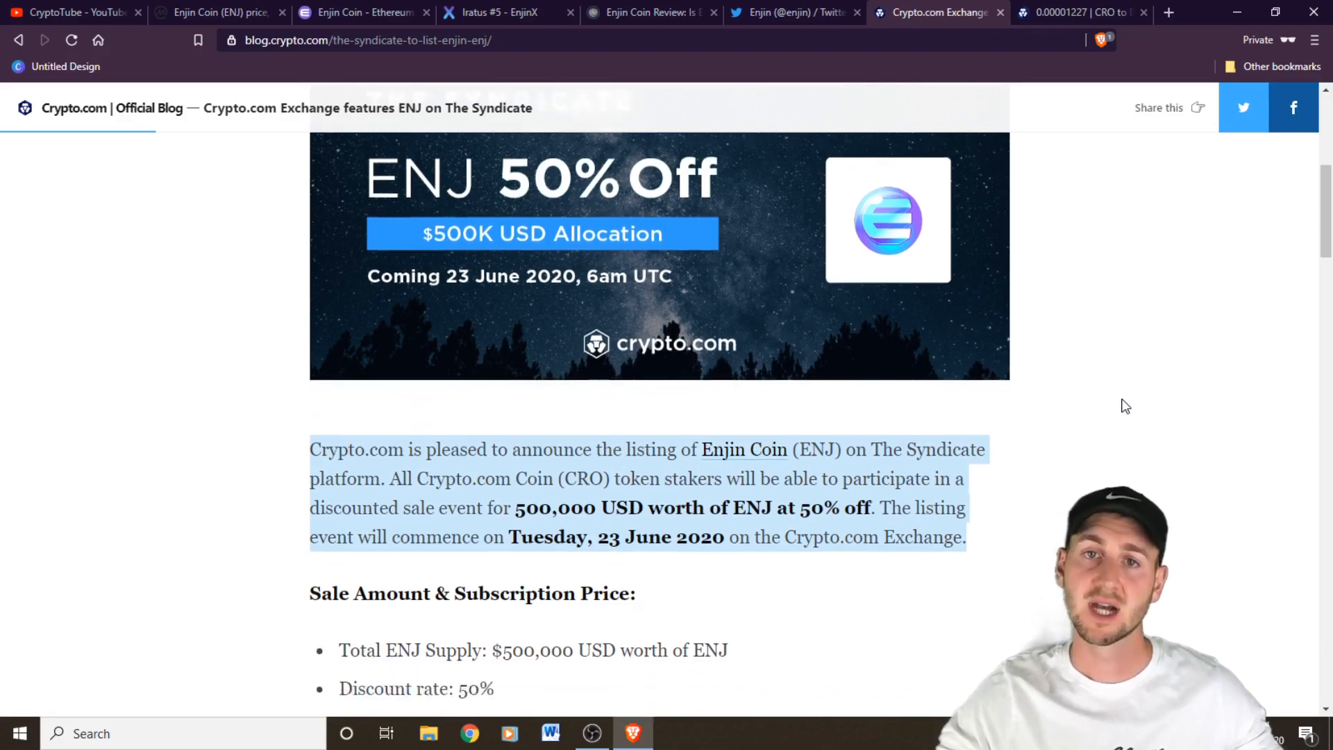
scroll(down, 3)
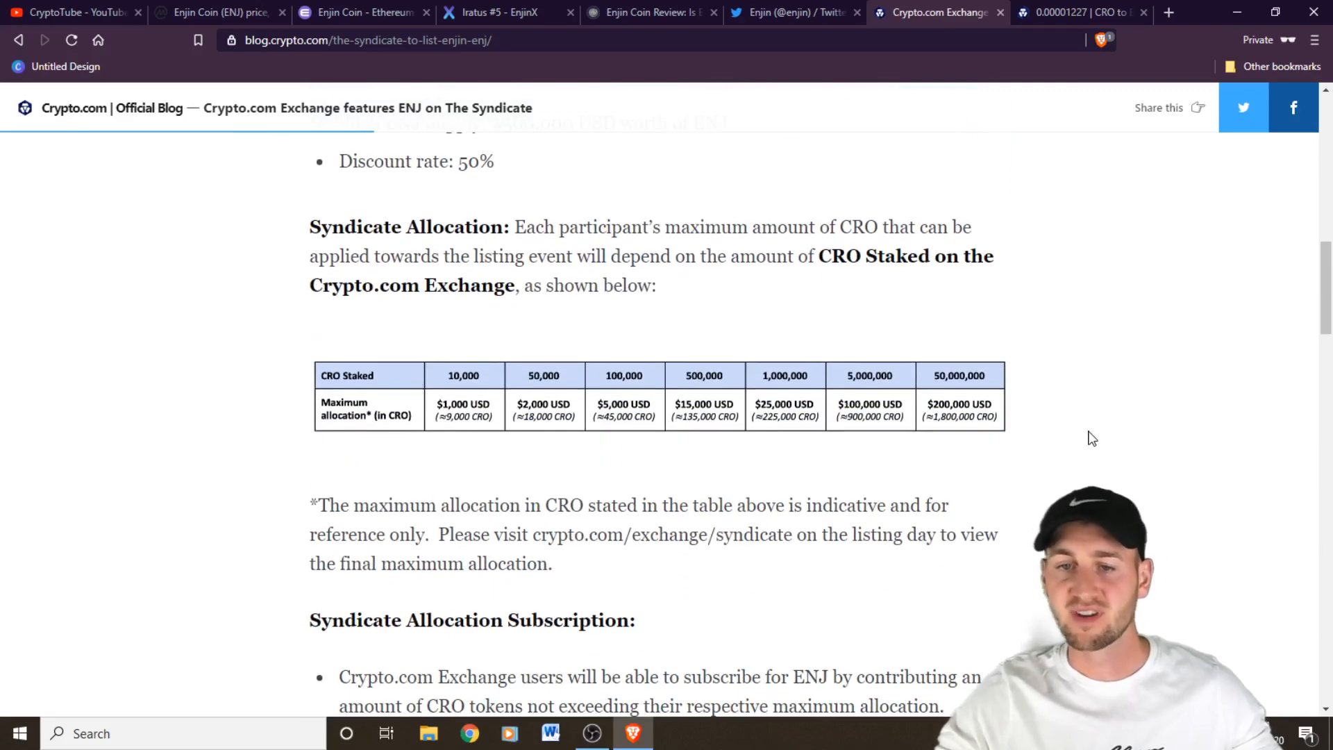
scroll(down, 3)
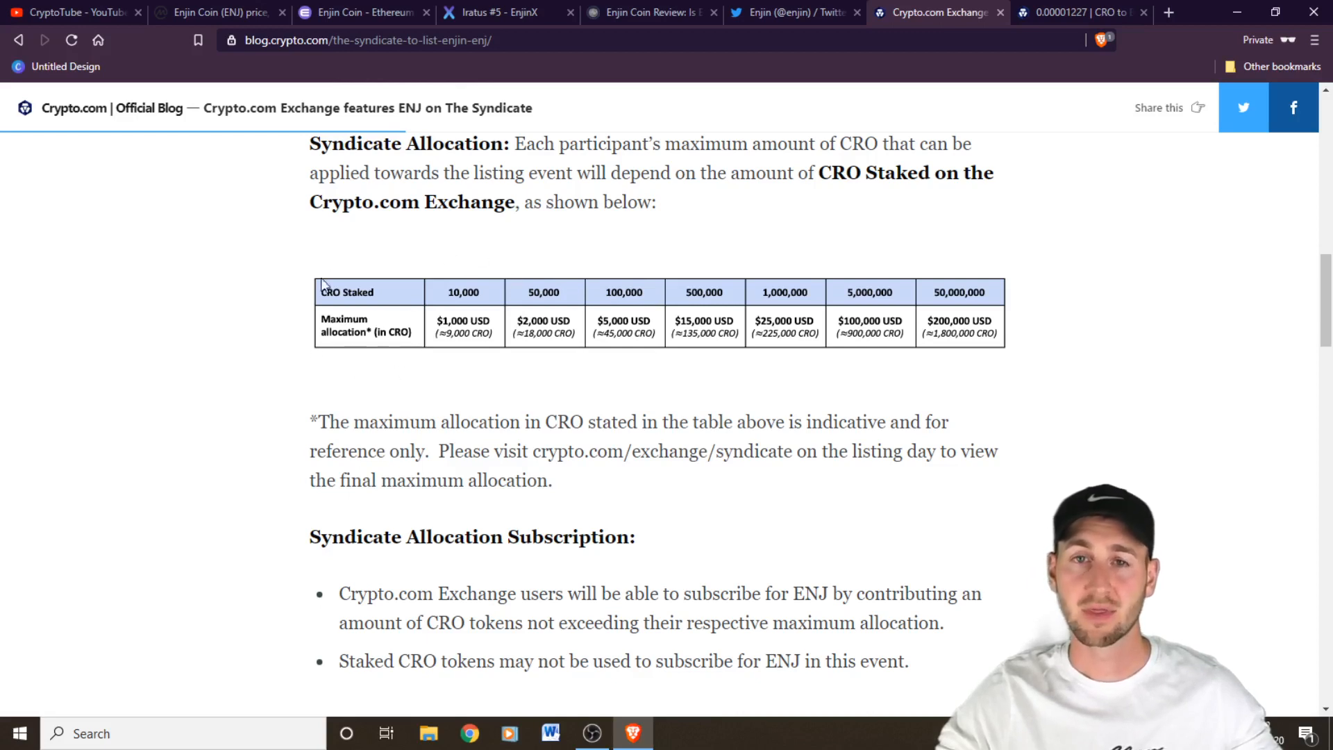
mouse_move(379, 399)
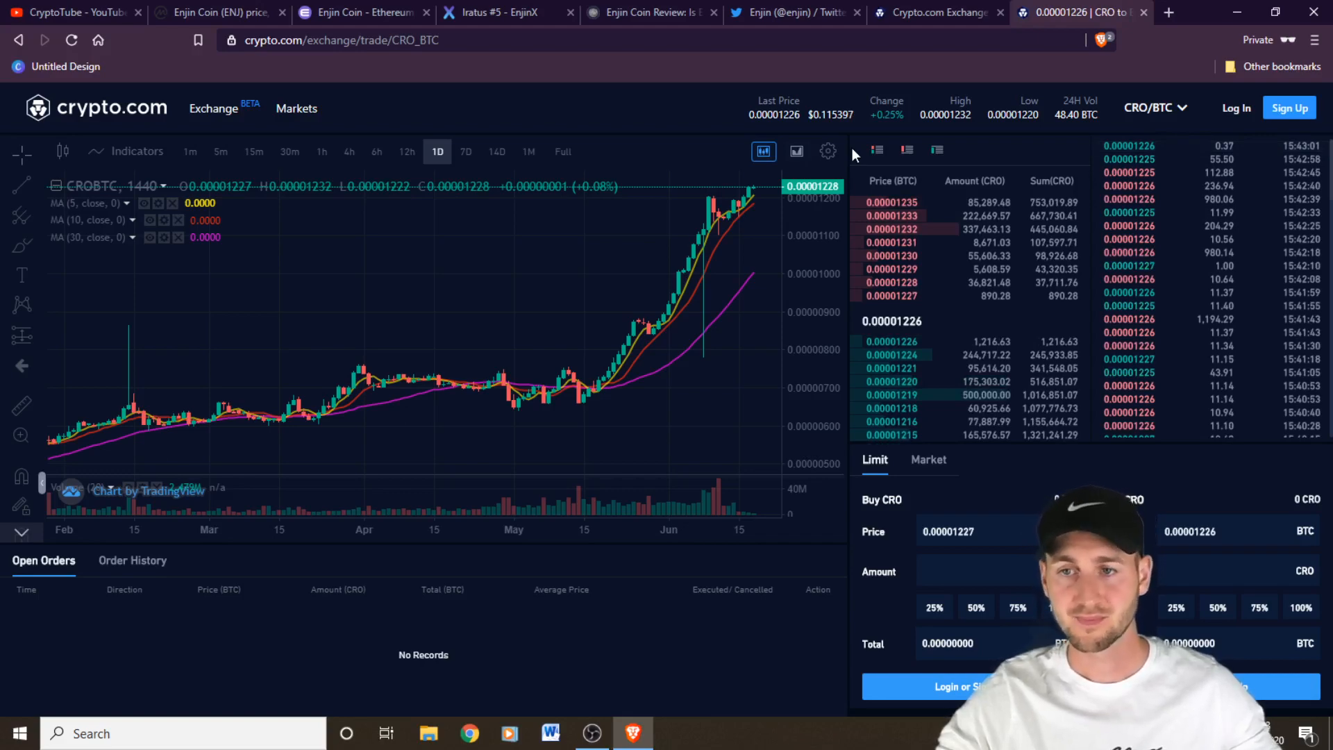
Leave the CRO/BTC trading chart for the CryptoTube YouTube channel page
click(73, 12)
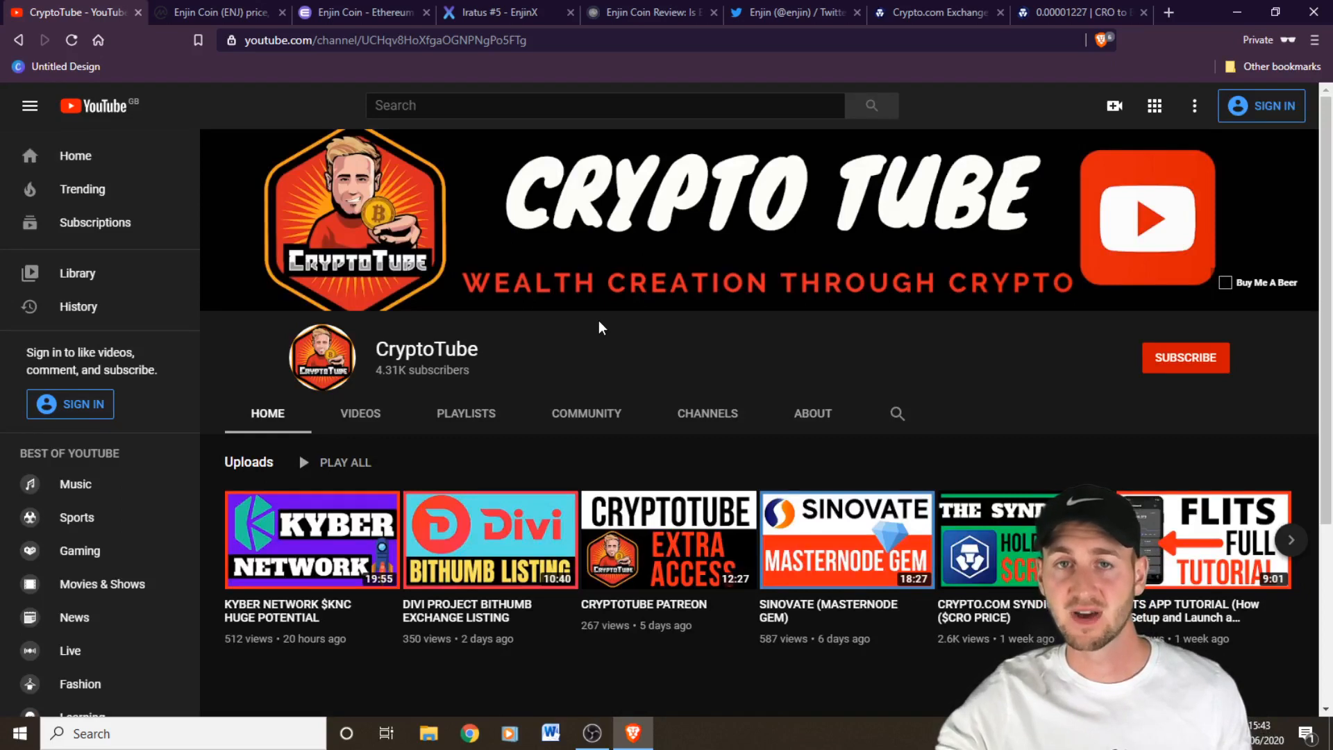